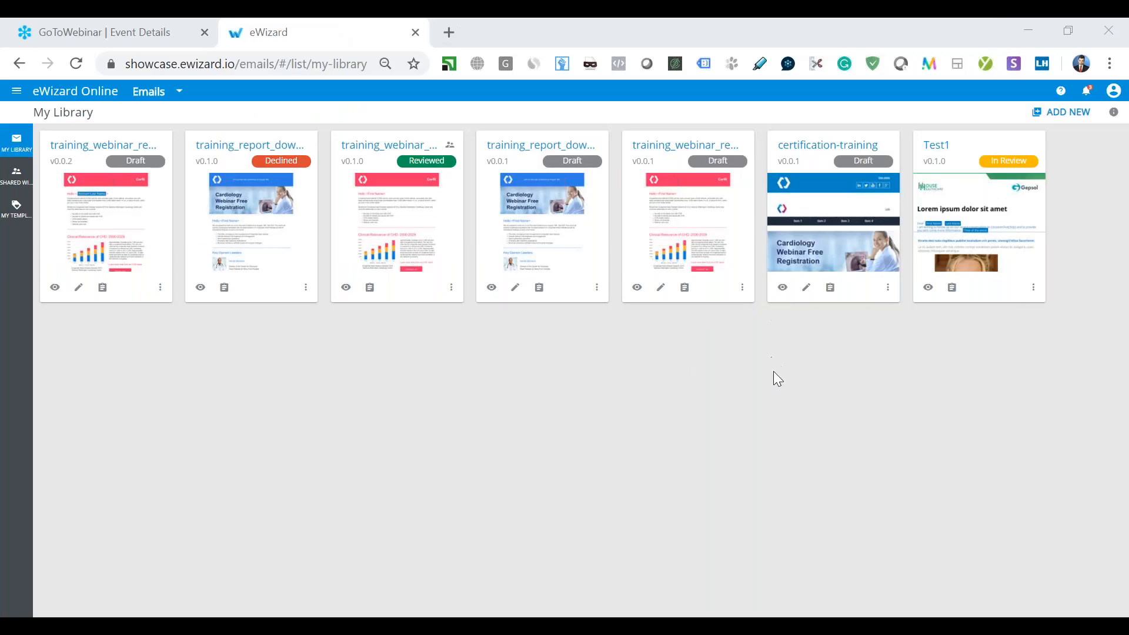
mouse_move(579, 462)
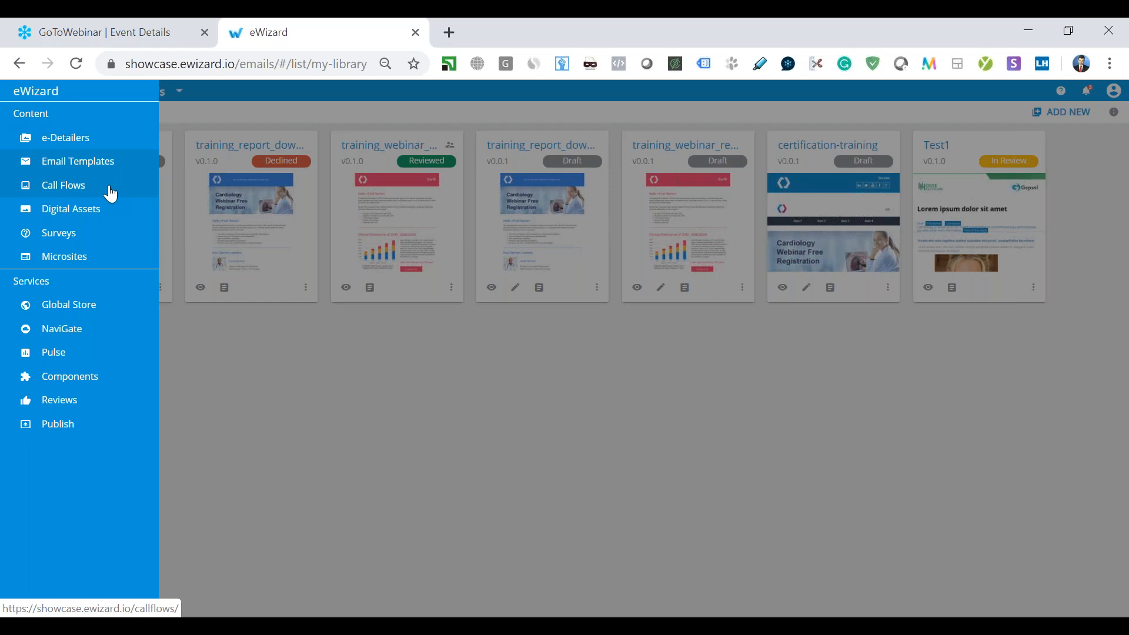
mouse_move(114, 205)
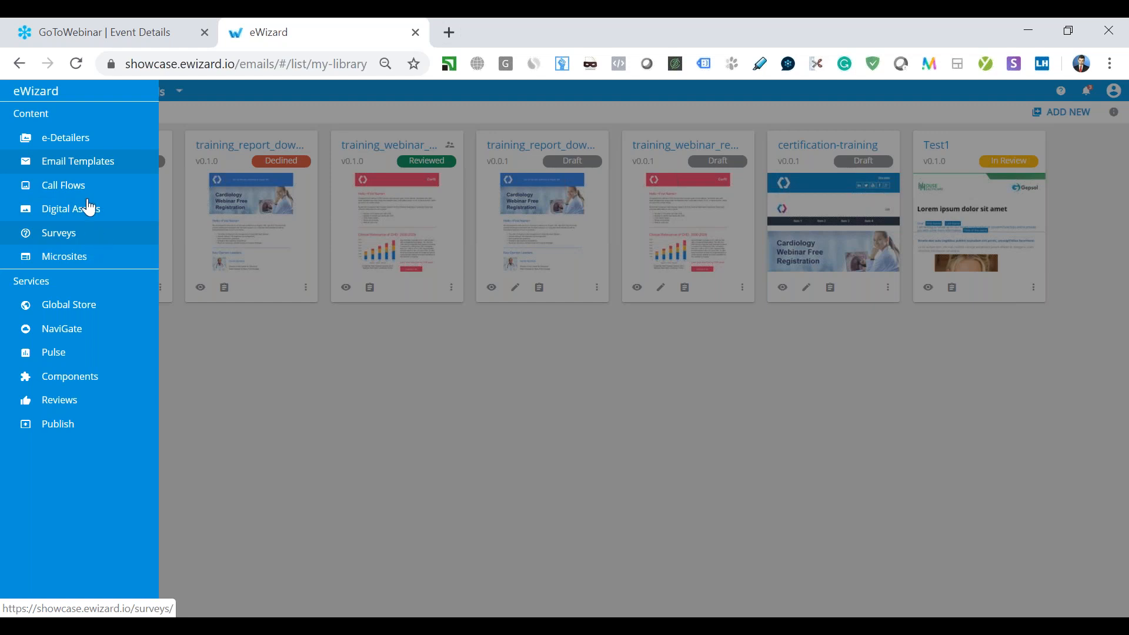
mouse_move(87, 192)
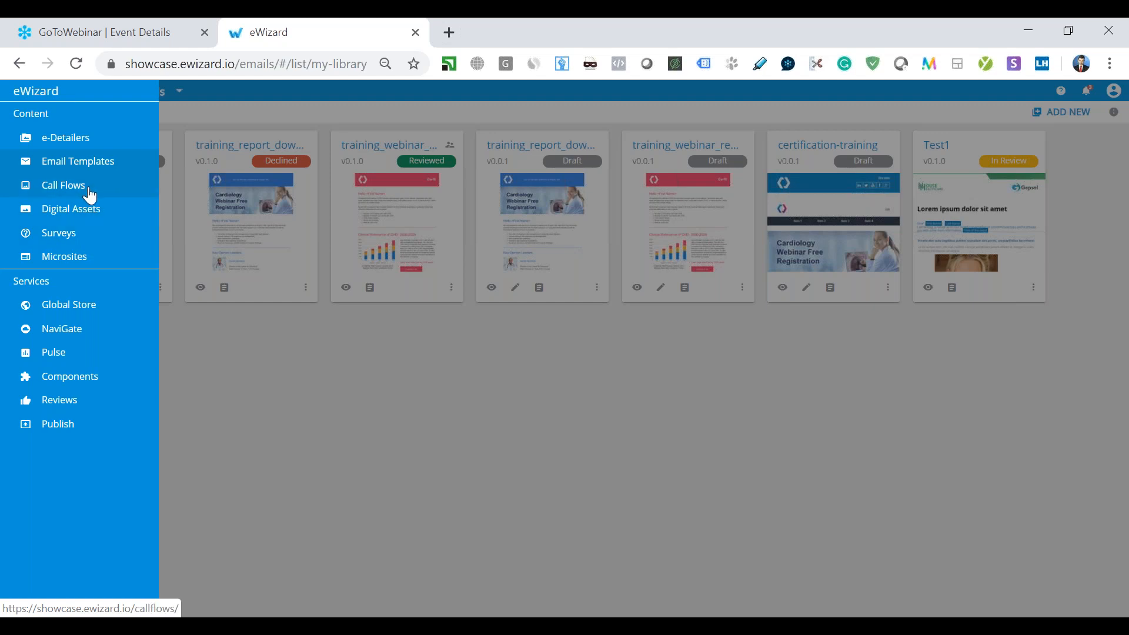
mouse_move(80, 212)
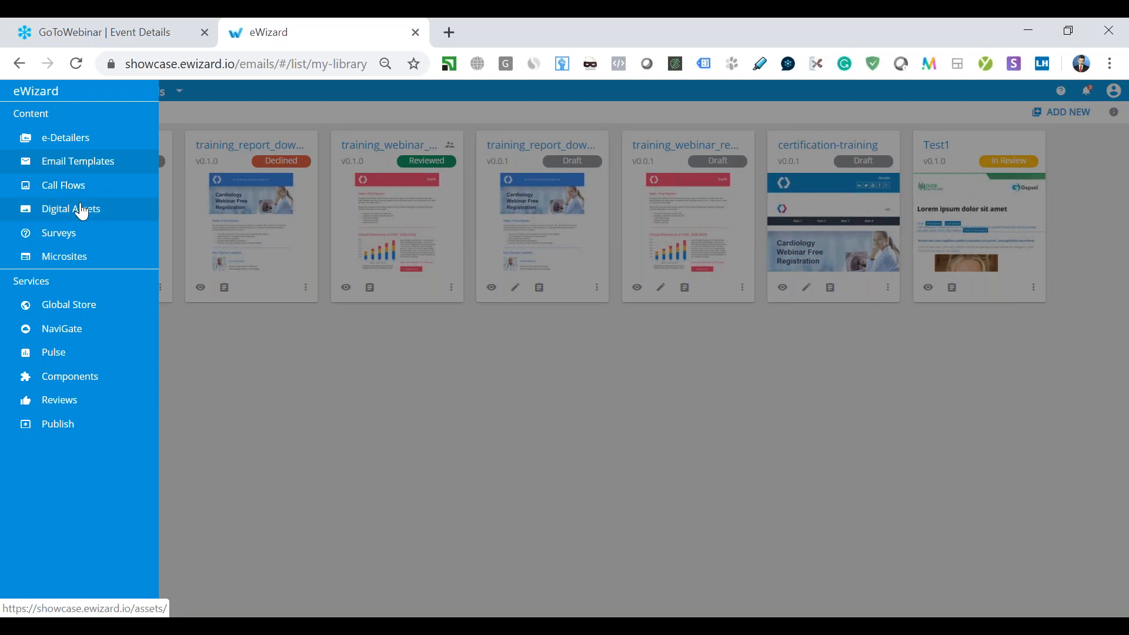
mouse_move(85, 225)
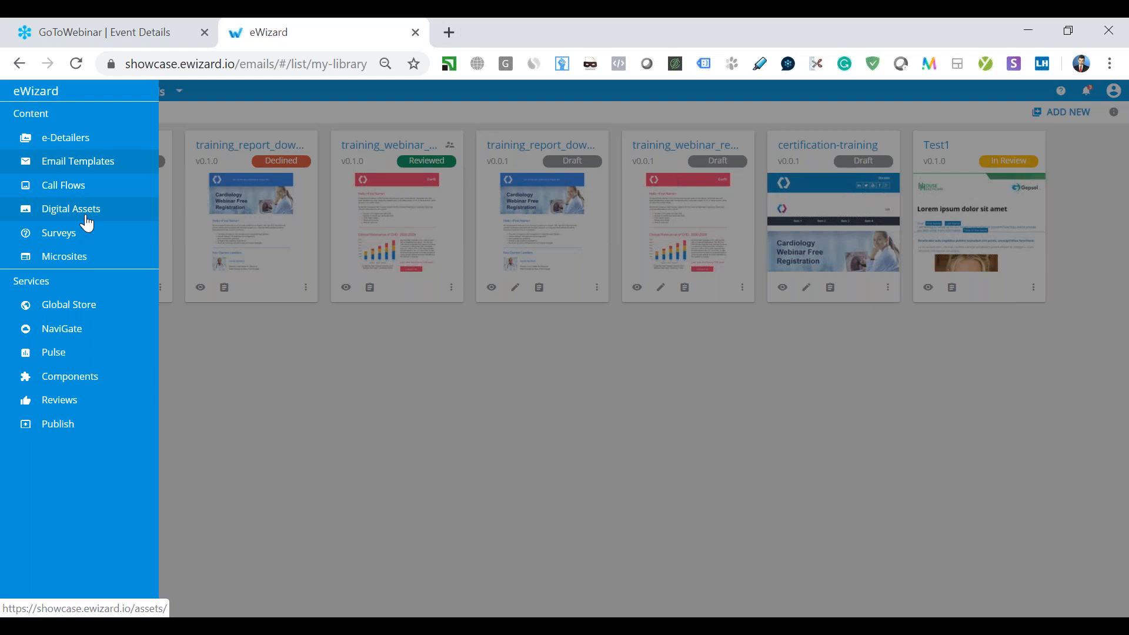
mouse_move(80, 257)
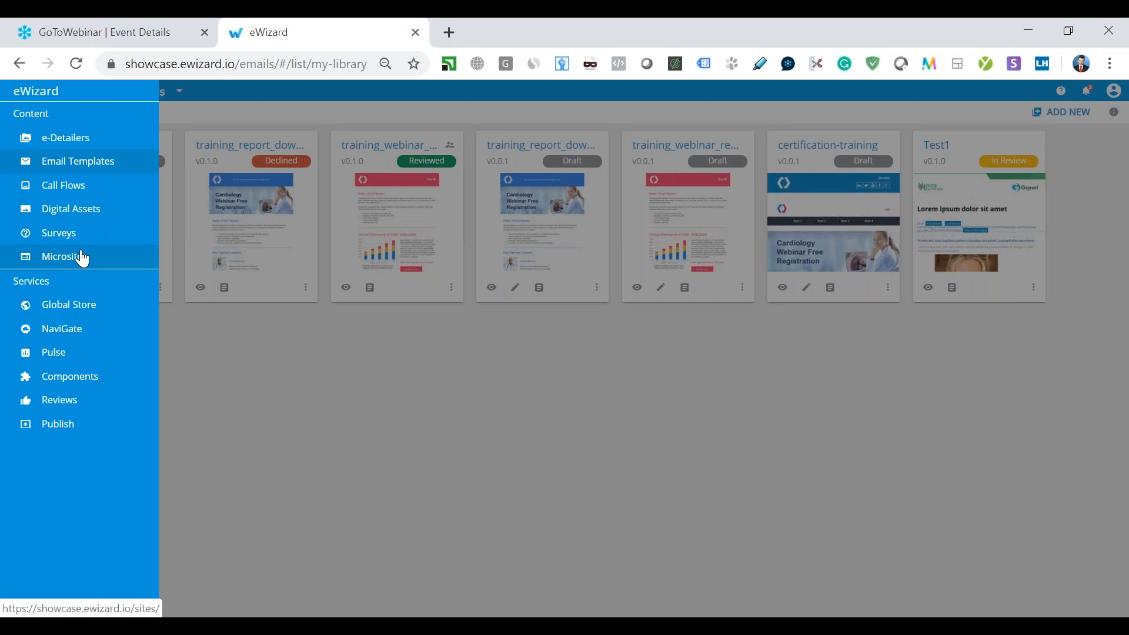
mouse_move(79, 338)
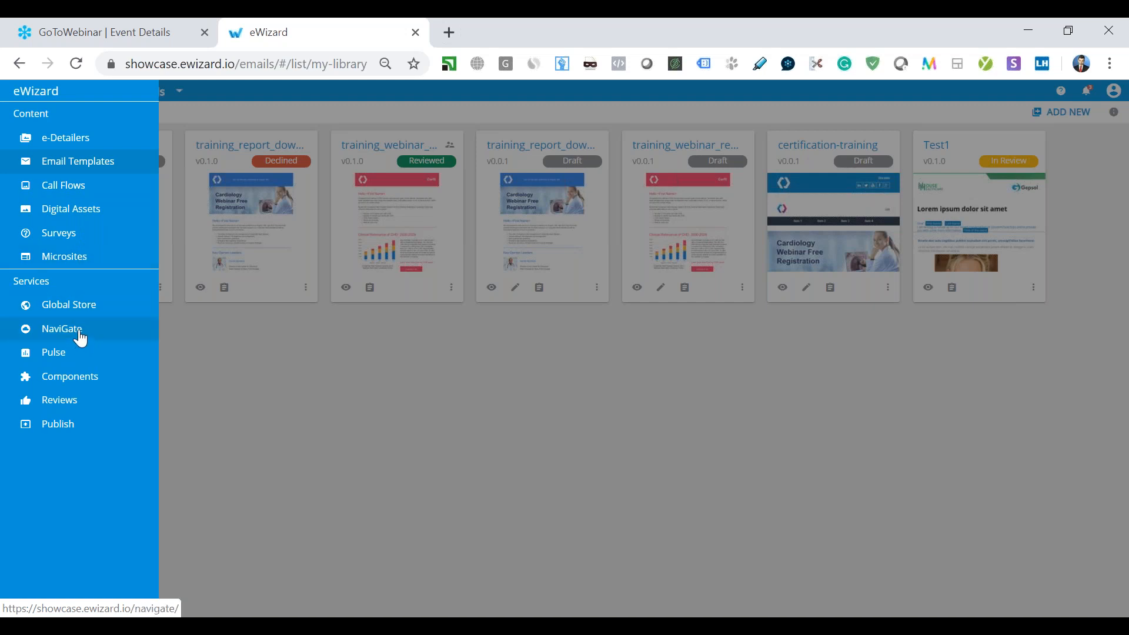
mouse_move(72, 373)
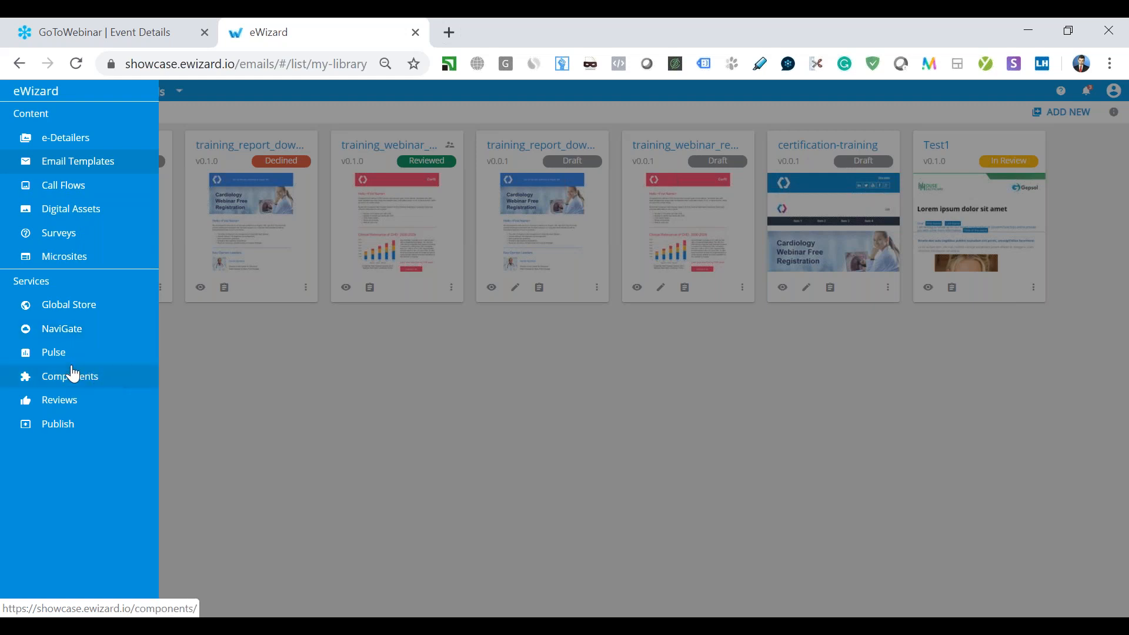
mouse_move(100, 405)
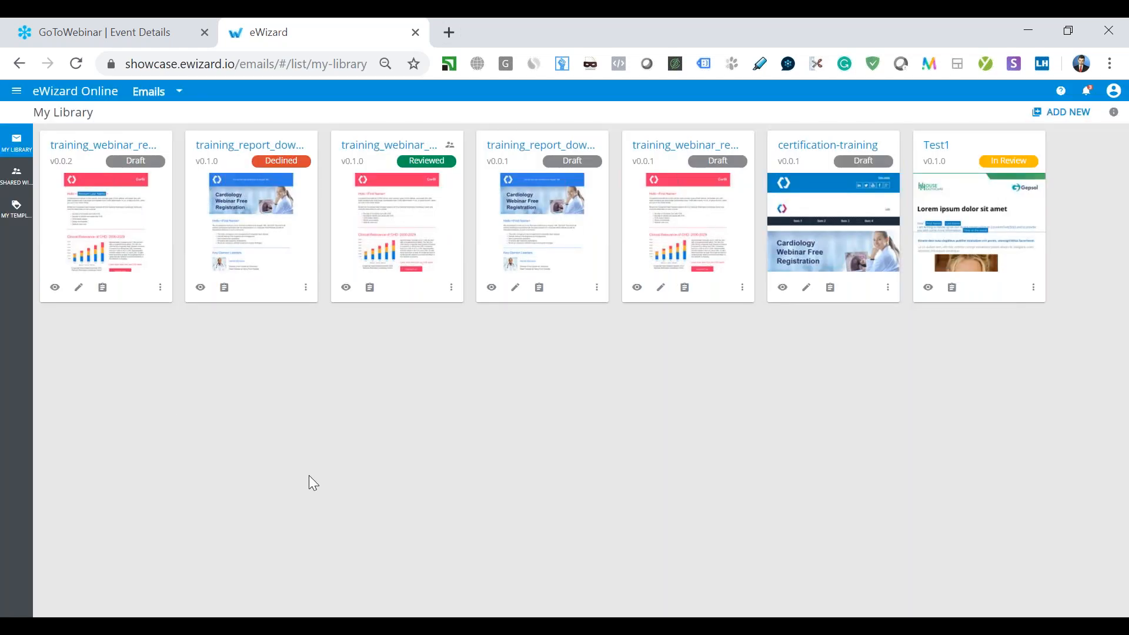
mouse_move(874, 52)
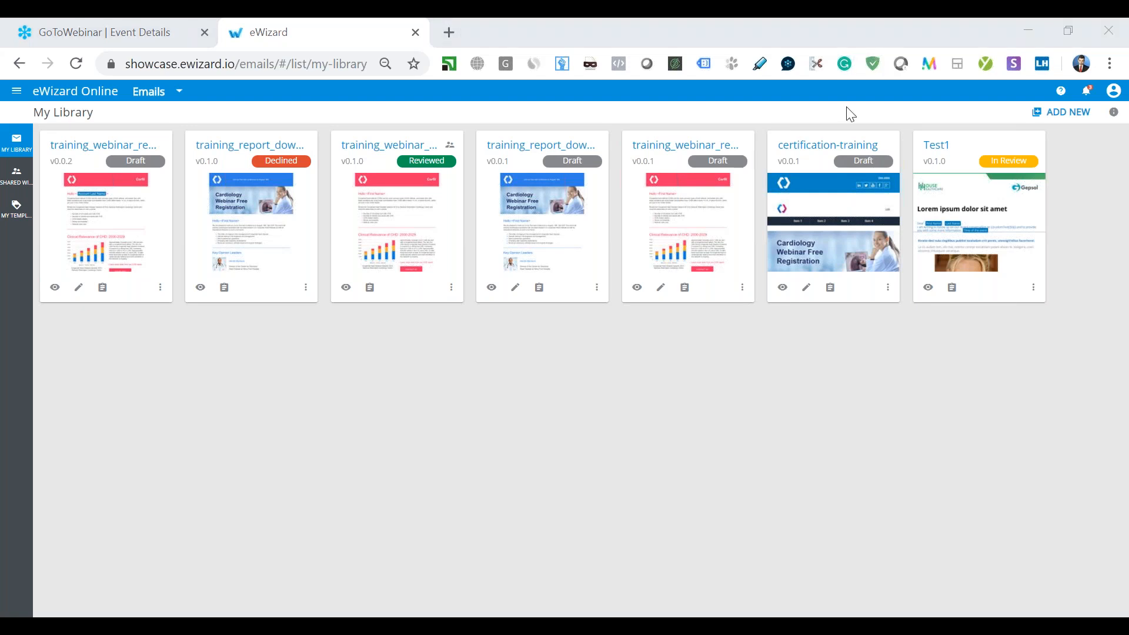
mouse_move(983, 142)
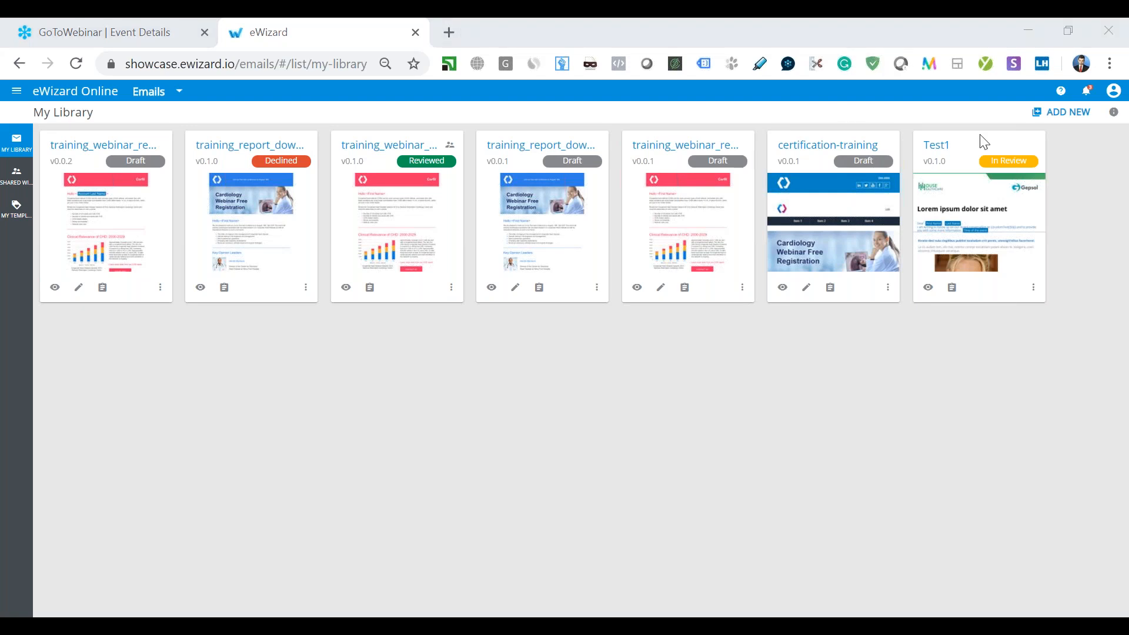
mouse_move(13, 141)
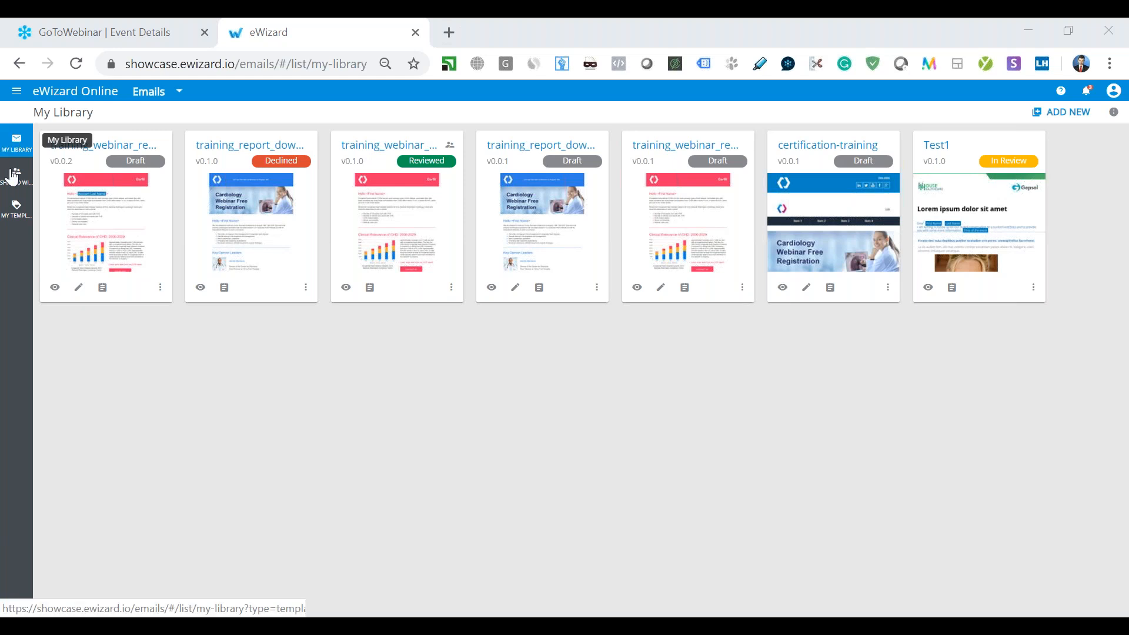
mouse_move(16, 176)
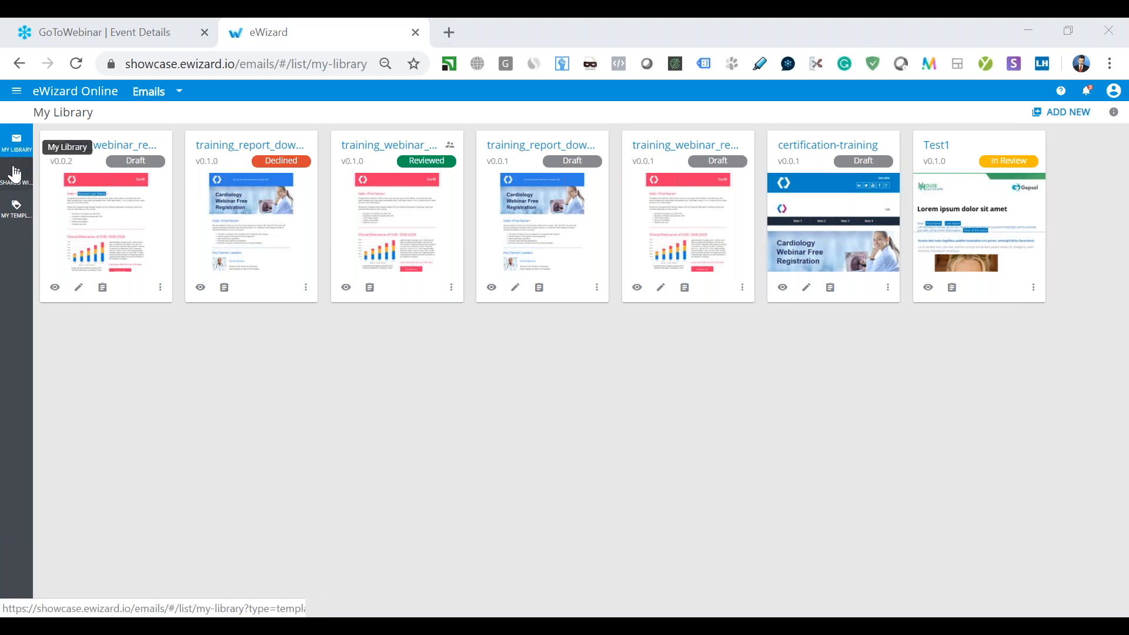
mouse_move(18, 197)
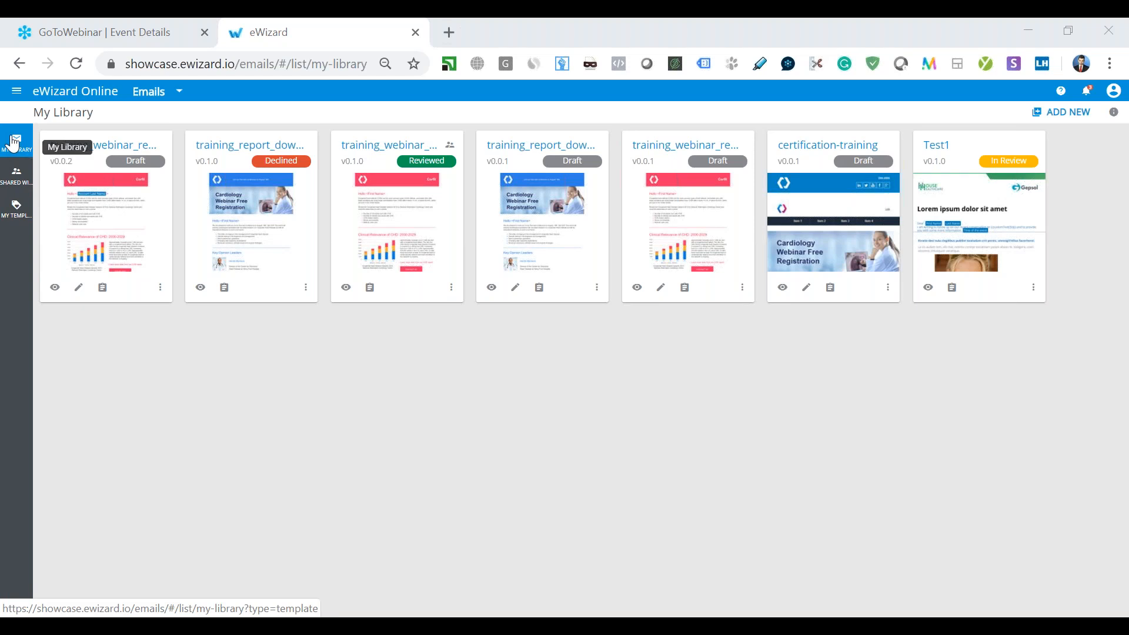
mouse_move(28, 138)
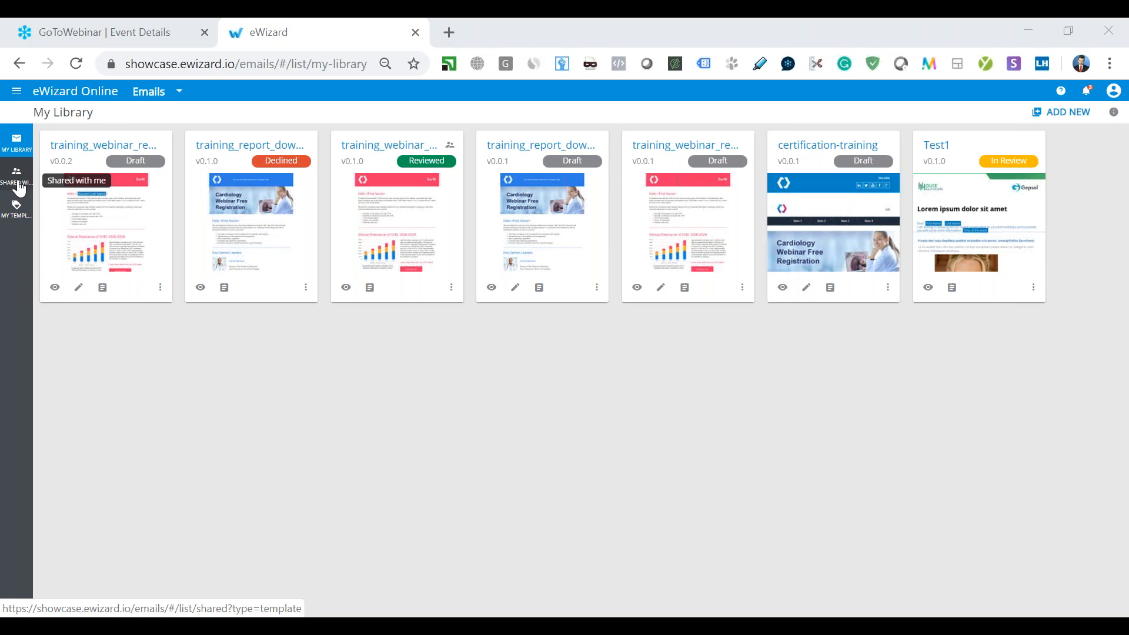
mouse_move(17, 205)
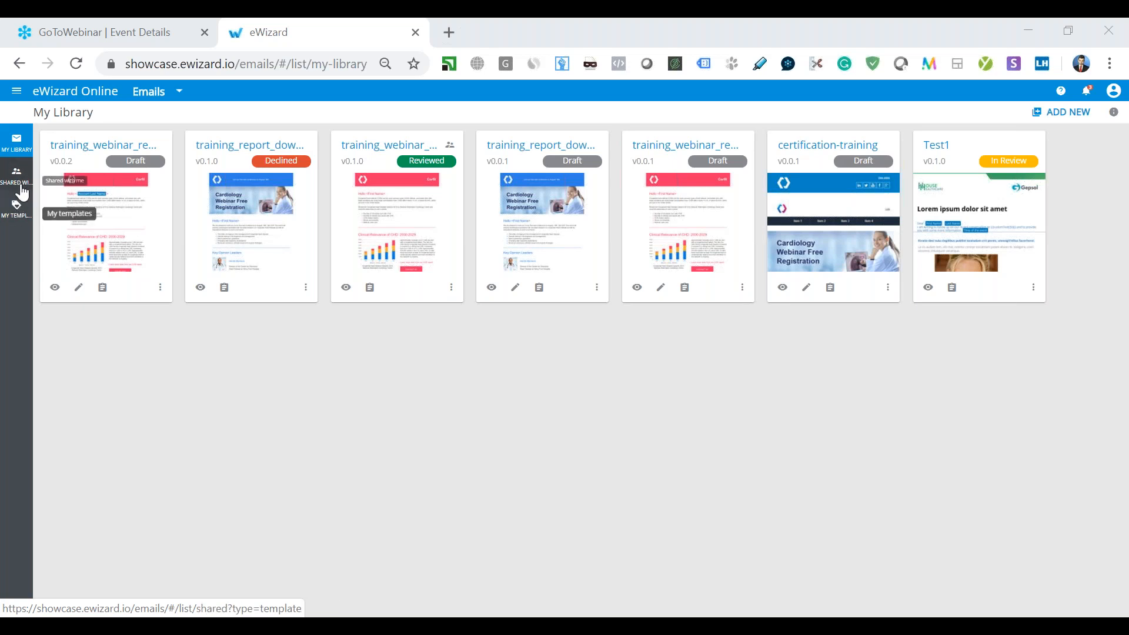
mouse_move(12, 203)
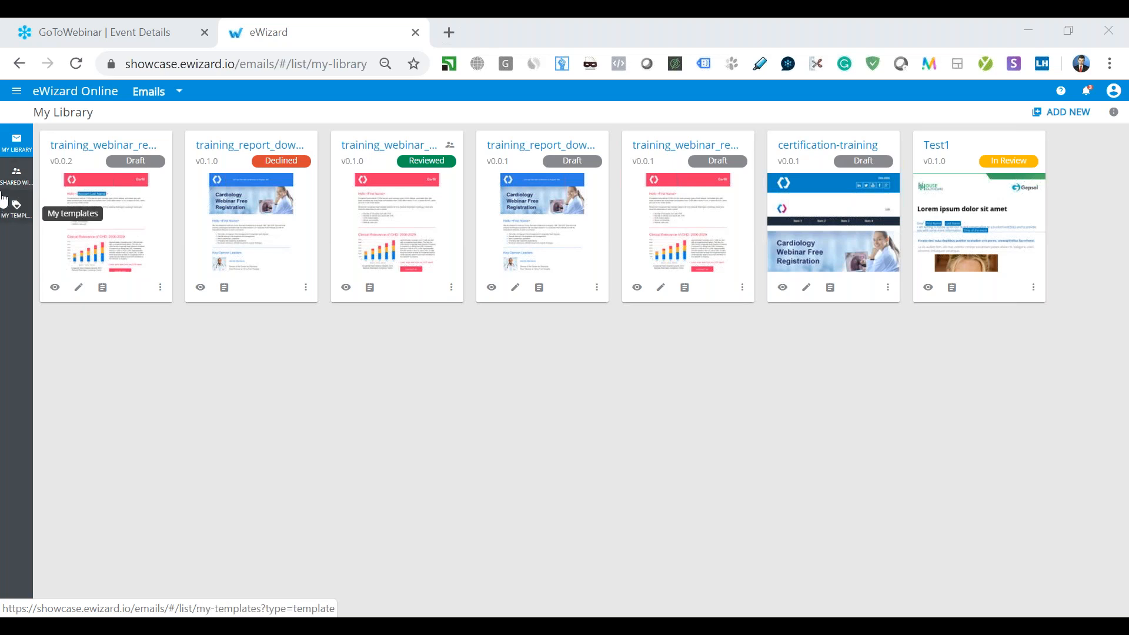
mouse_move(12, 206)
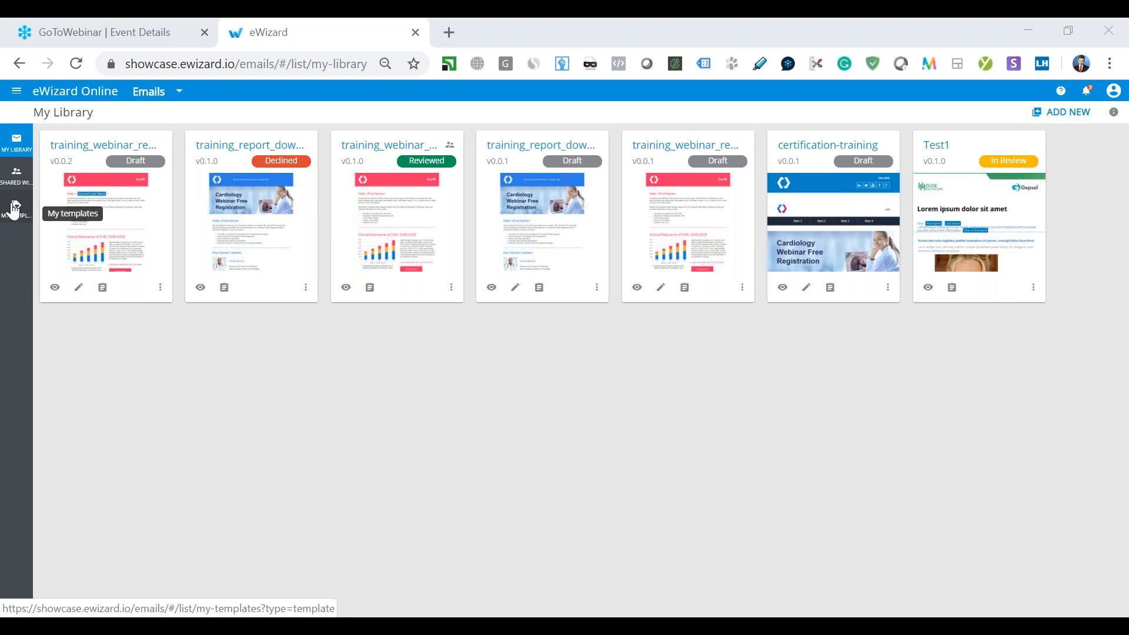
mouse_move(320, 450)
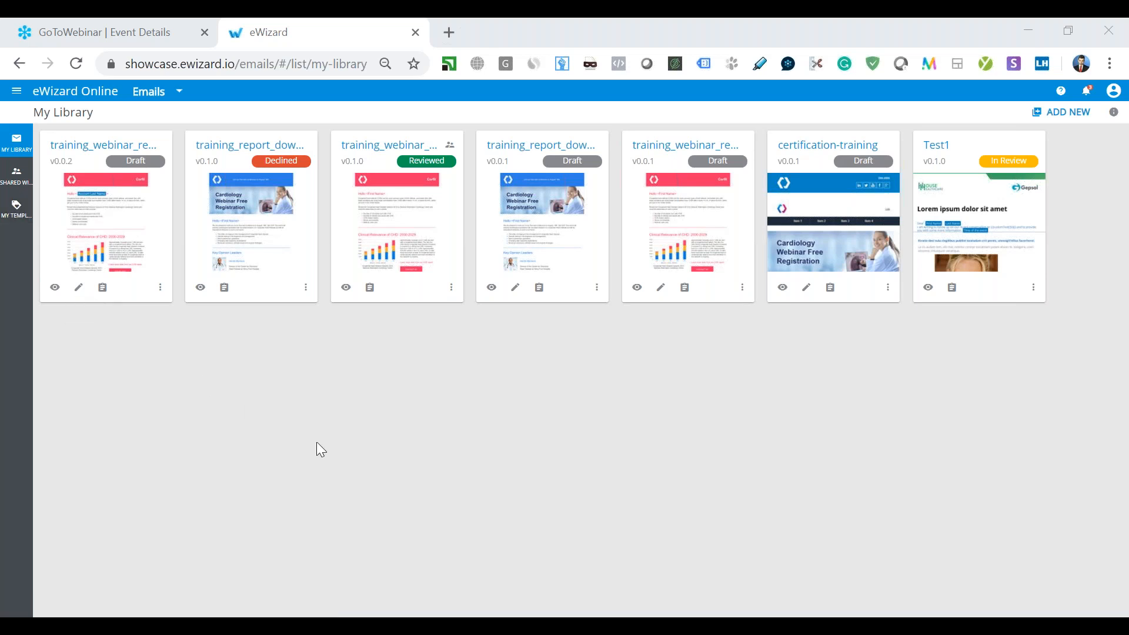
mouse_move(1062, 112)
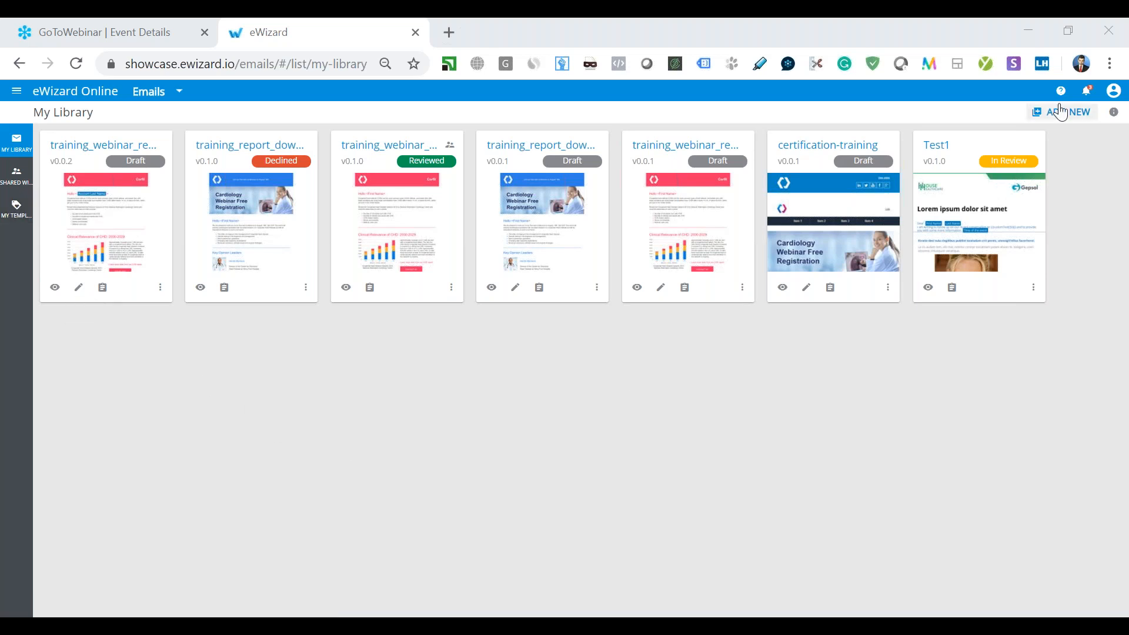
Open and dismiss the new-folder prompt, then open the Upload From drag-and-drop dialog.
left_click(1069, 112)
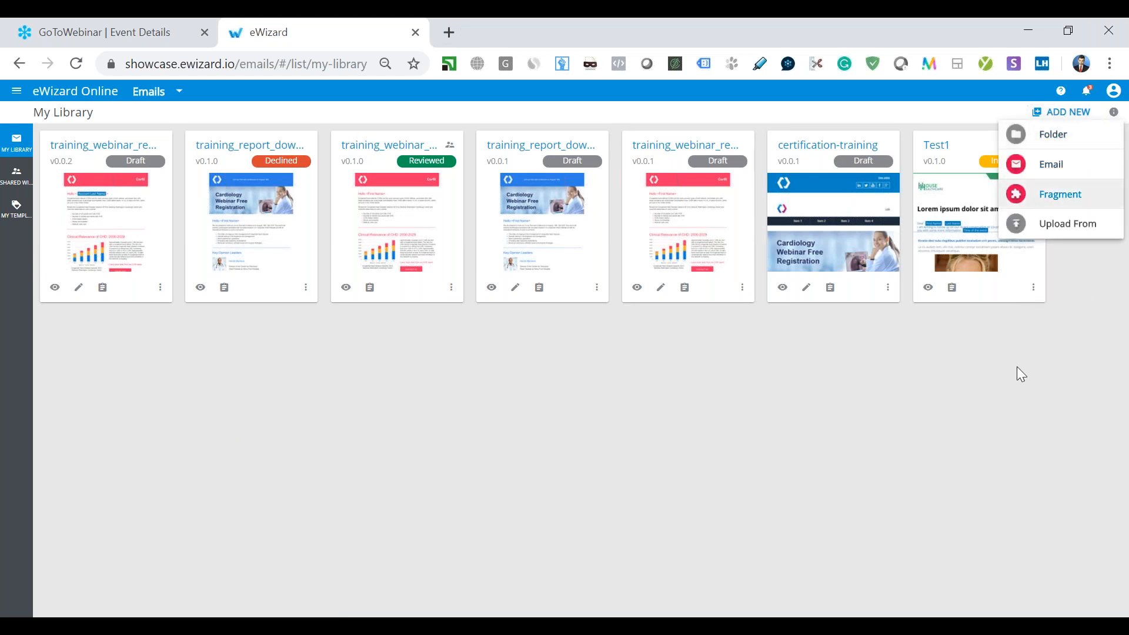
mouse_move(1066, 365)
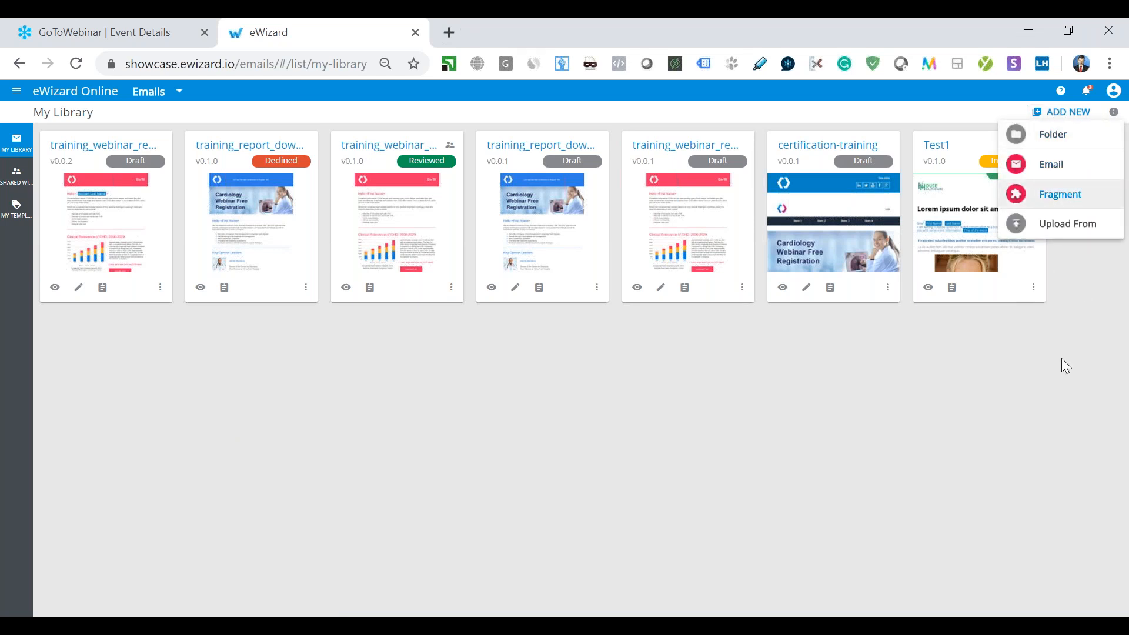
mouse_move(1101, 258)
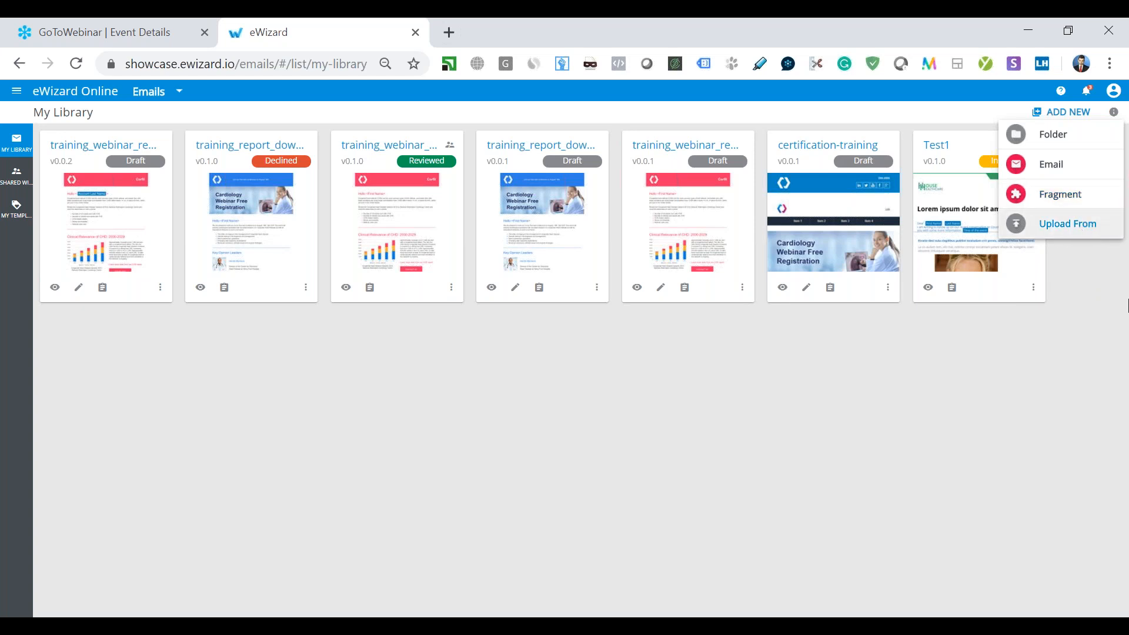
mouse_move(1119, 264)
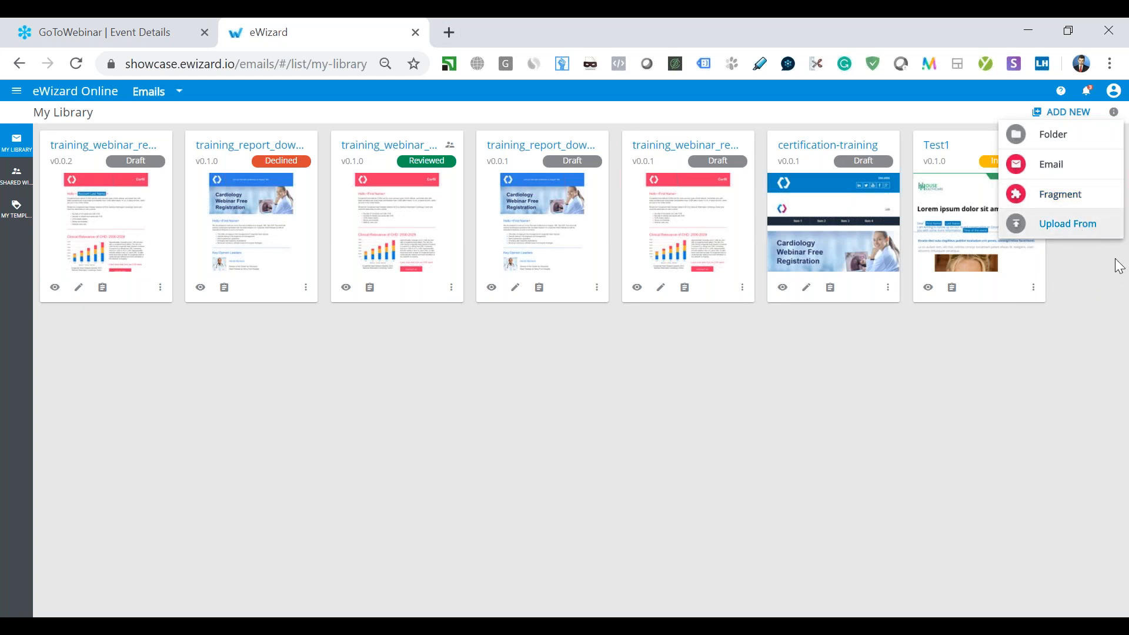
mouse_move(1116, 249)
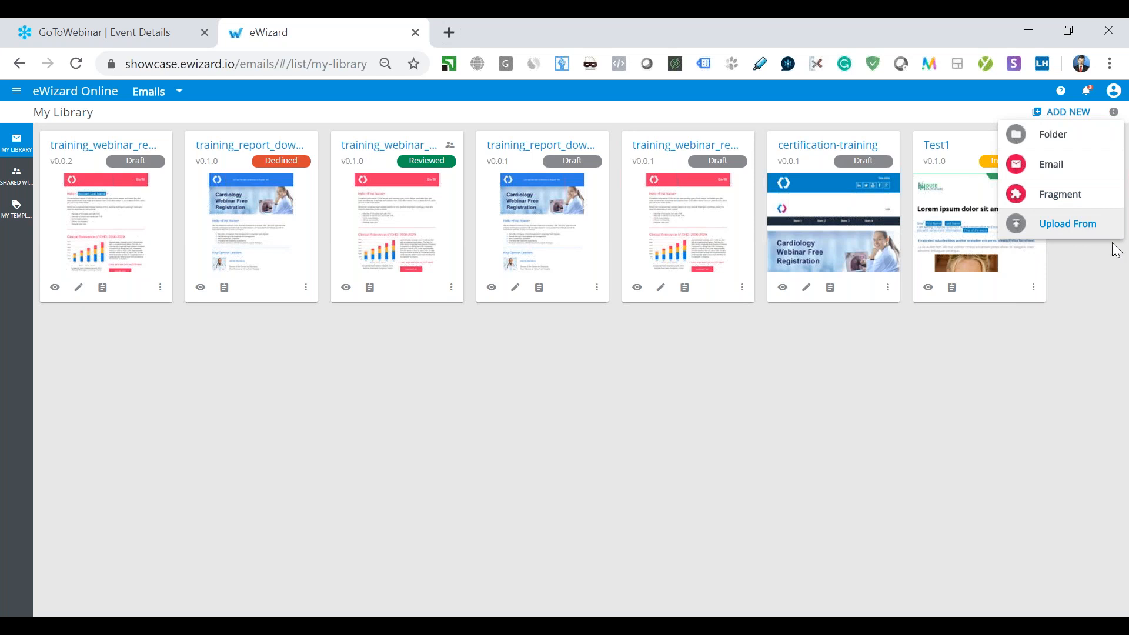
left_click(1061, 134)
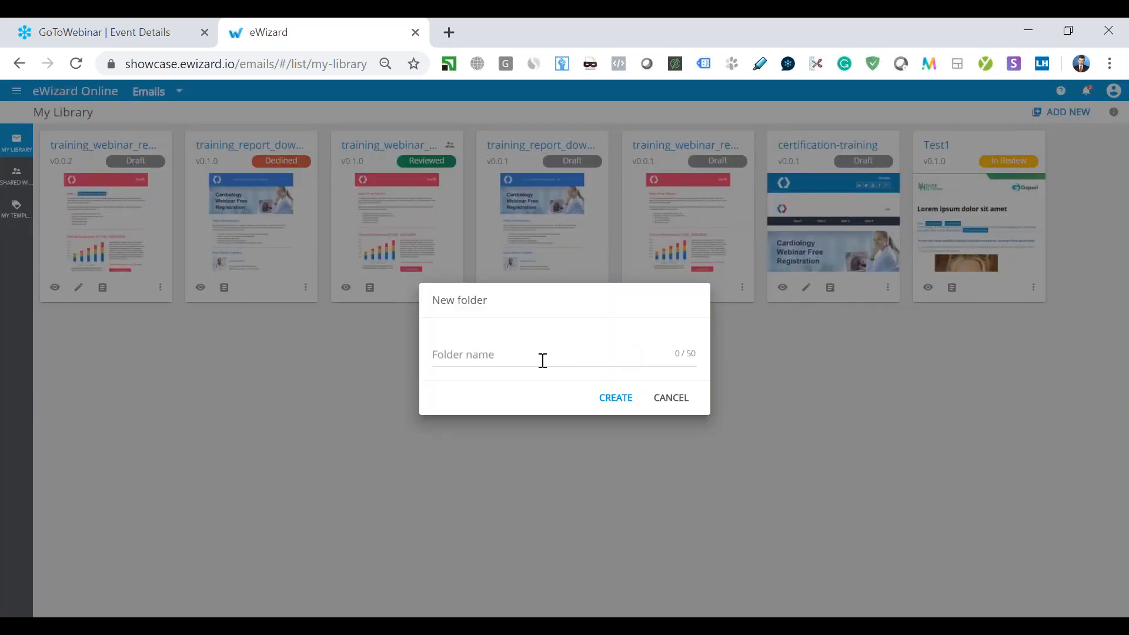
mouse_move(671, 398)
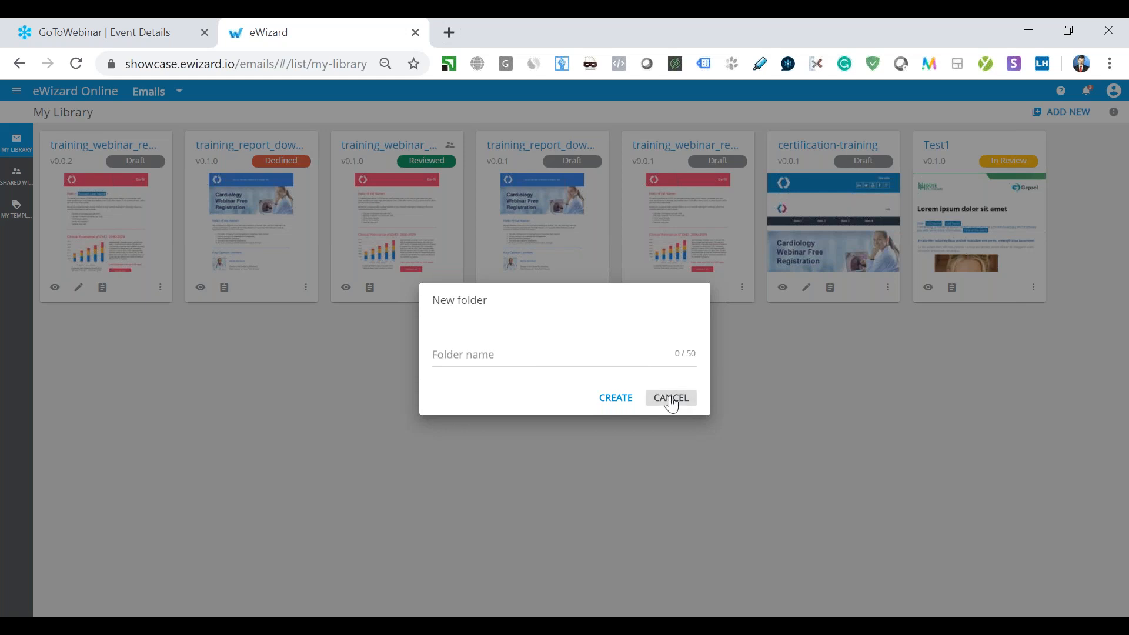
left_click(671, 397)
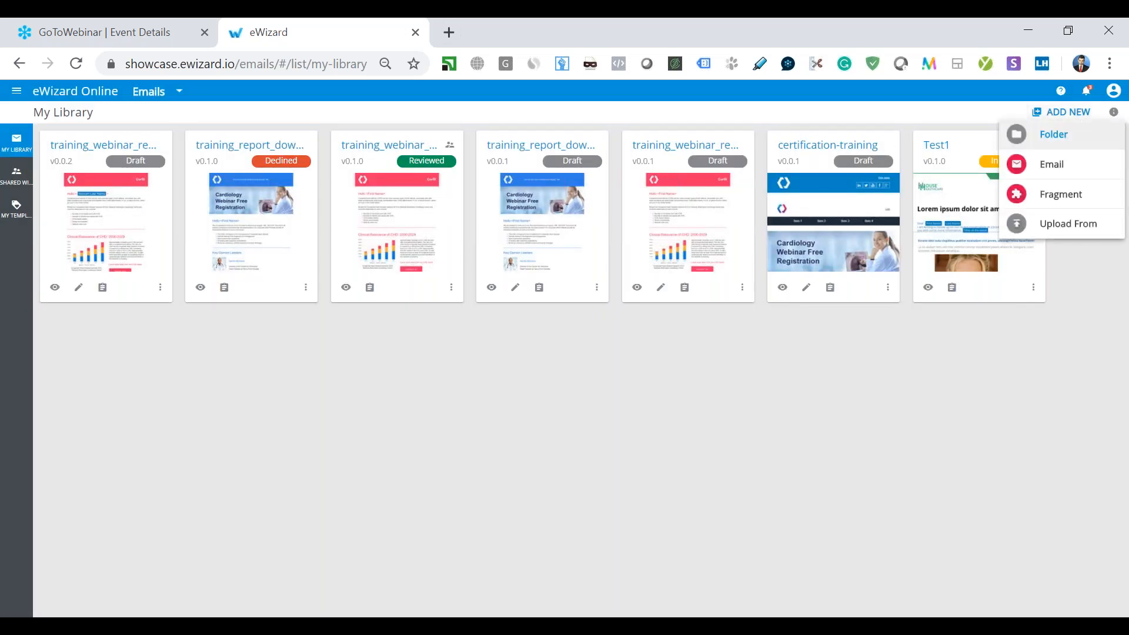
mouse_move(1068, 223)
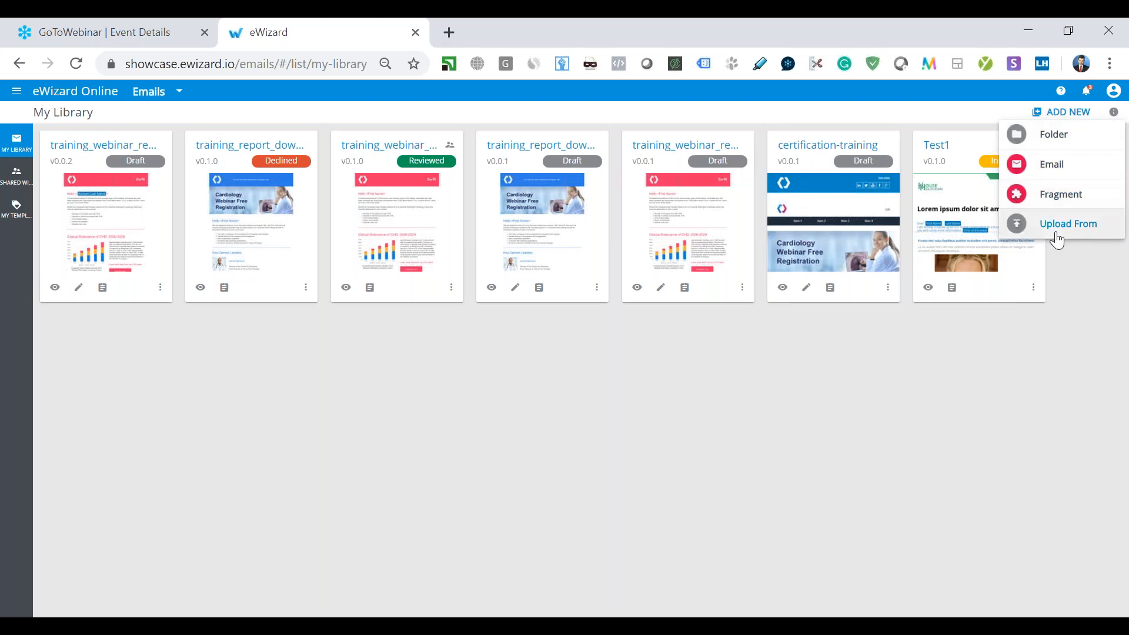
left_click(1067, 223)
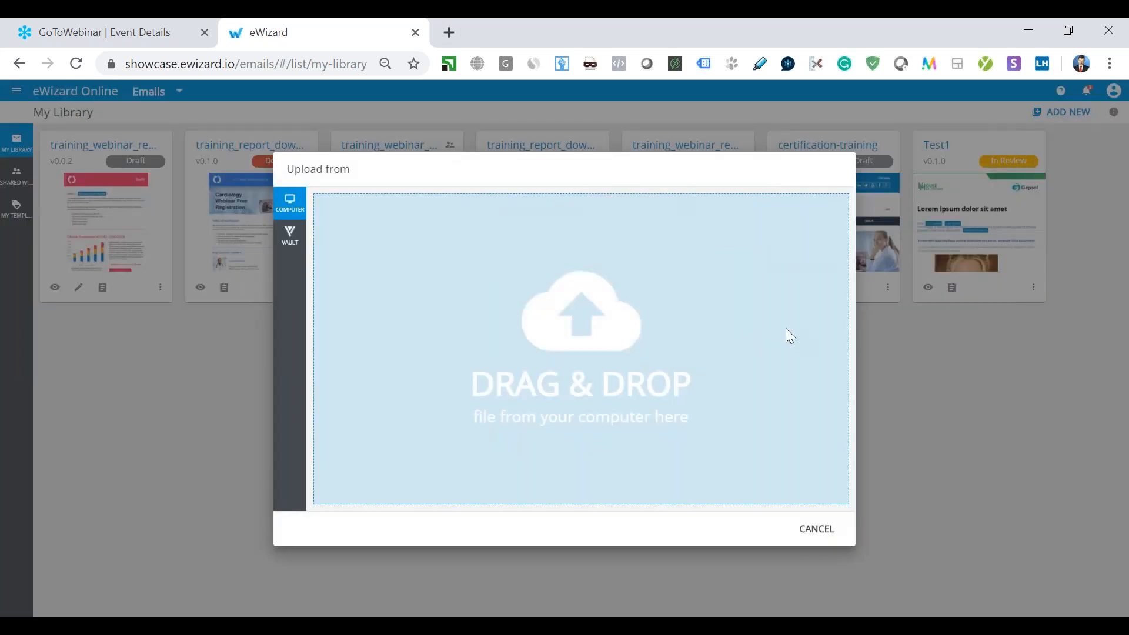
mouse_move(816, 529)
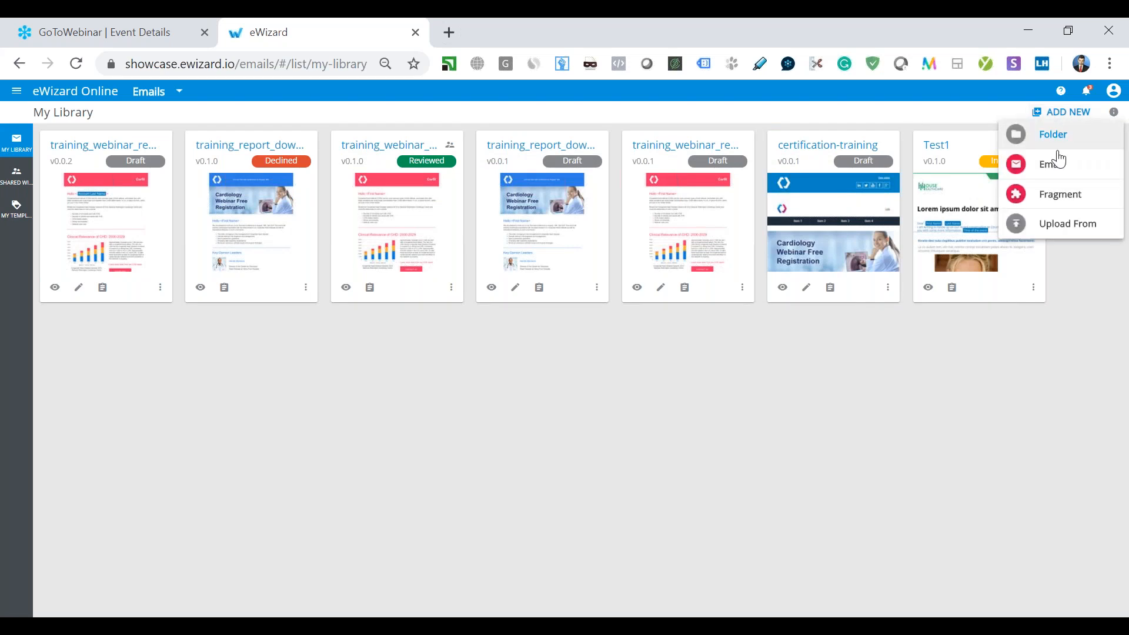
mouse_move(1058, 194)
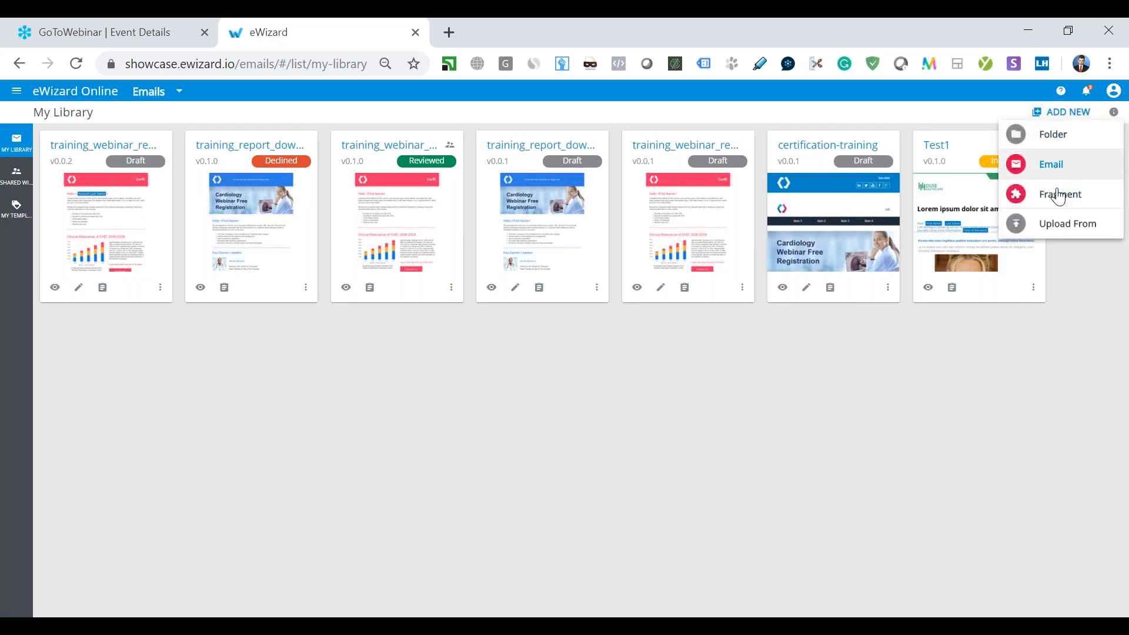
left_click(1060, 194)
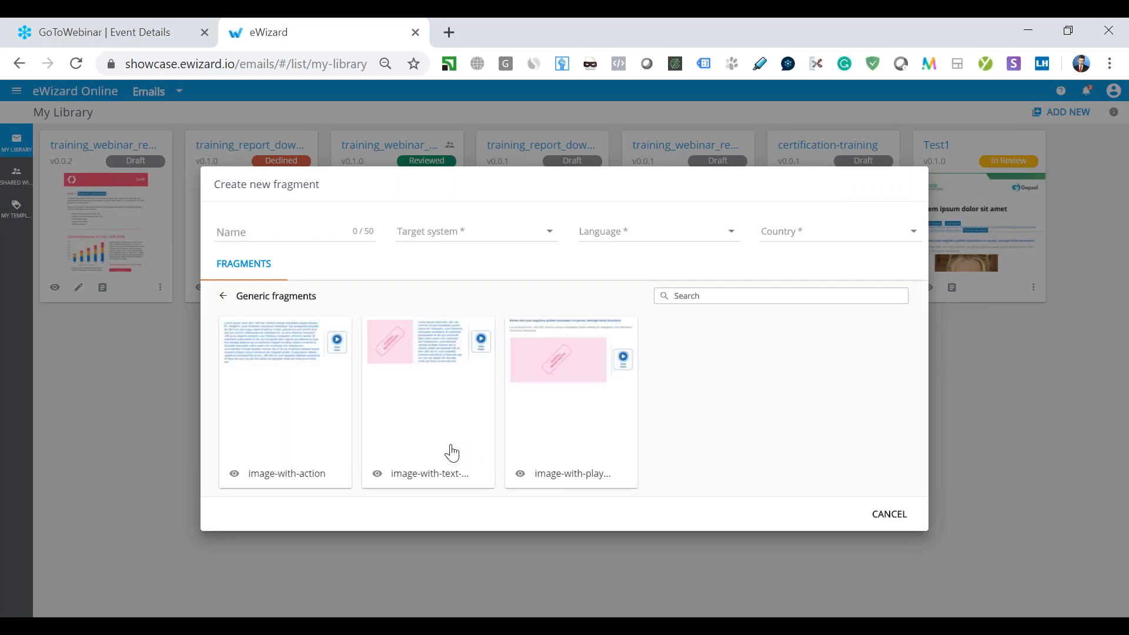
mouse_move(694, 449)
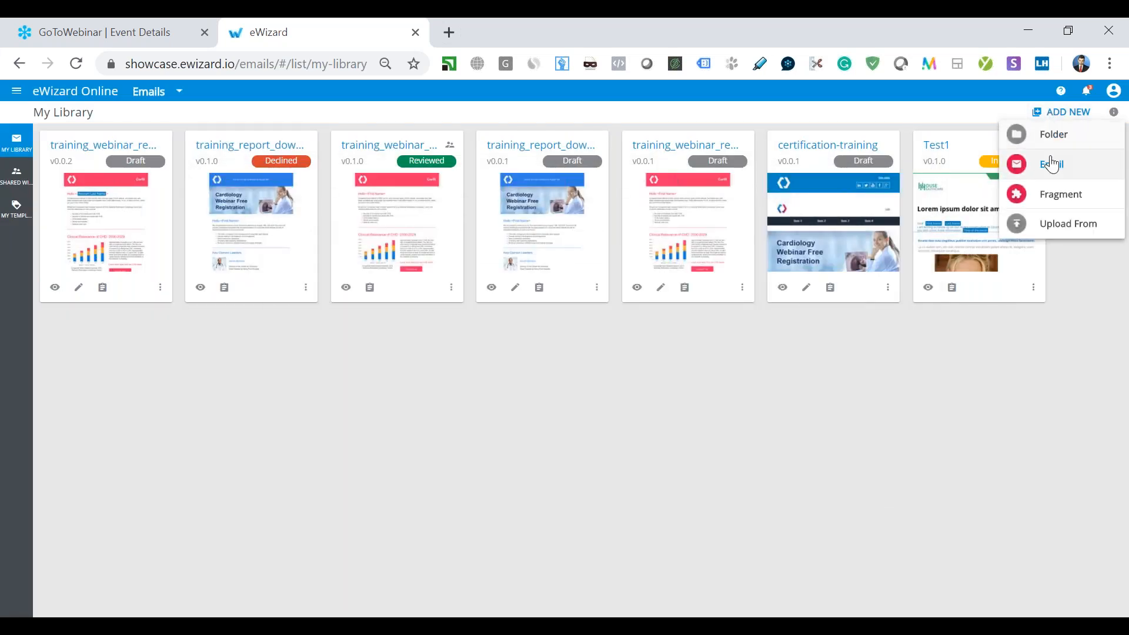
Start a new email and scroll through the Generic layouts, including empty and multi-column layouts.
left_click(1052, 164)
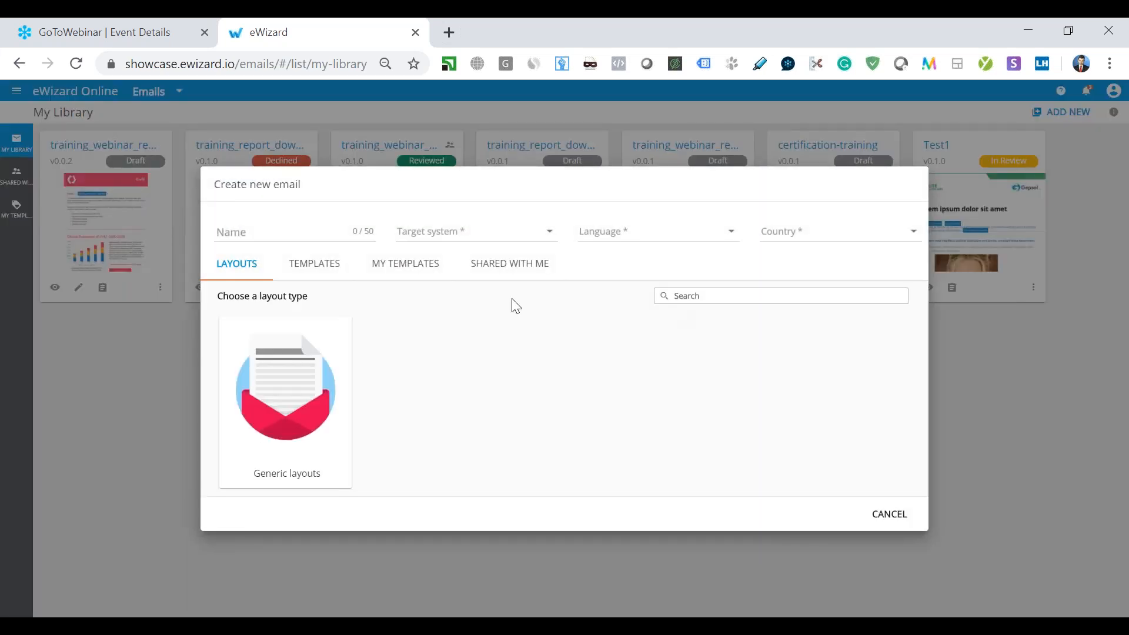
mouse_move(300, 362)
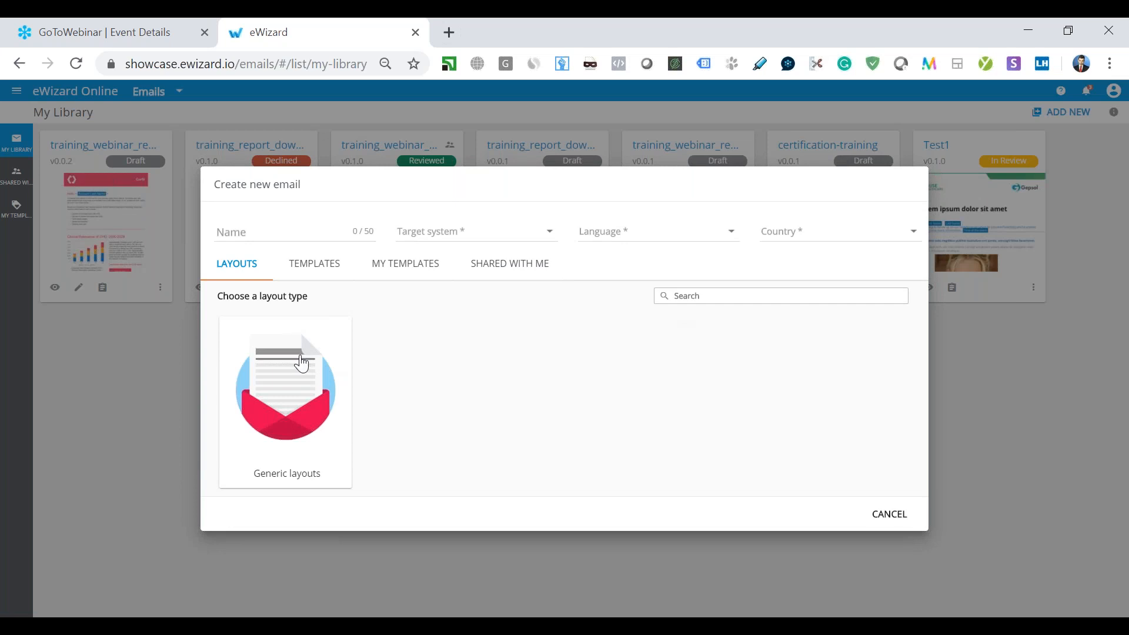
mouse_move(250, 359)
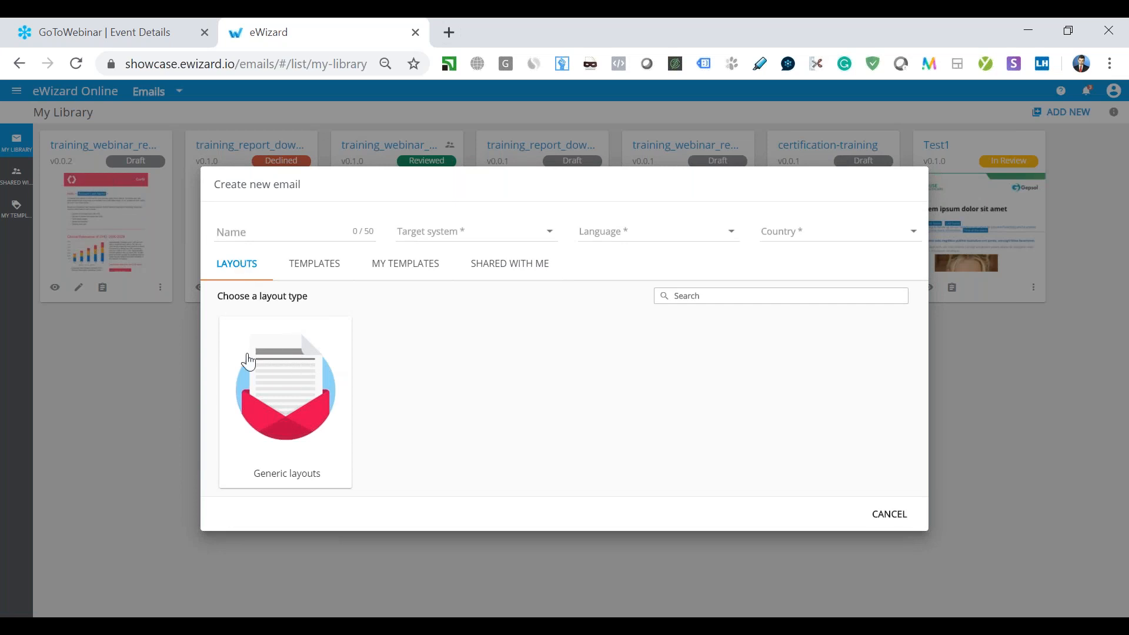
mouse_move(290, 413)
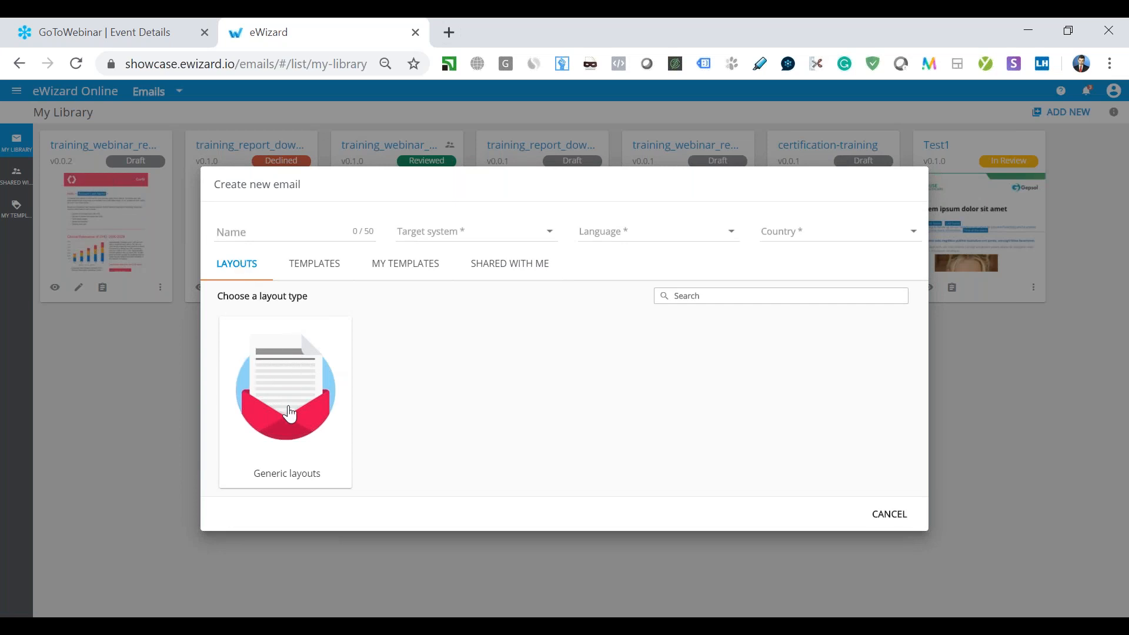
left_click(286, 404)
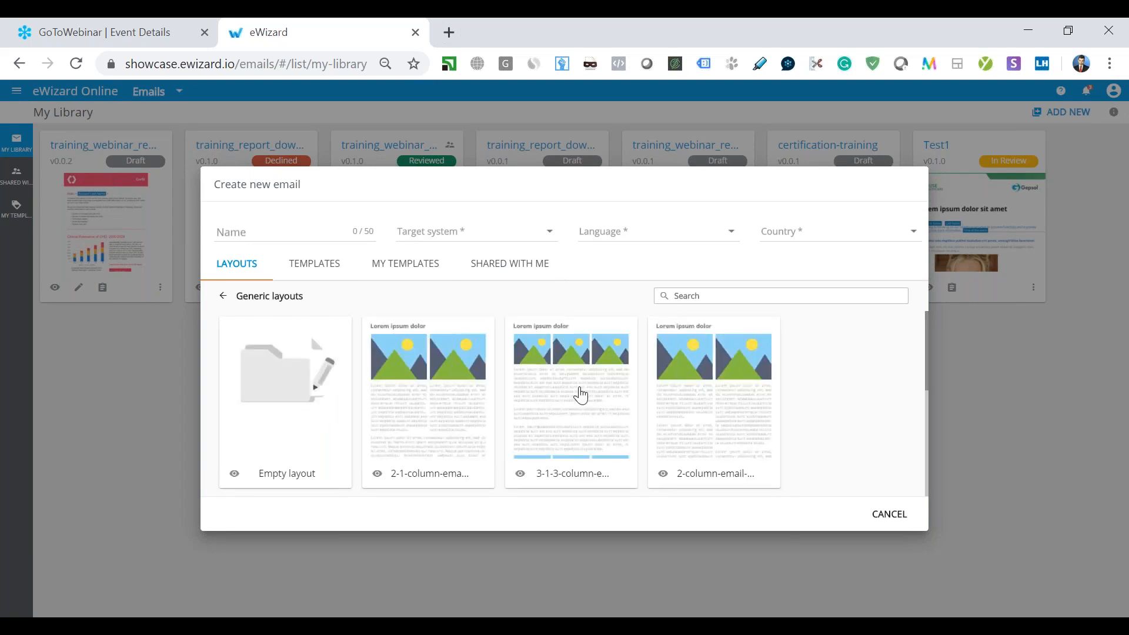
scroll("down", 3)
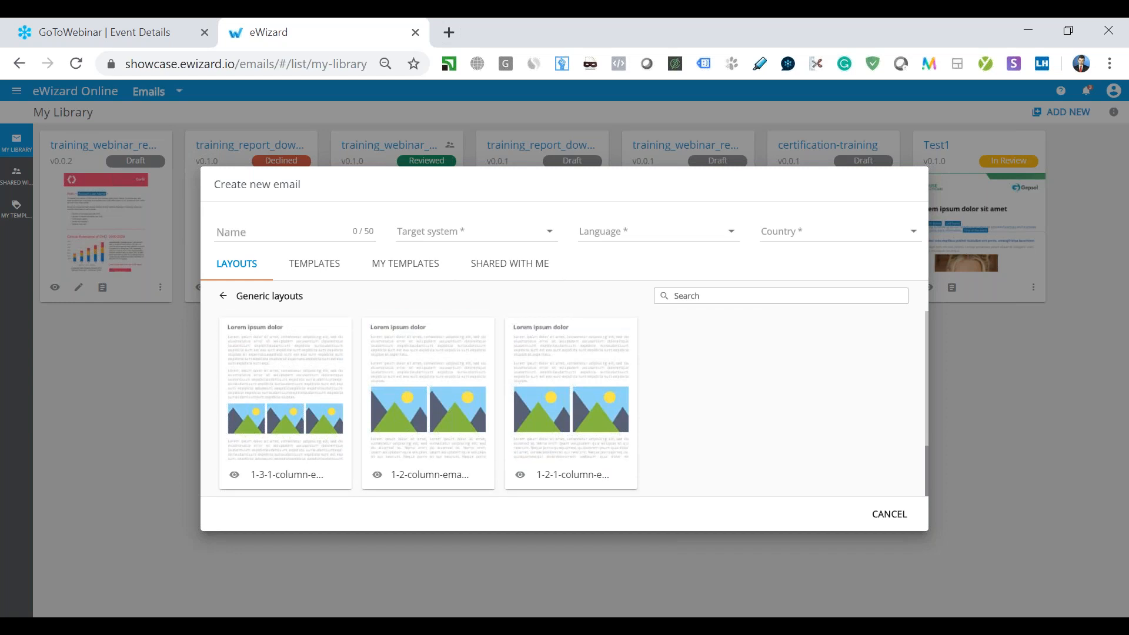
scroll("down", 3)
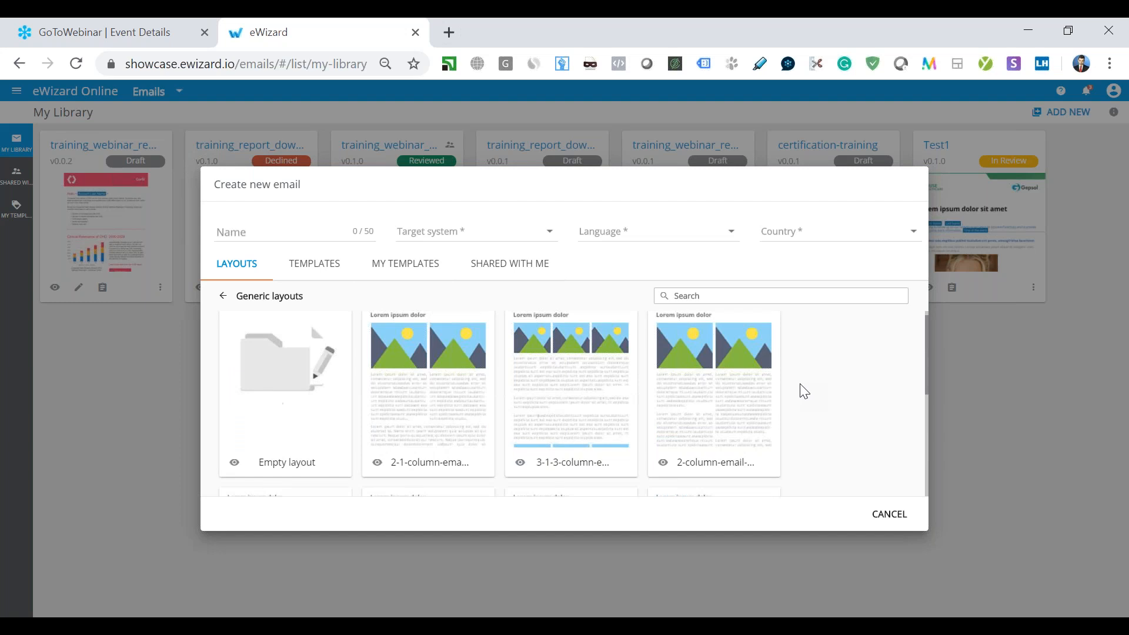
scroll("down", 3)
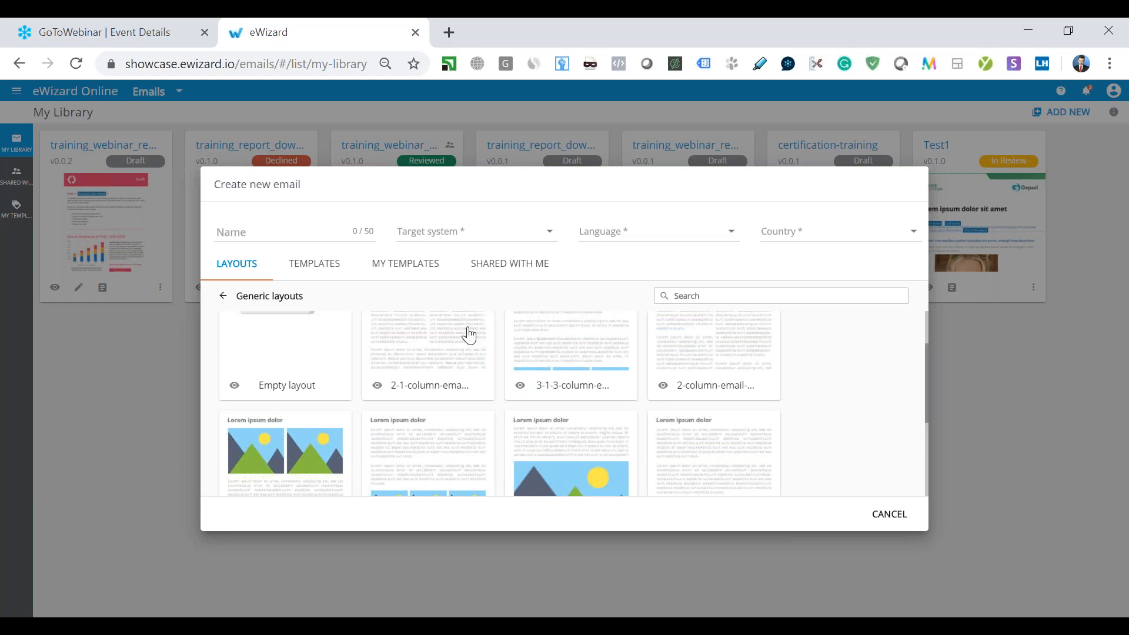
mouse_move(340, 287)
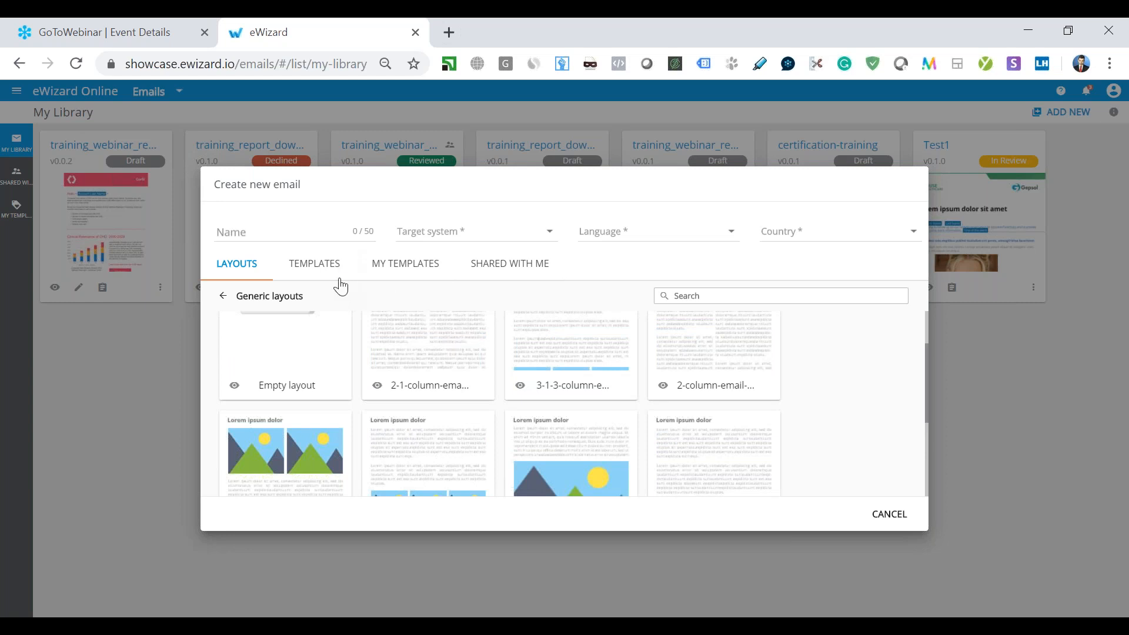
Browse the Generic templates collection, then cancel the new email.
left_click(313, 263)
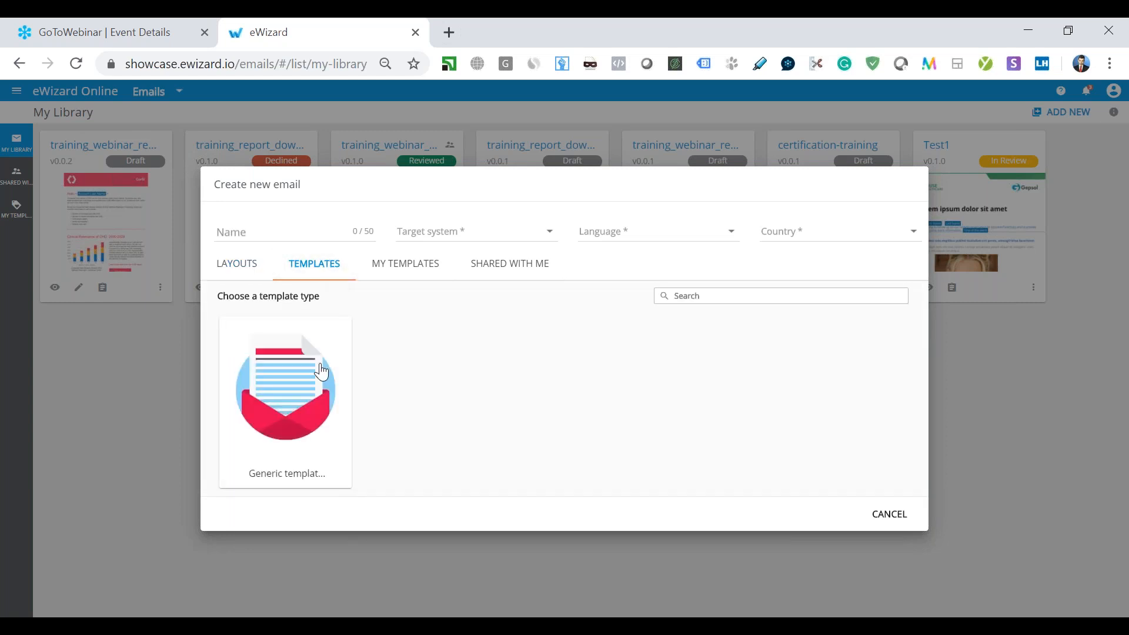
left_click(285, 387)
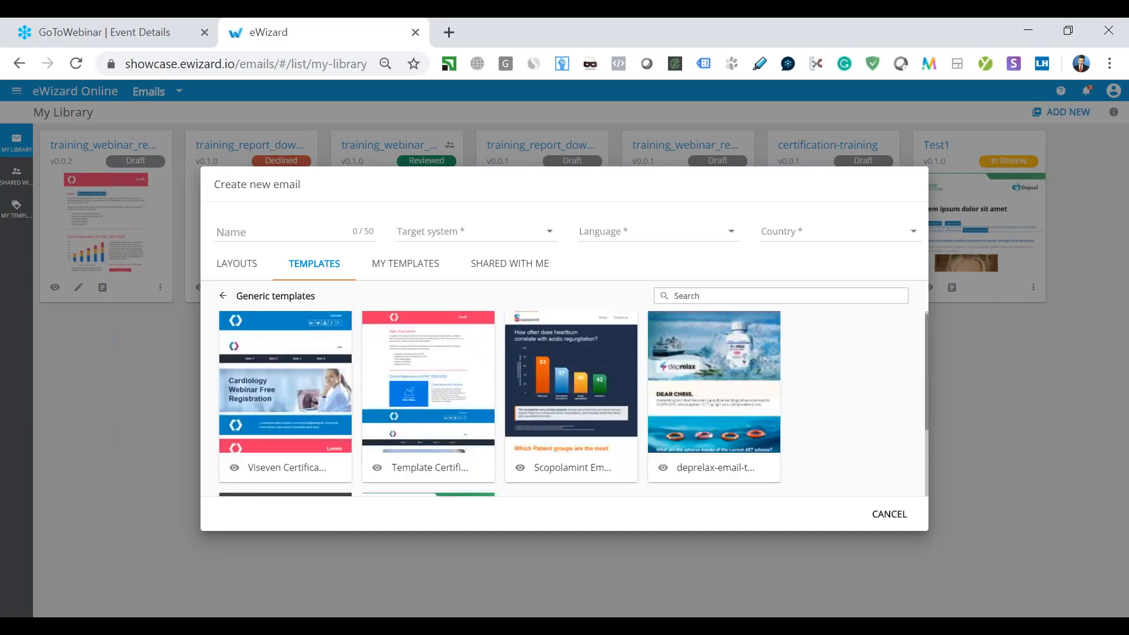
mouse_move(539, 369)
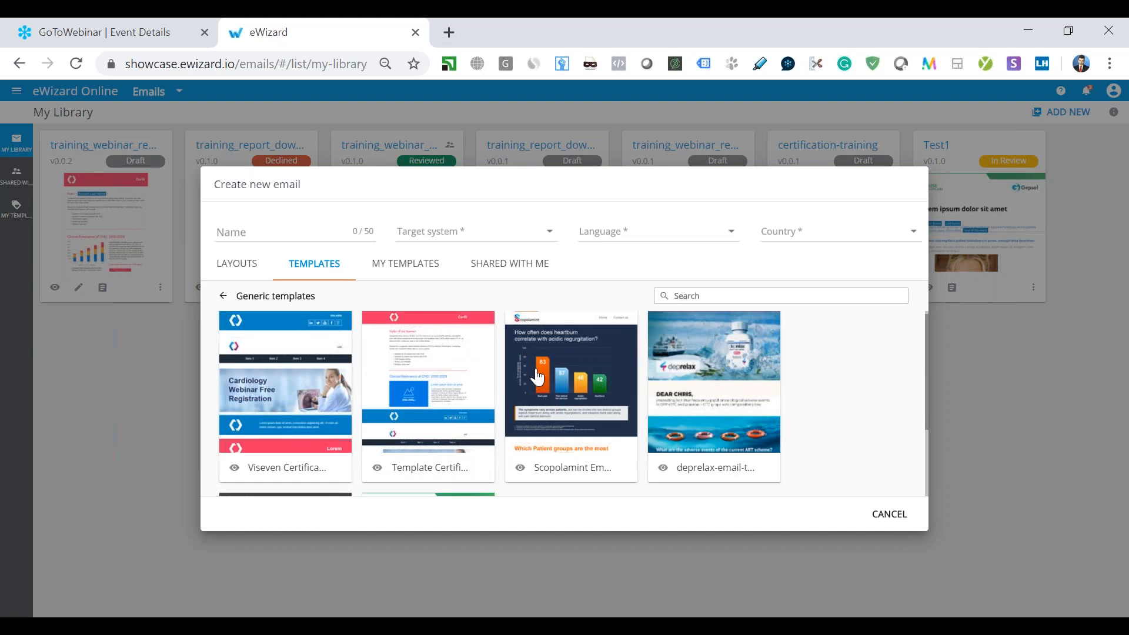
mouse_move(545, 360)
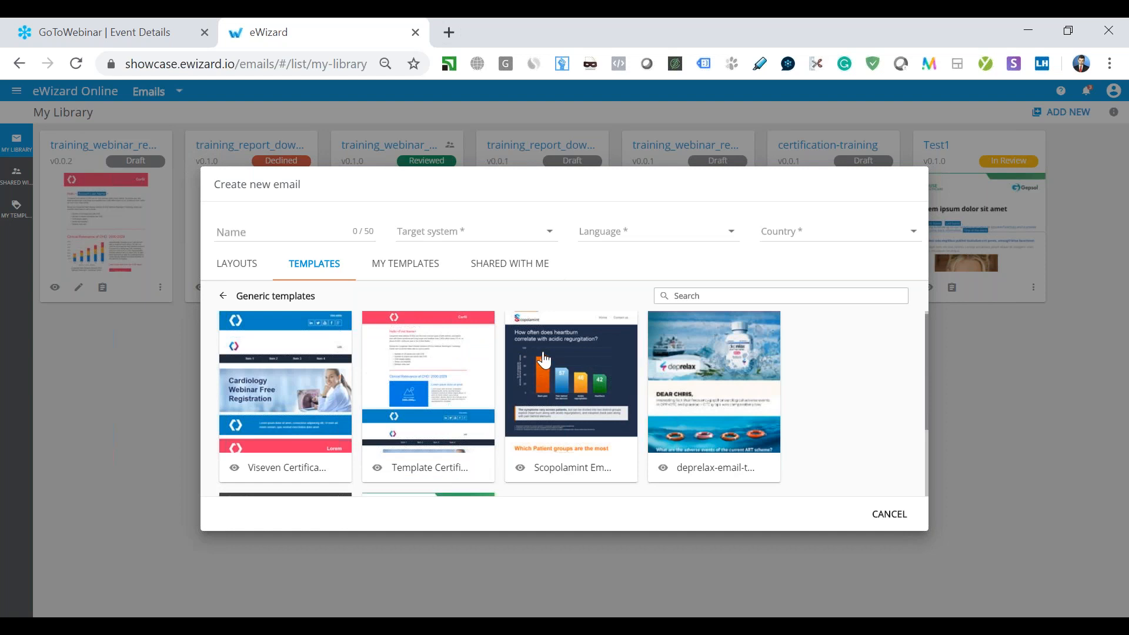
mouse_move(302, 380)
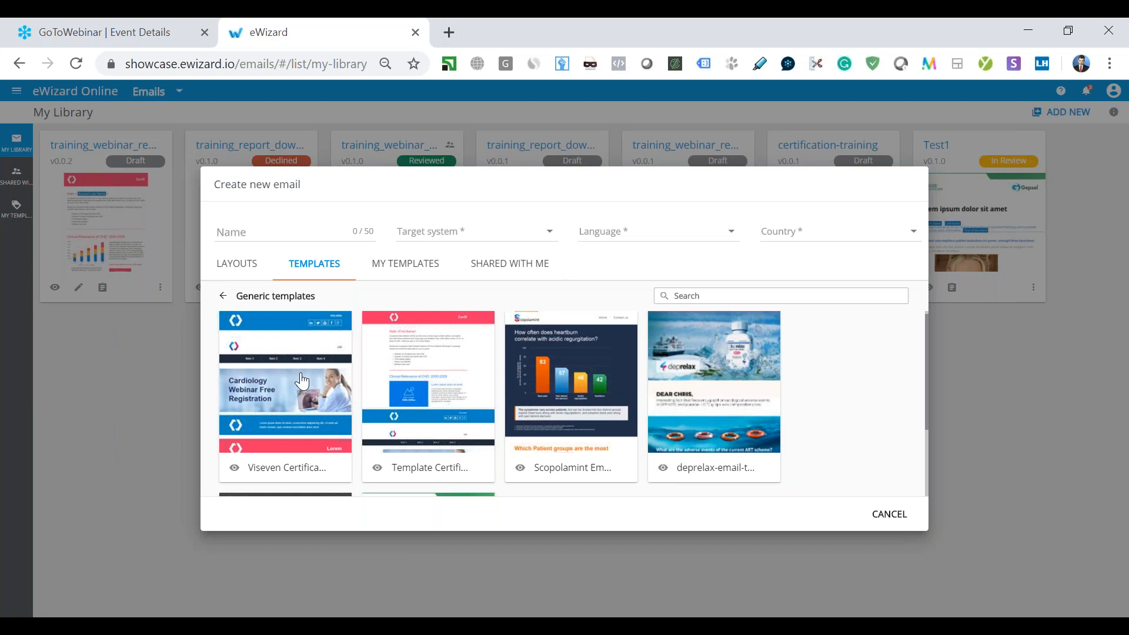
mouse_move(499, 418)
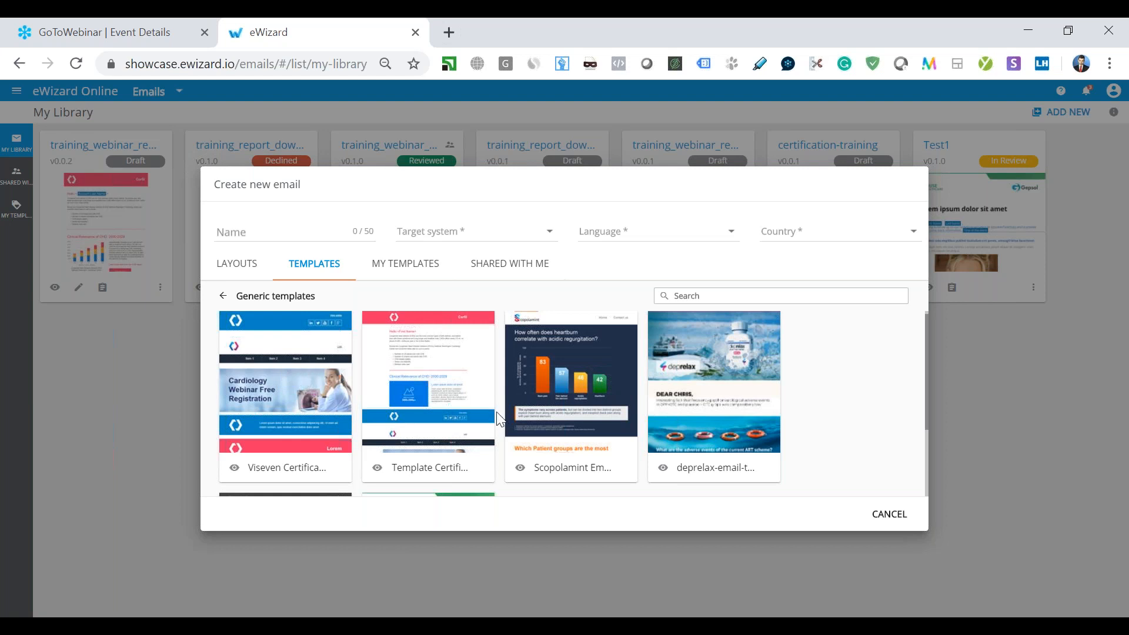
mouse_move(933, 534)
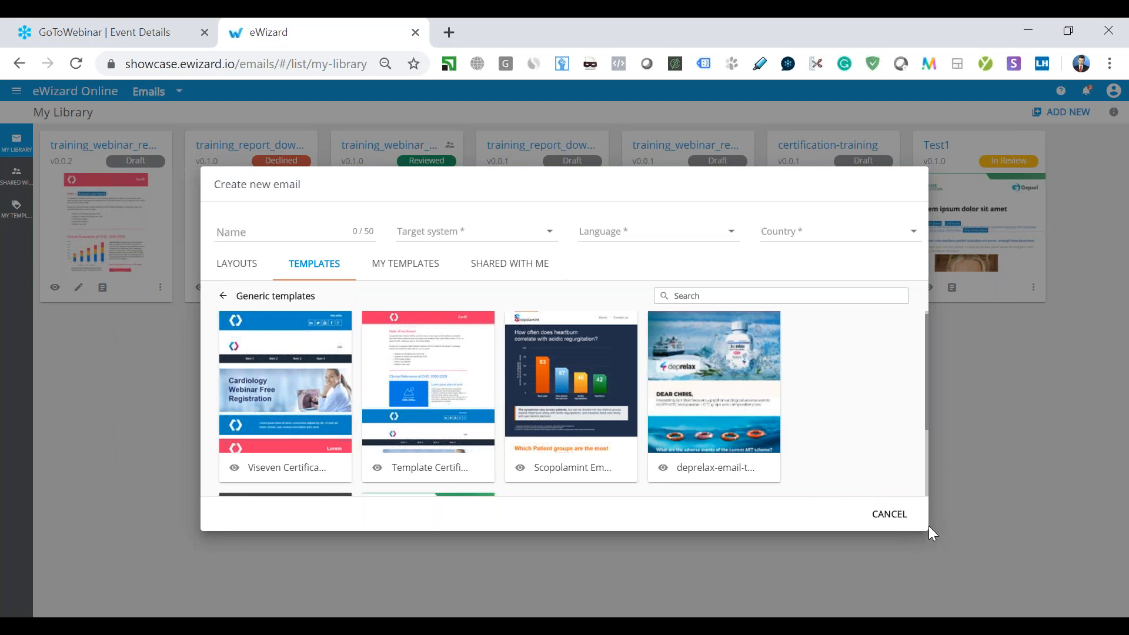
left_click(890, 513)
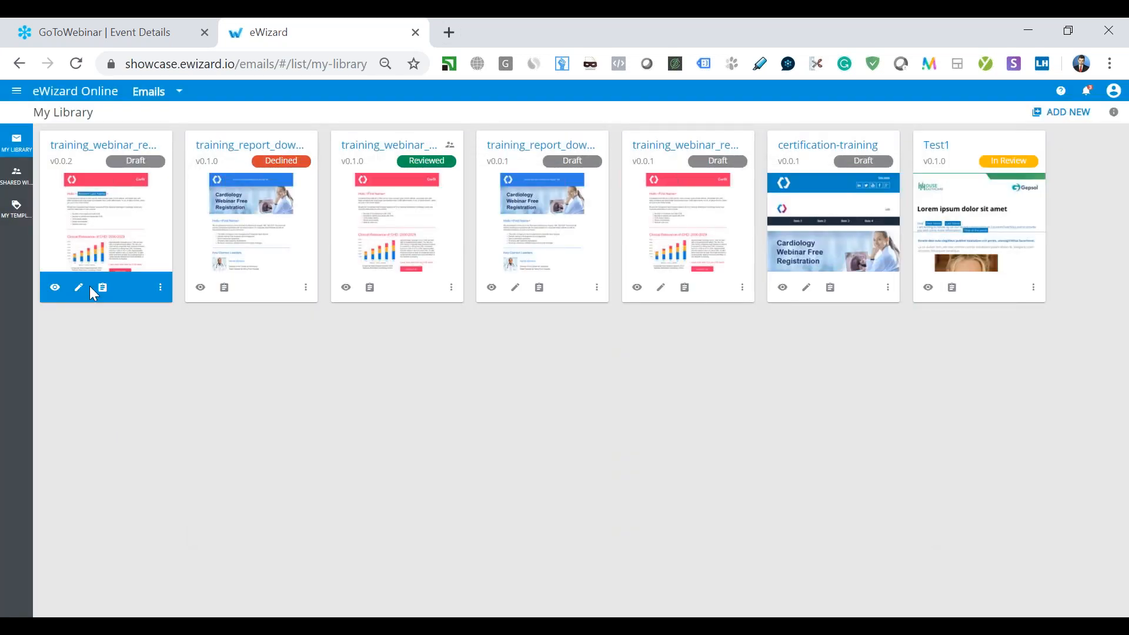
Open training_webinar_registration_copy in the editor with the Components palette showing.
left_click(78, 287)
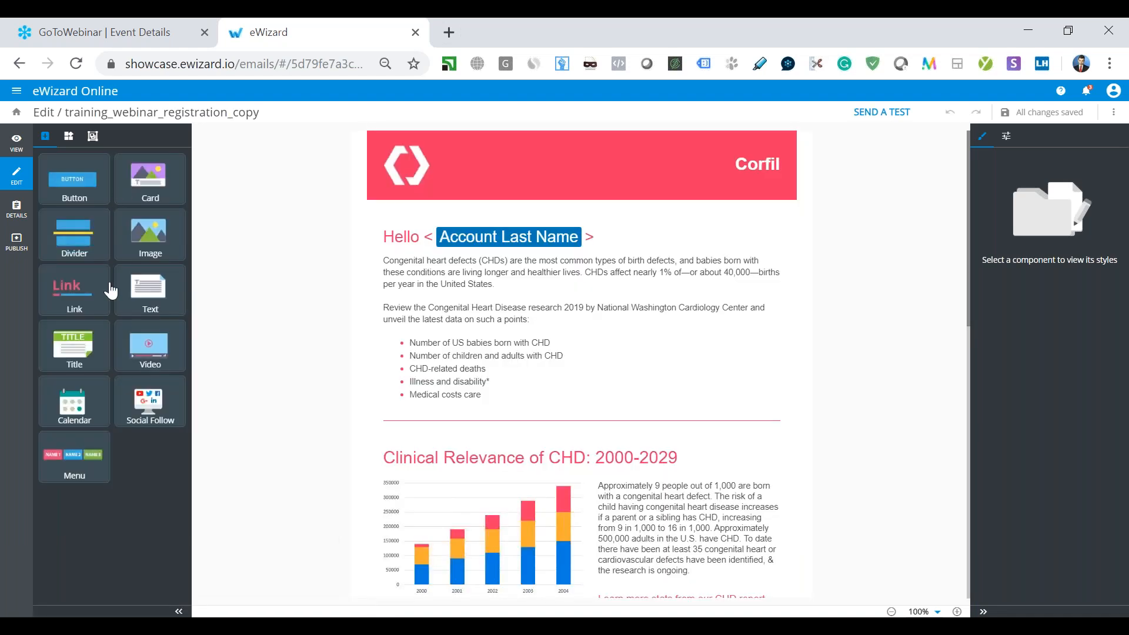
mouse_move(257, 246)
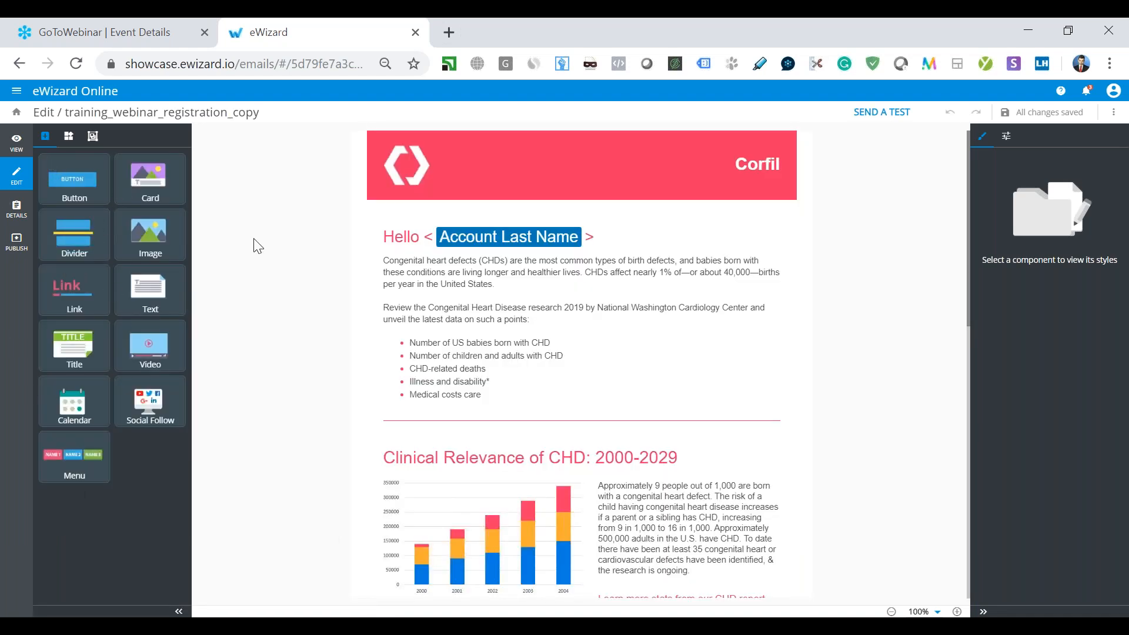
mouse_move(46, 137)
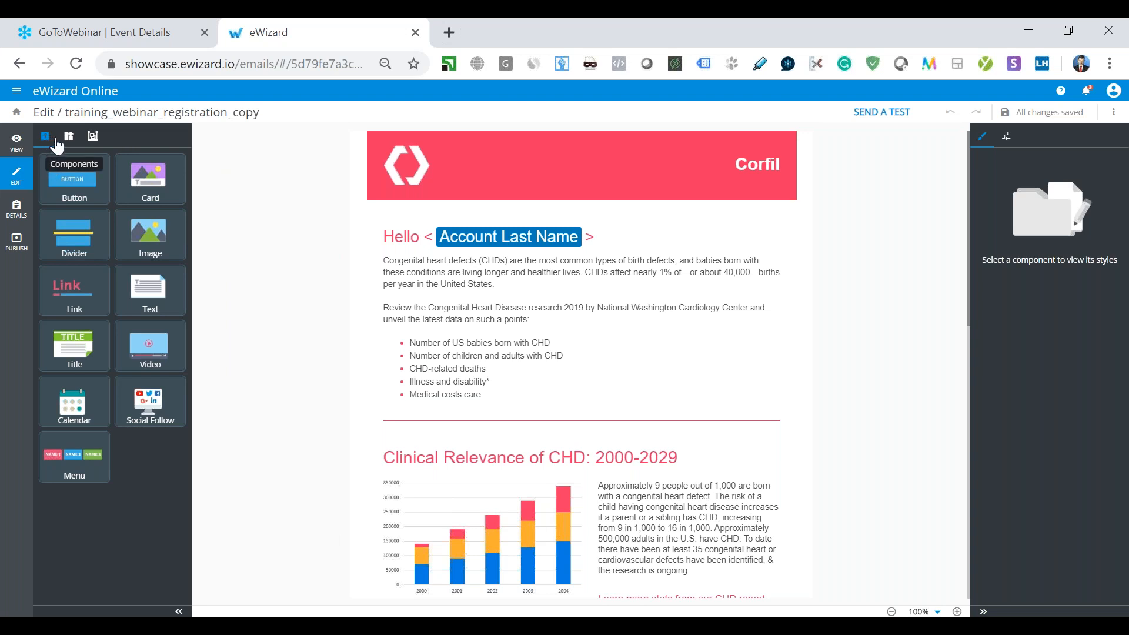
mouse_move(92, 137)
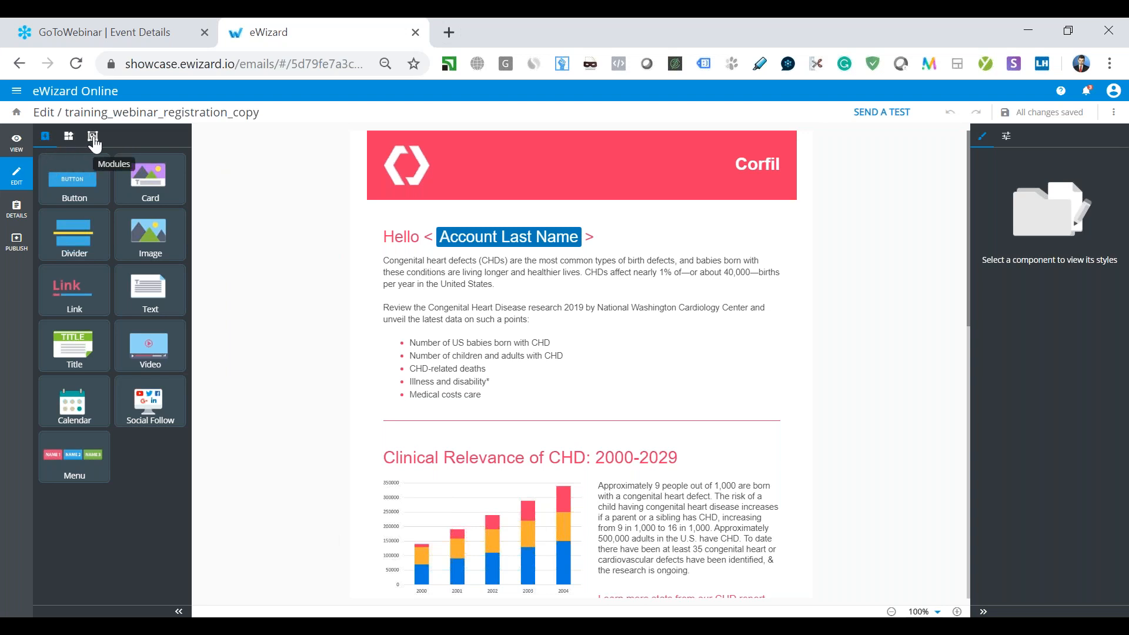
mouse_move(101, 149)
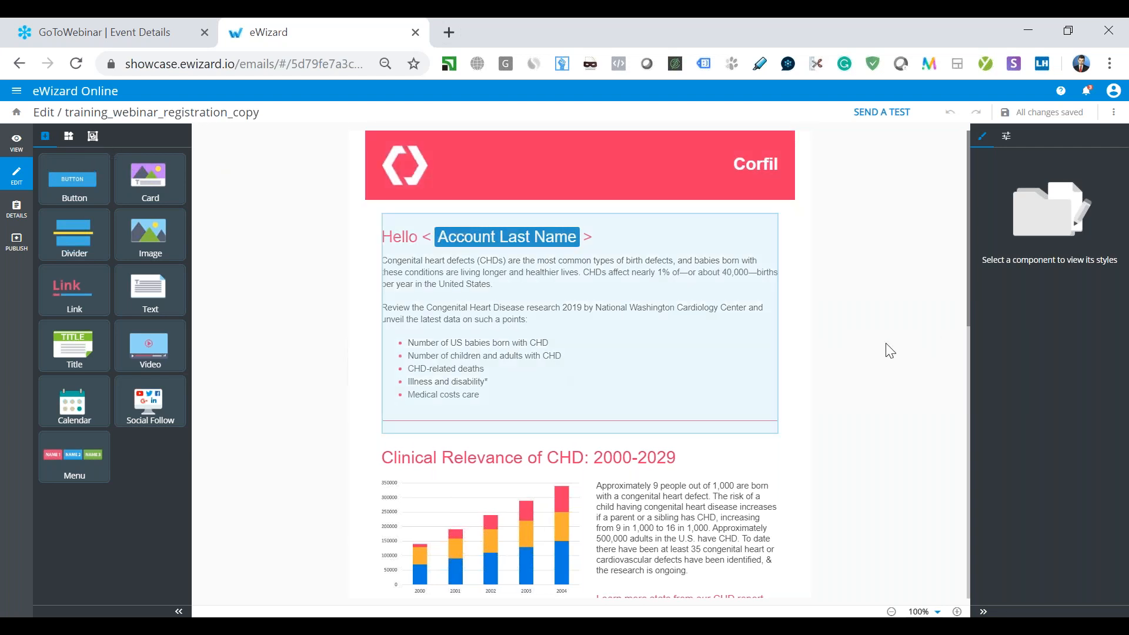
Inspect the greeting block's Styles and Properties, then switch the left panel to Blocks.
left_click(573, 332)
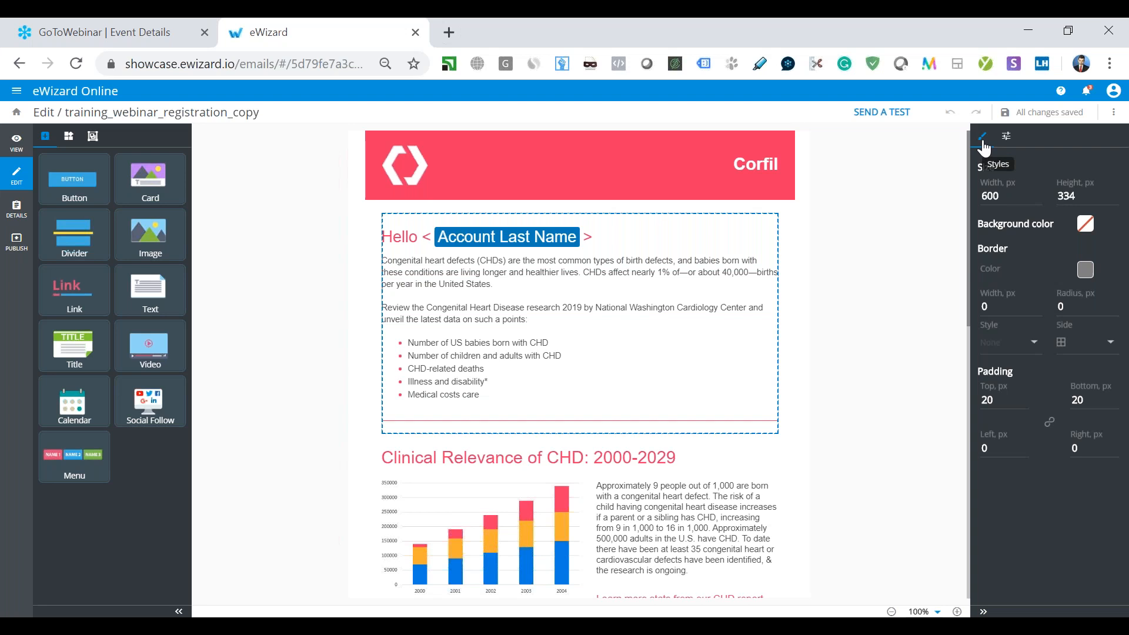
mouse_move(985, 137)
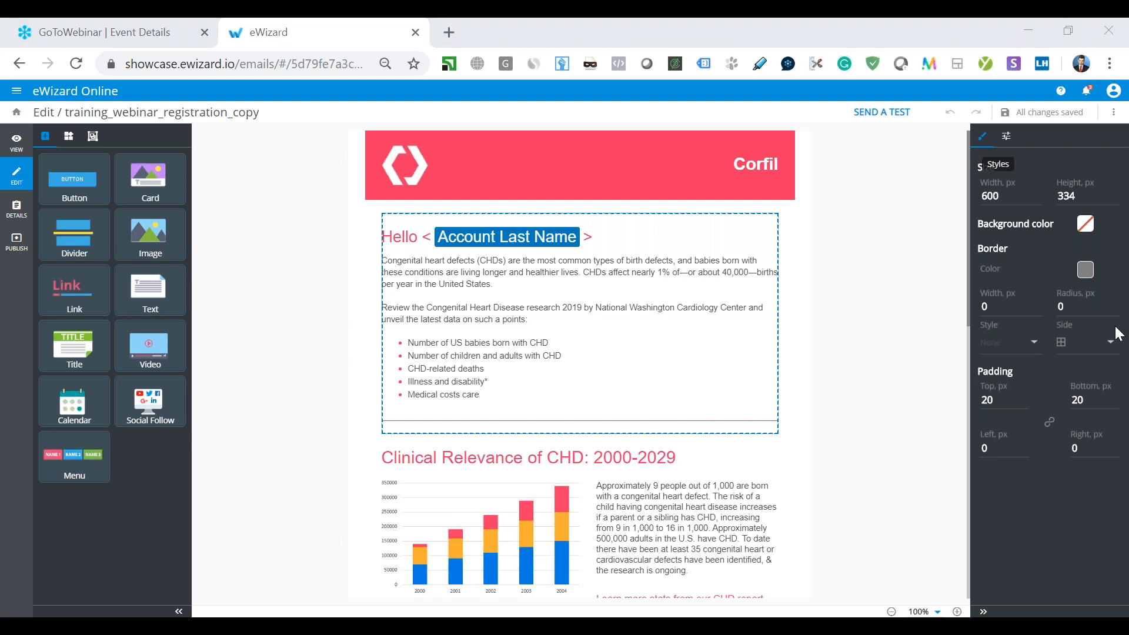
mouse_move(1008, 228)
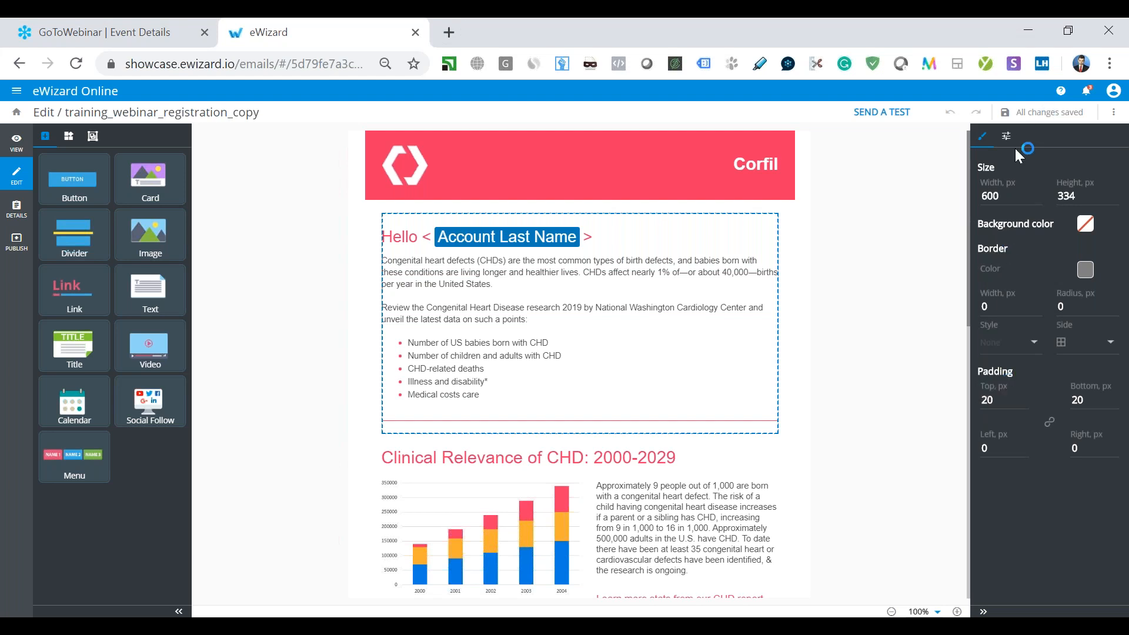
left_click(1005, 136)
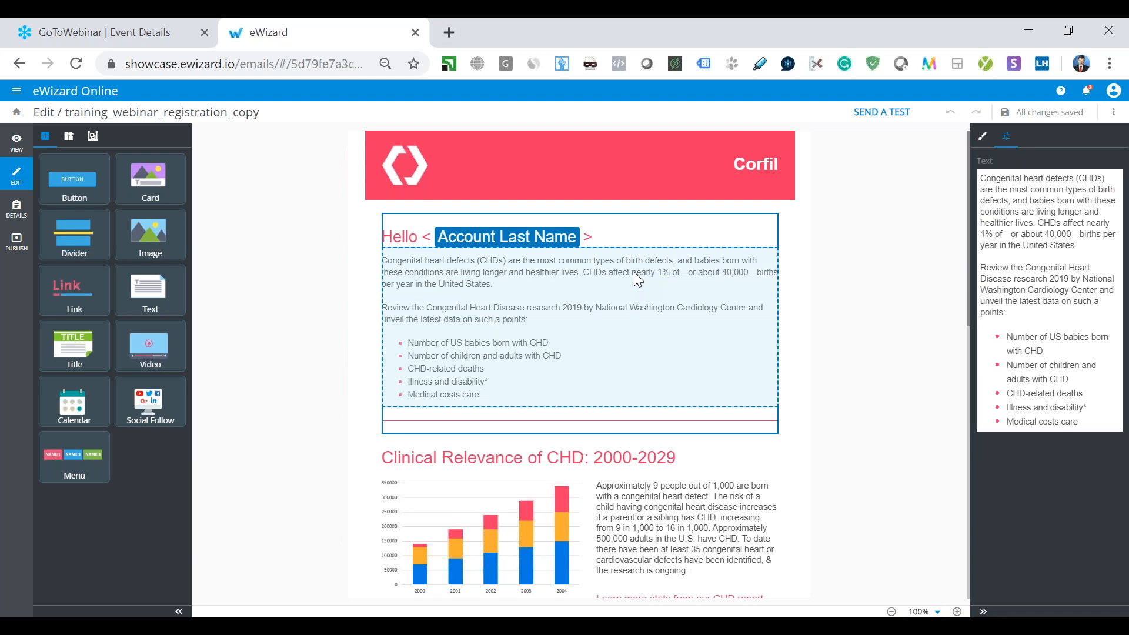
mouse_move(546, 362)
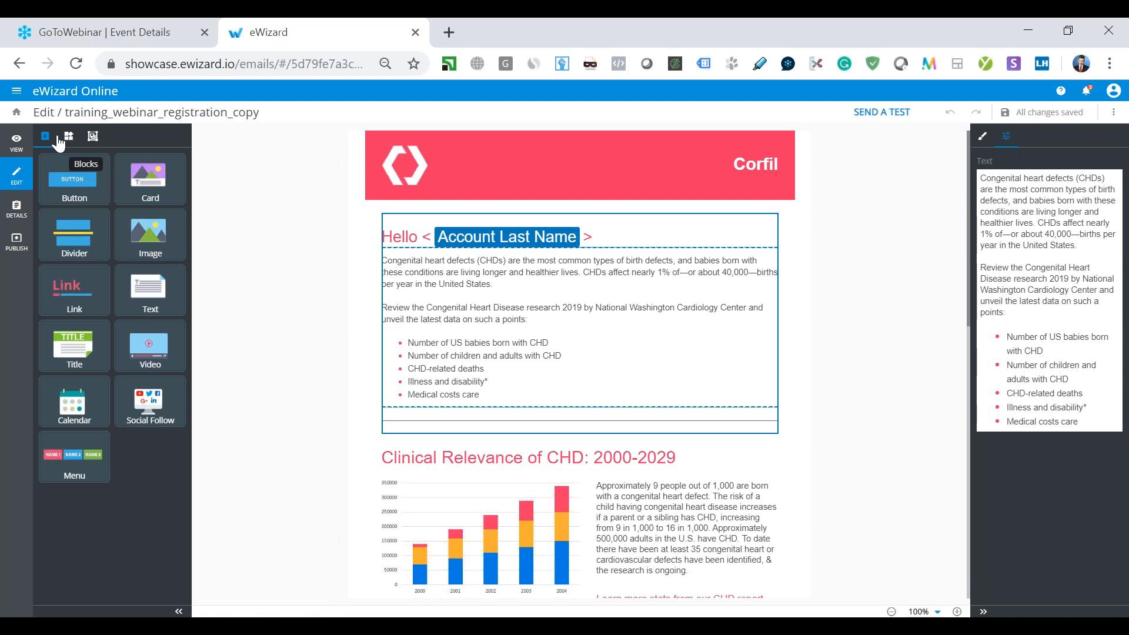
mouse_move(85, 458)
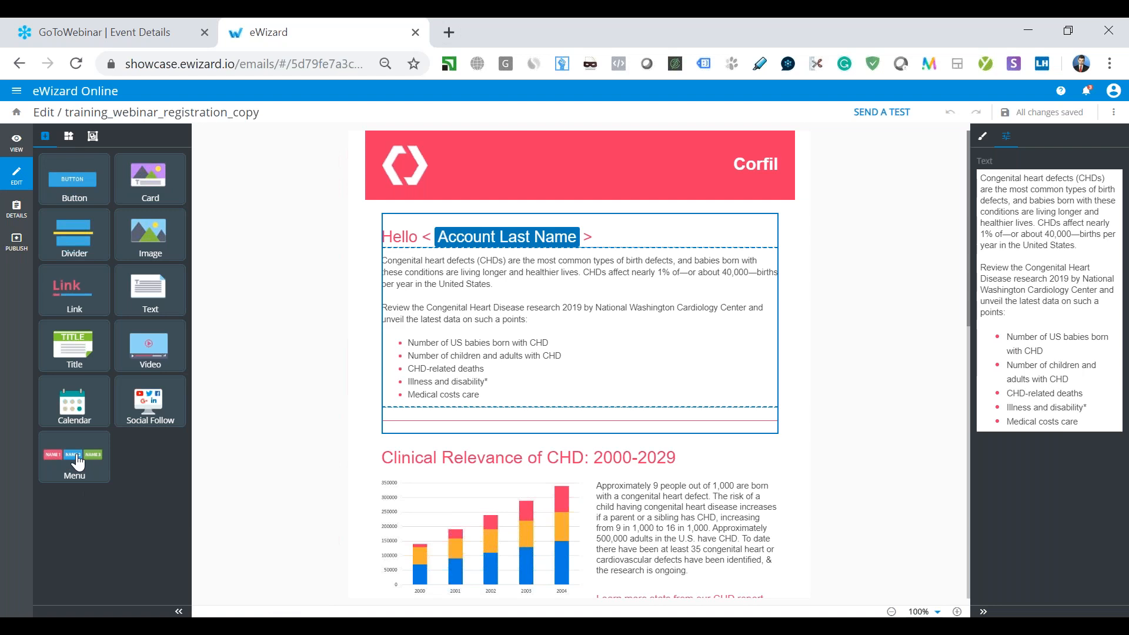
mouse_move(100, 193)
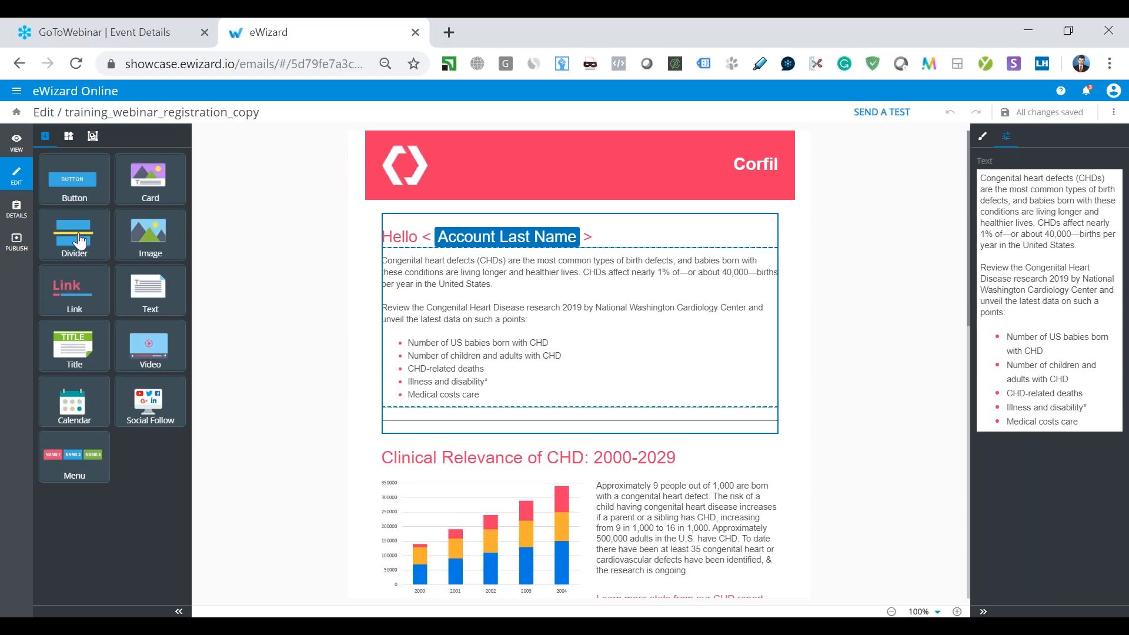
mouse_move(158, 288)
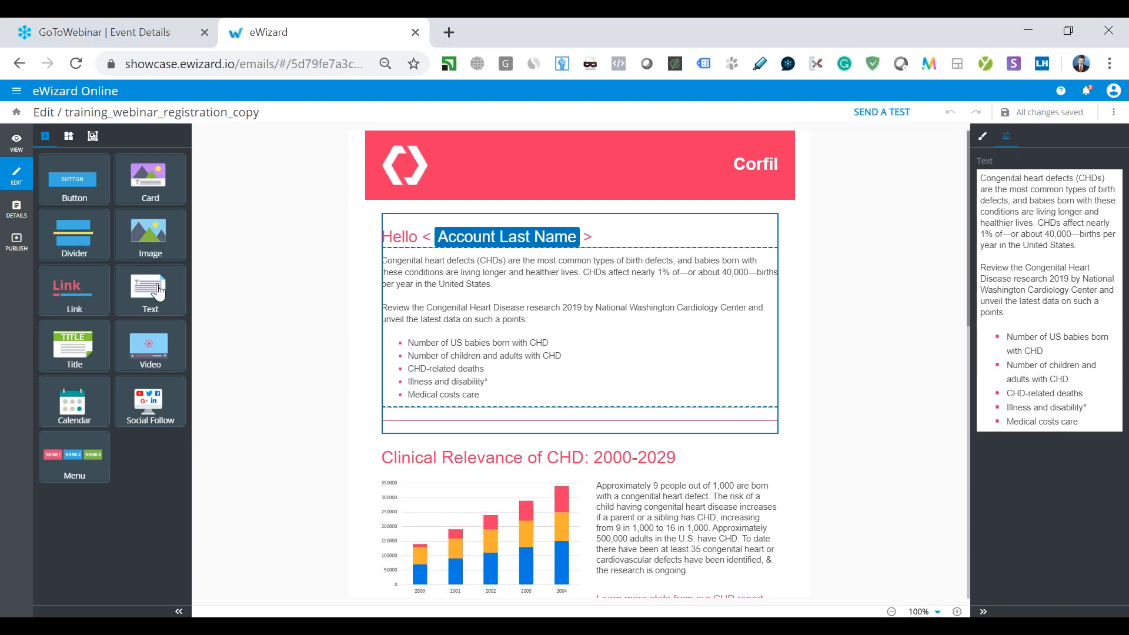
mouse_move(151, 286)
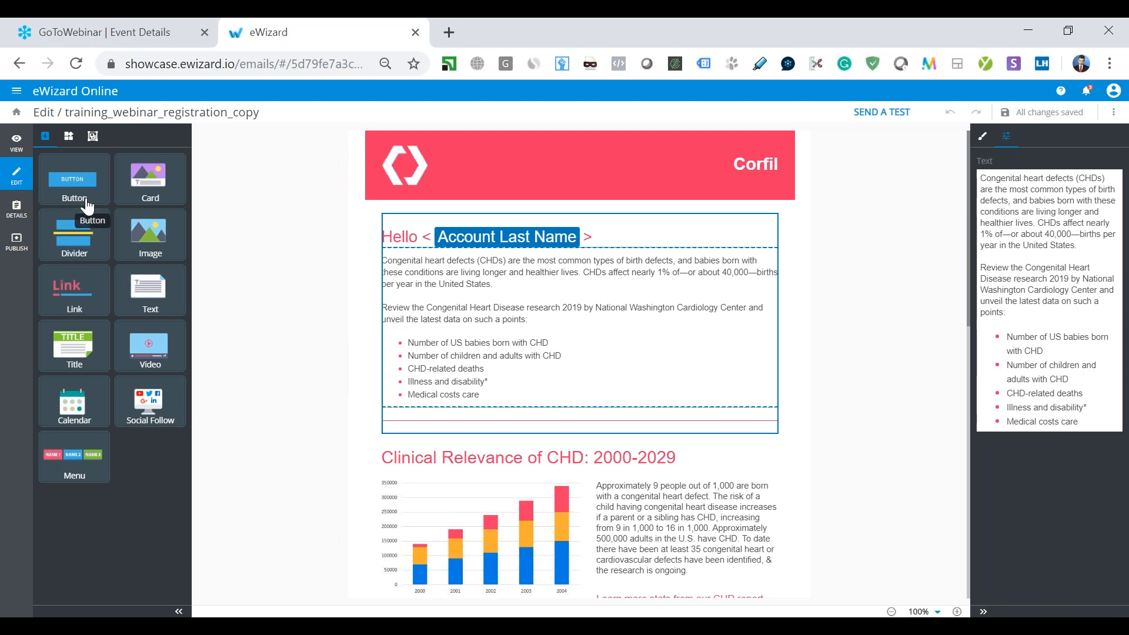
mouse_move(124, 337)
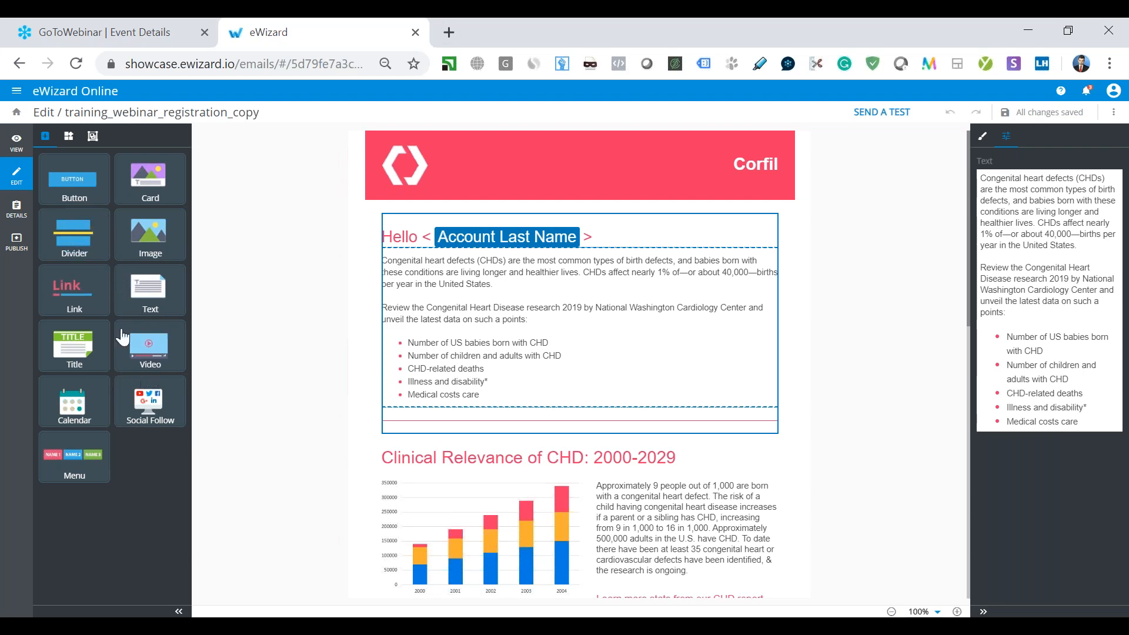
left_click(69, 136)
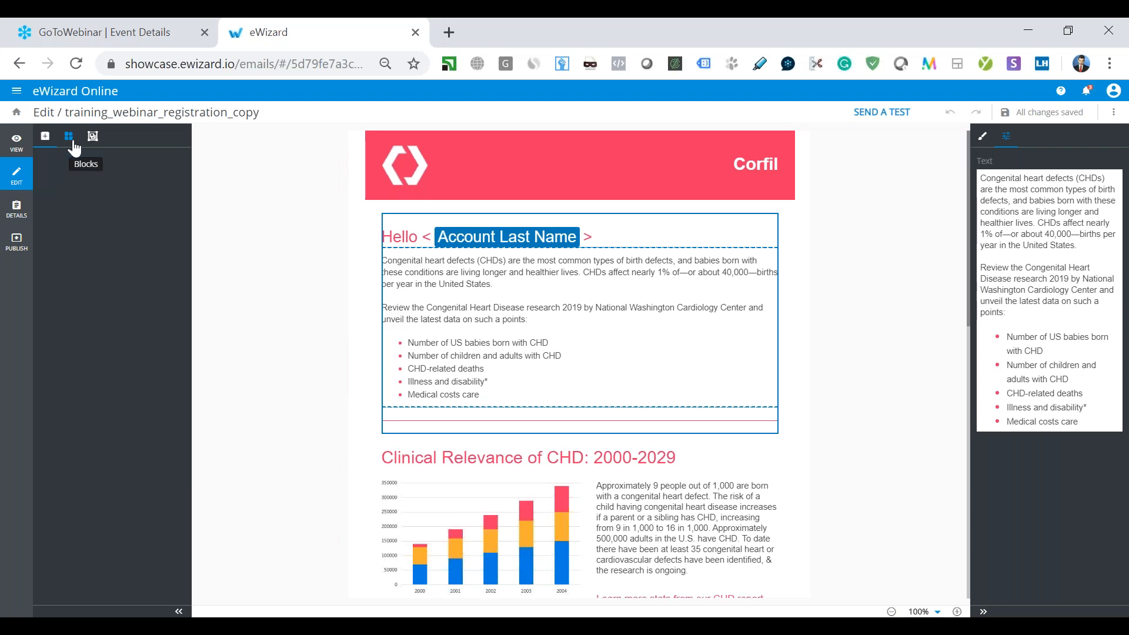
Scroll through the prebuilt Blocks list, then show the Clinical Relevance of CHD and Stay updated modules.
left_click(67, 136)
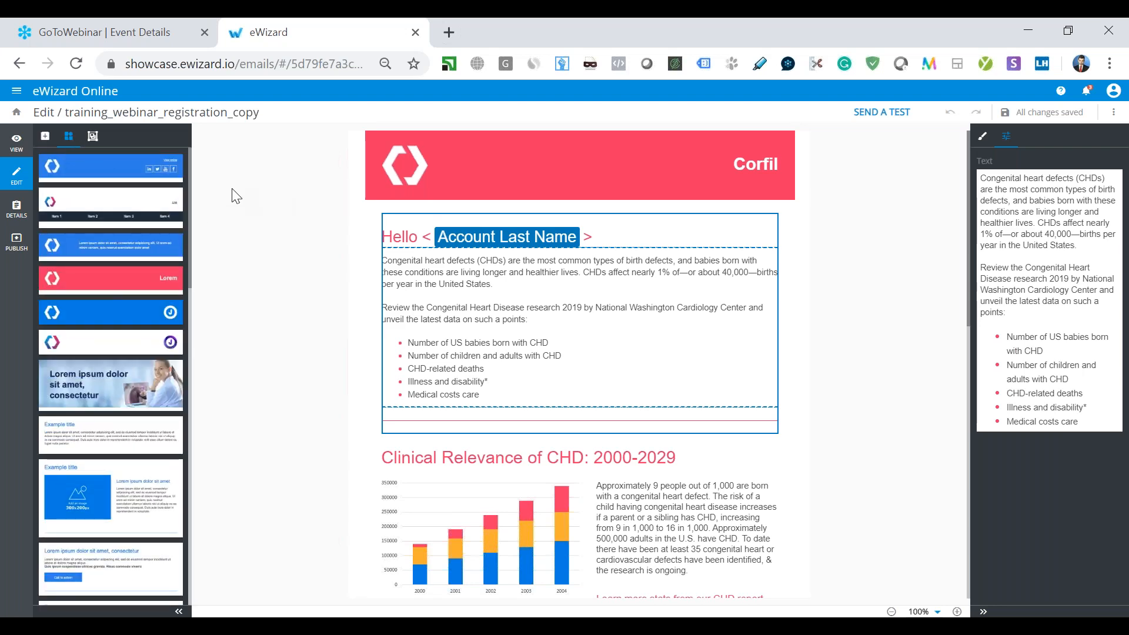
scroll("down", 3)
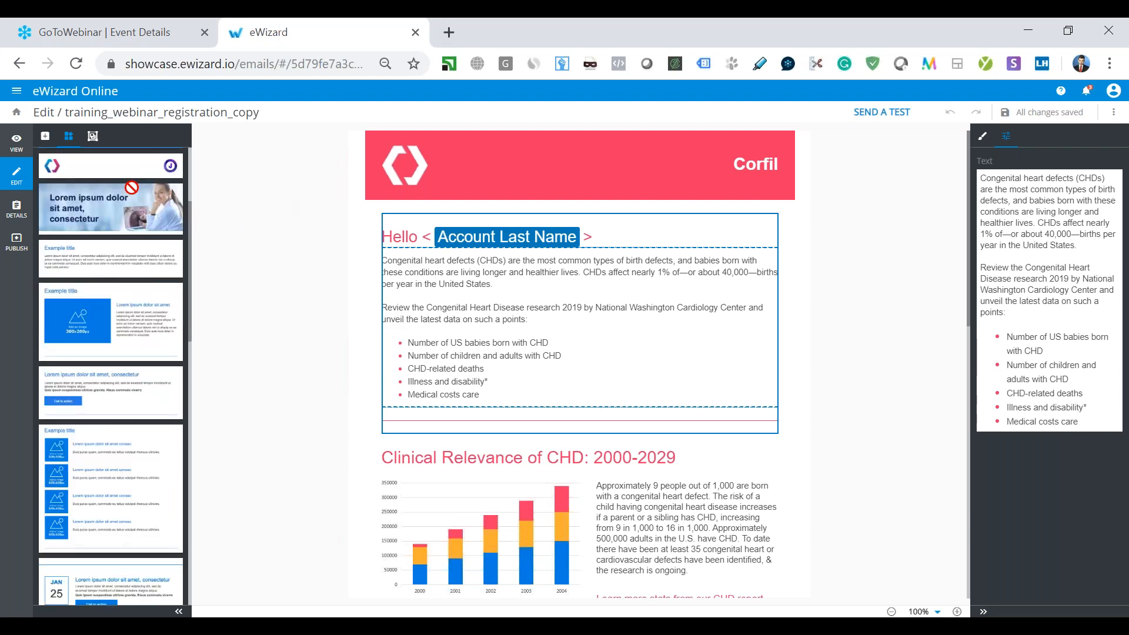
scroll("down", 3)
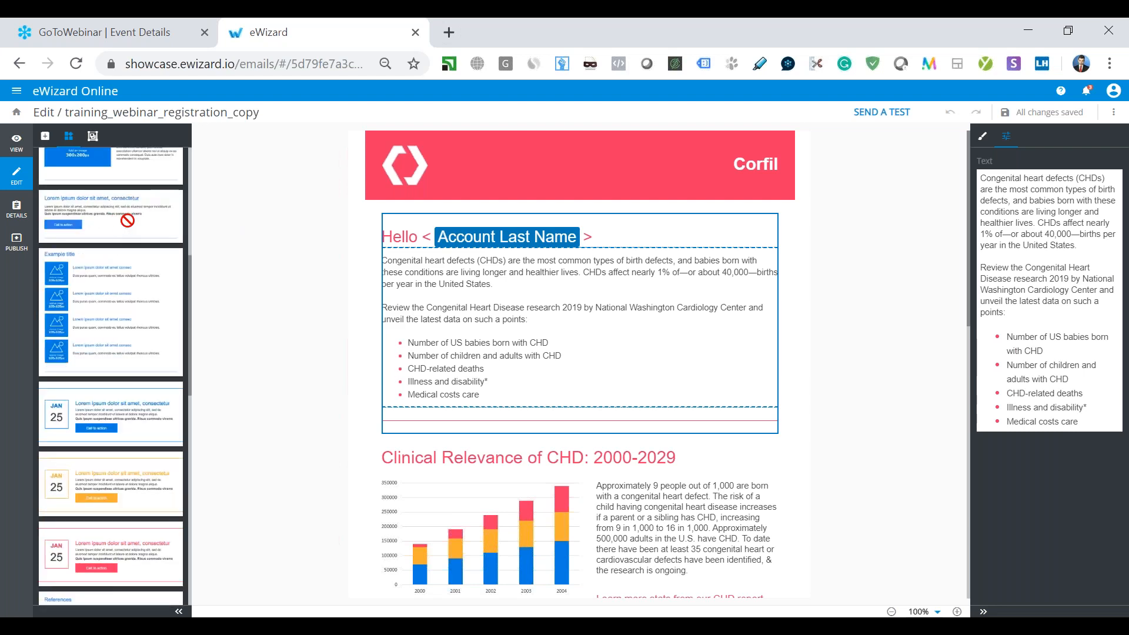
scroll("down", 3)
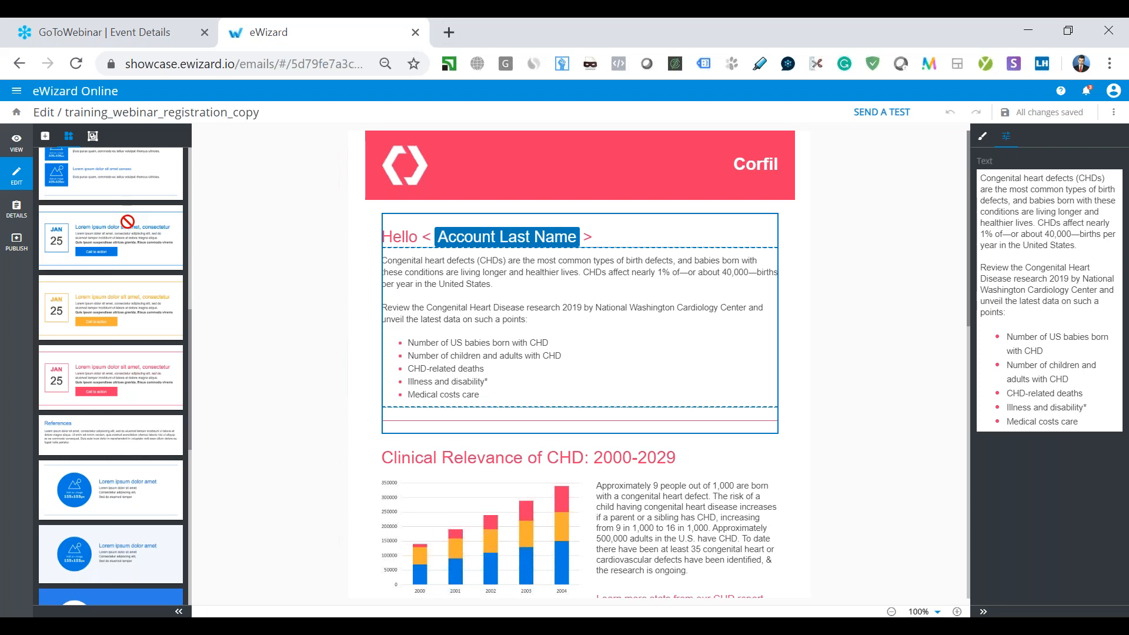
scroll("down", 3)
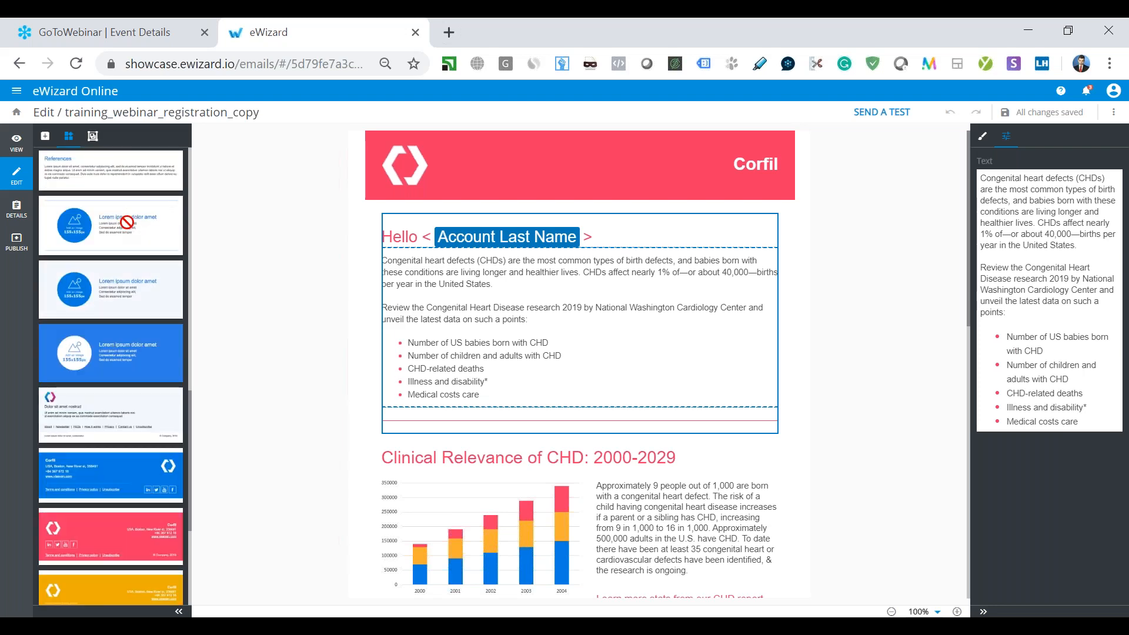
scroll("down", 3)
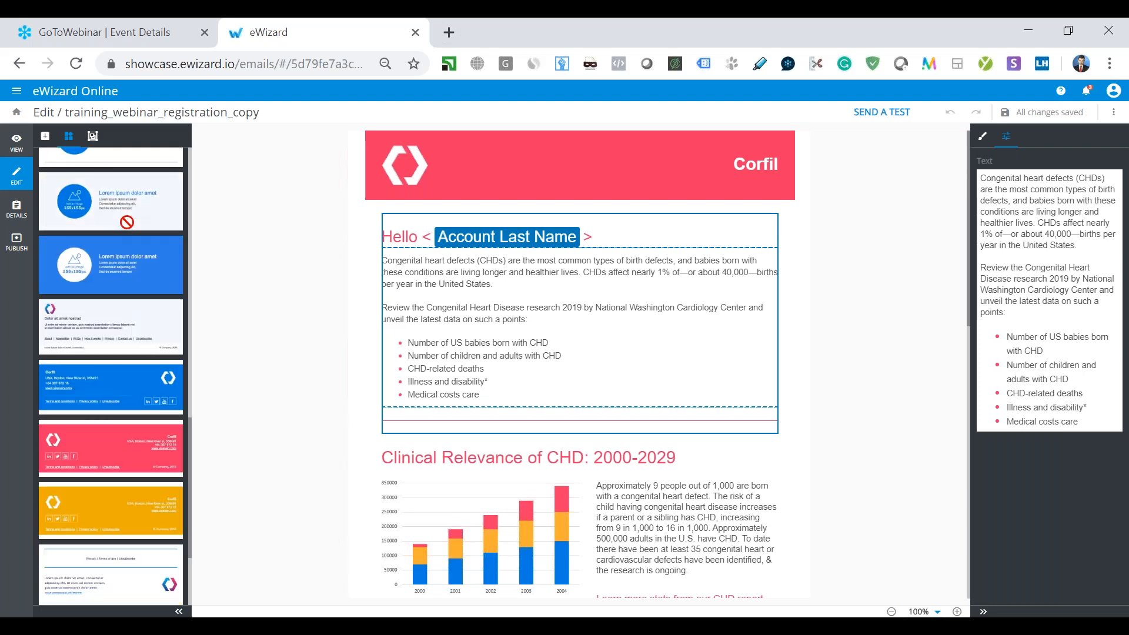
scroll("down", 3)
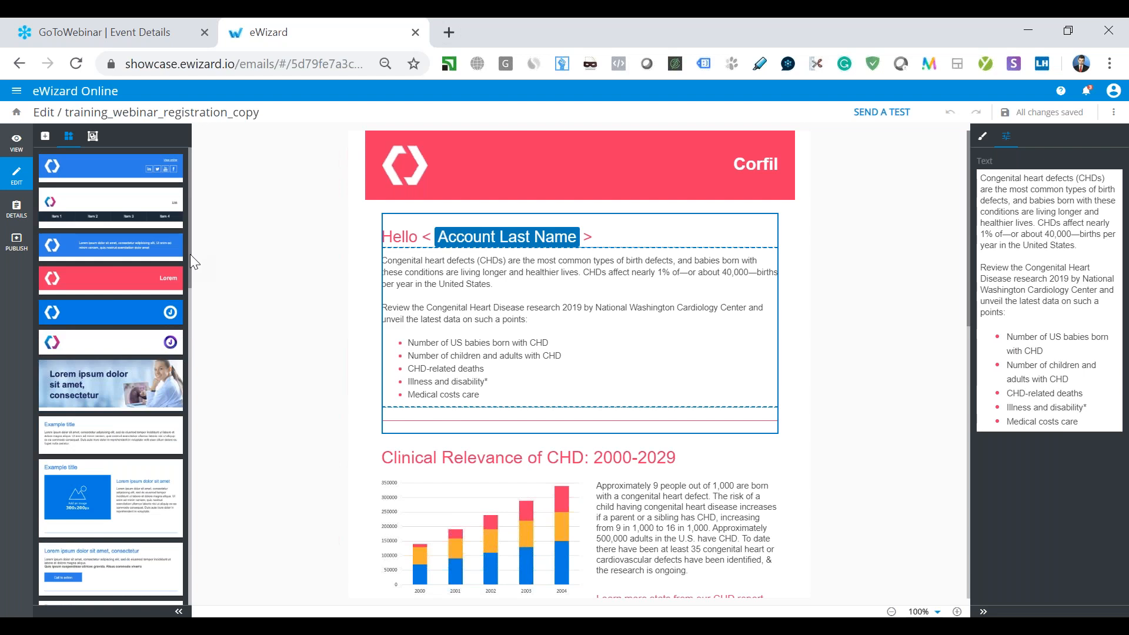
mouse_move(370, 222)
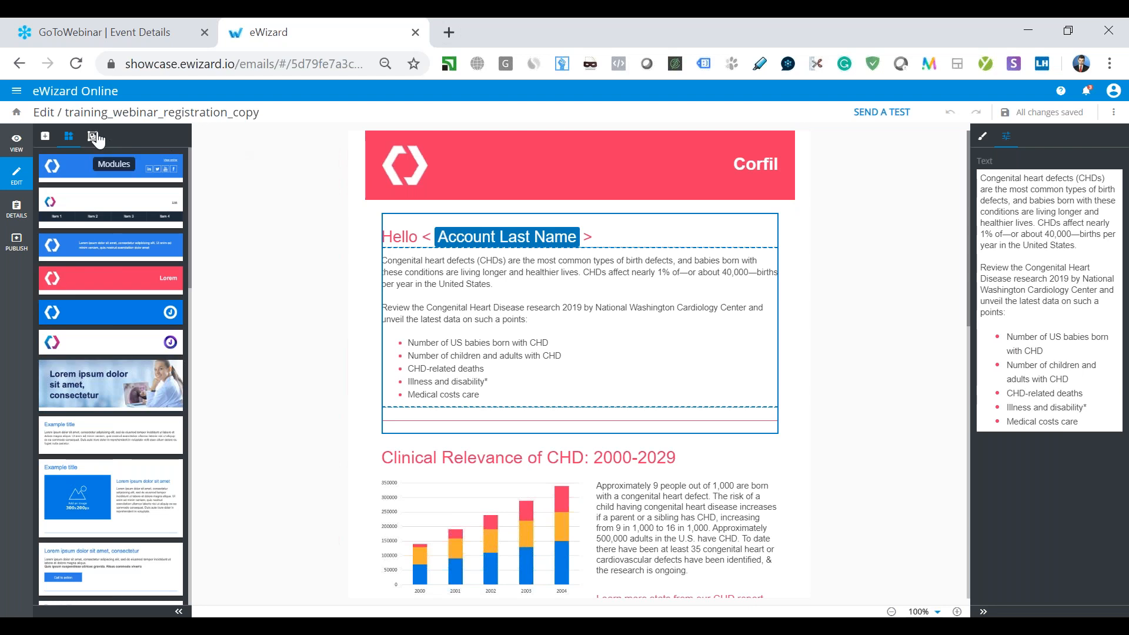
left_click(92, 135)
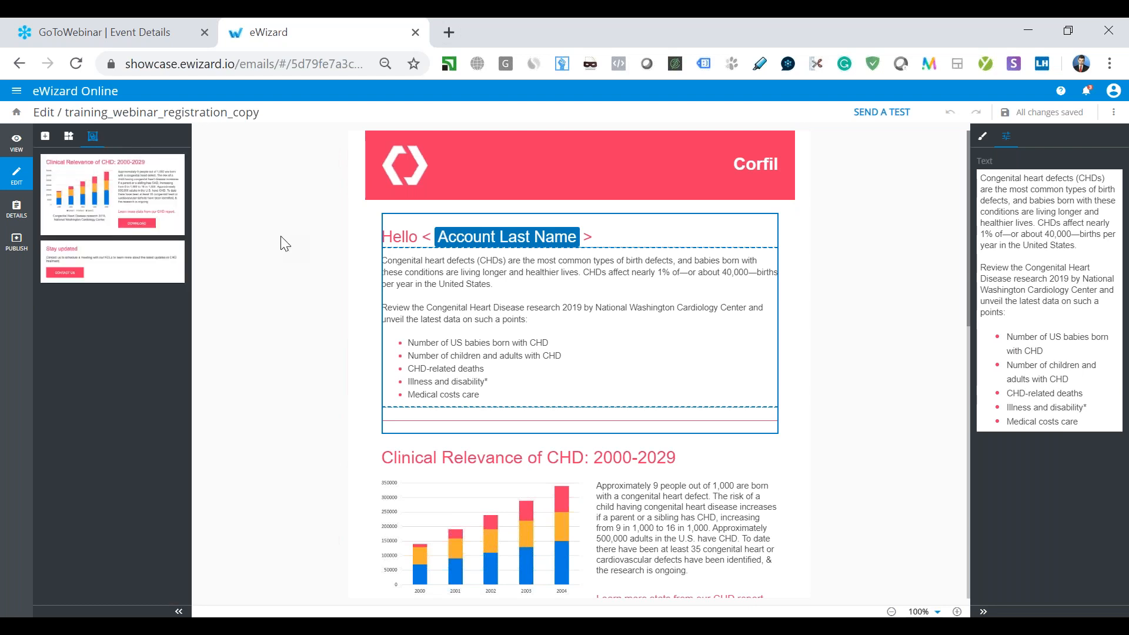
mouse_move(248, 199)
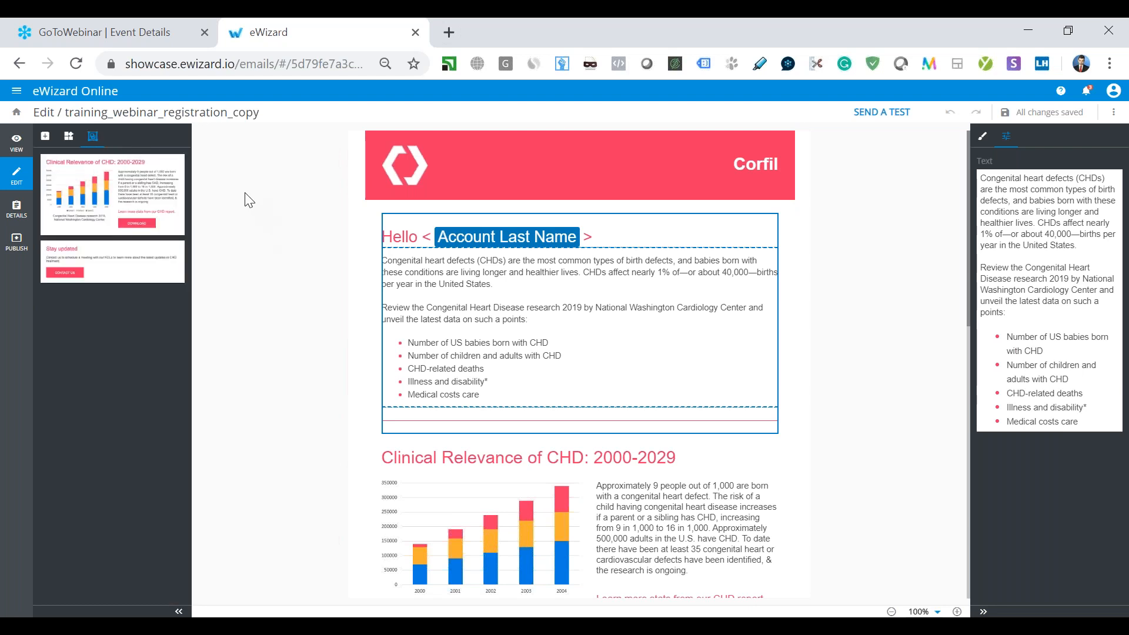
mouse_move(232, 139)
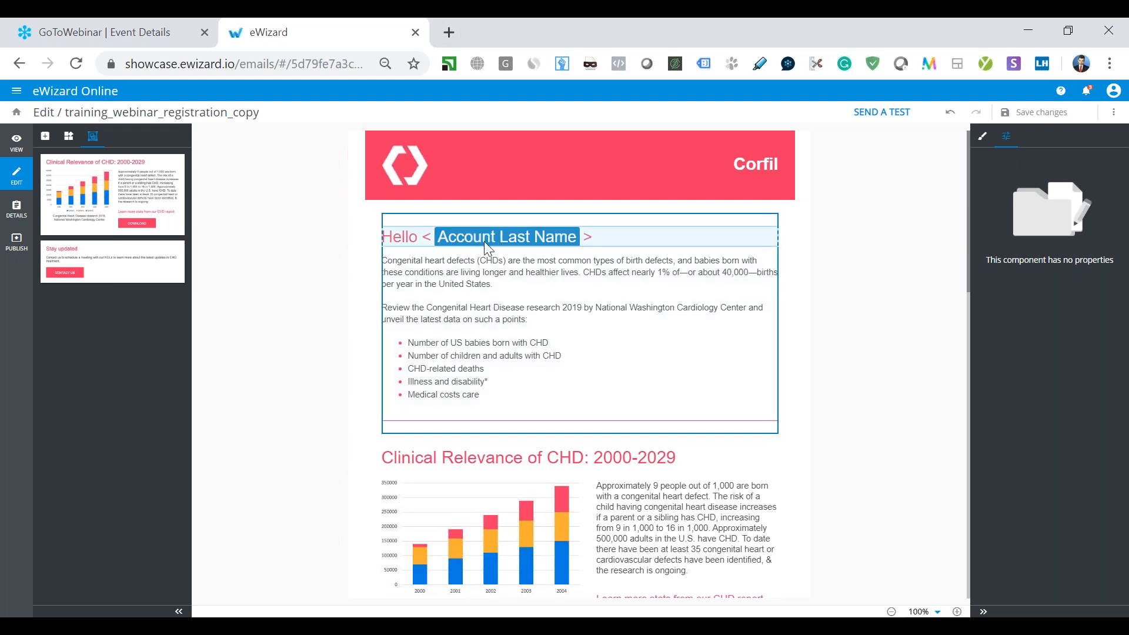
Select the 'Hello < Account Last Name >' heading to show its text in Properties.
left_click(507, 236)
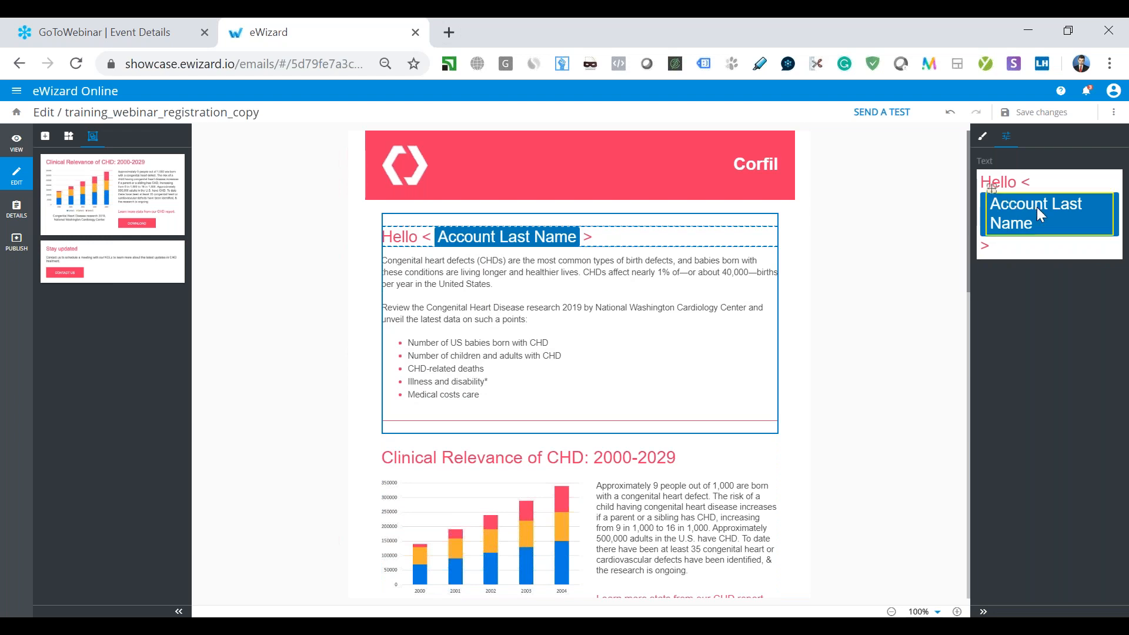
mouse_move(1008, 218)
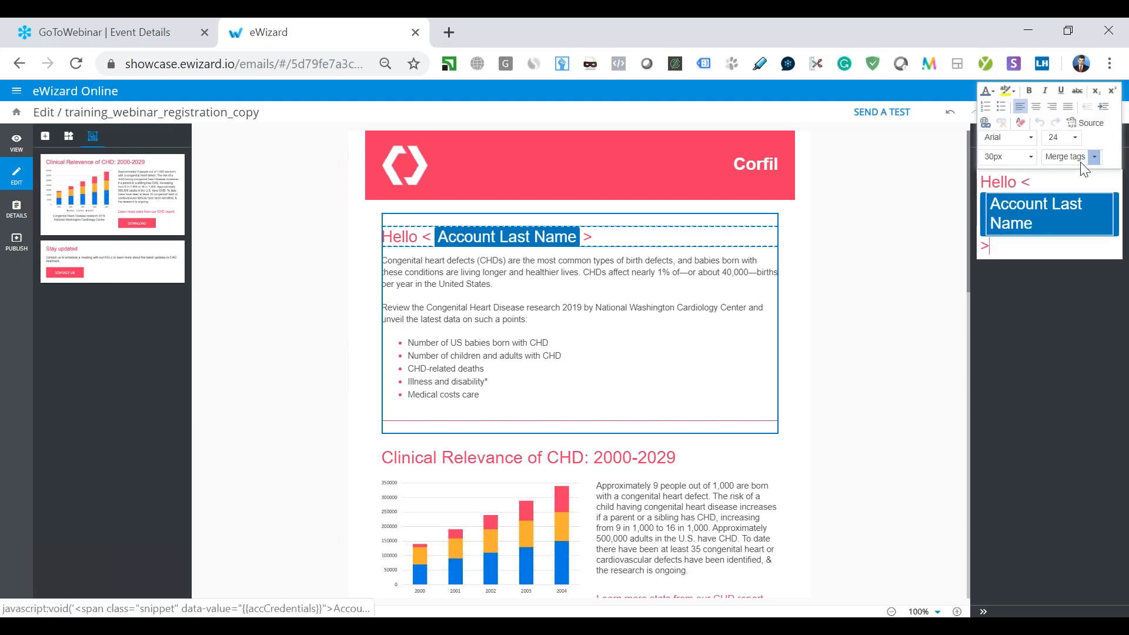
Browse the Merge tags list for Account Last Name, then open the main navigation menu.
left_click(1092, 157)
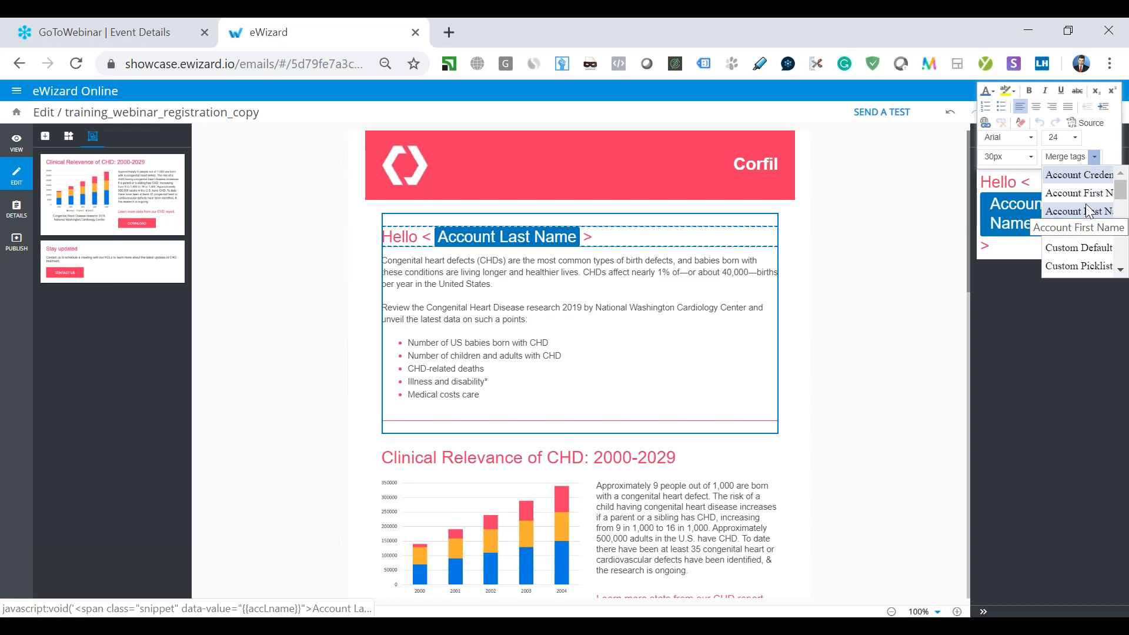
scroll("down", 3)
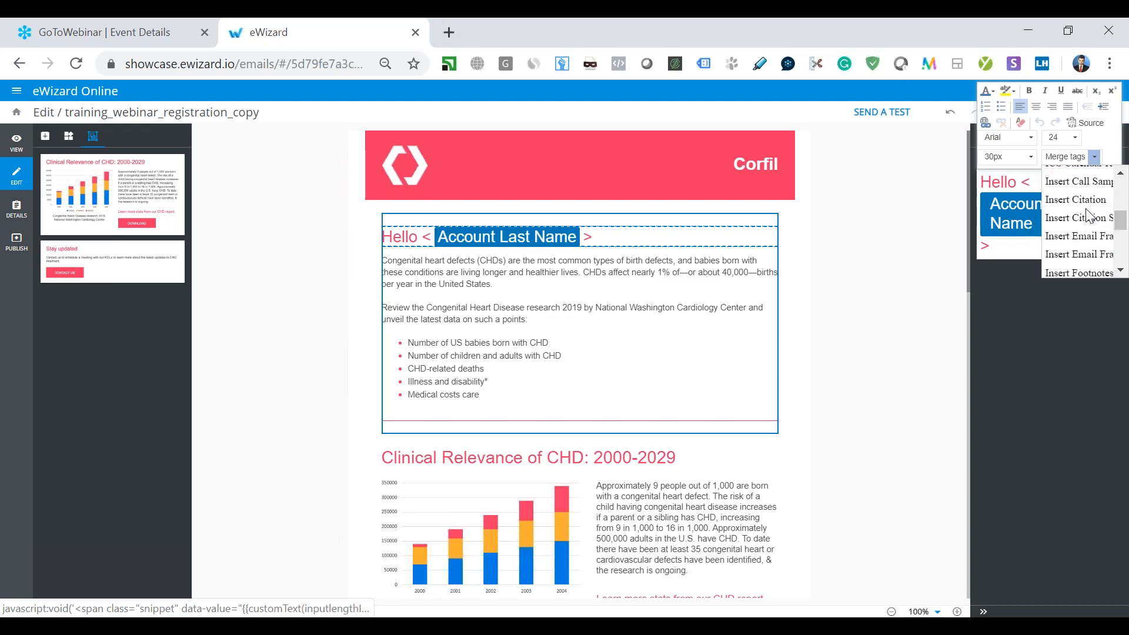
scroll("down", 3)
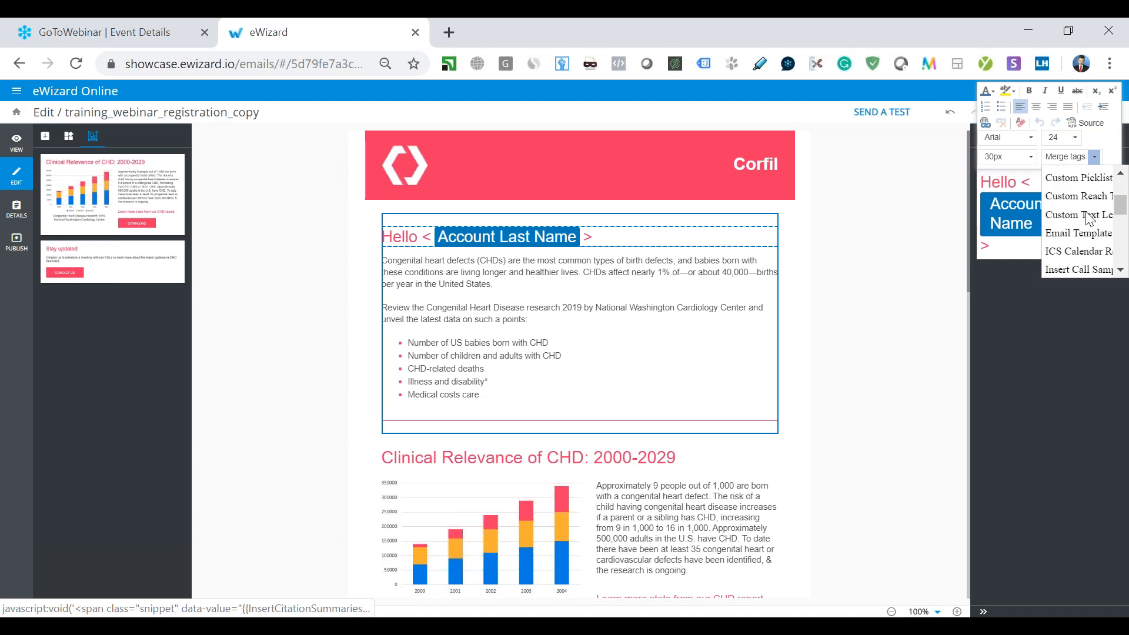
scroll("down", 3)
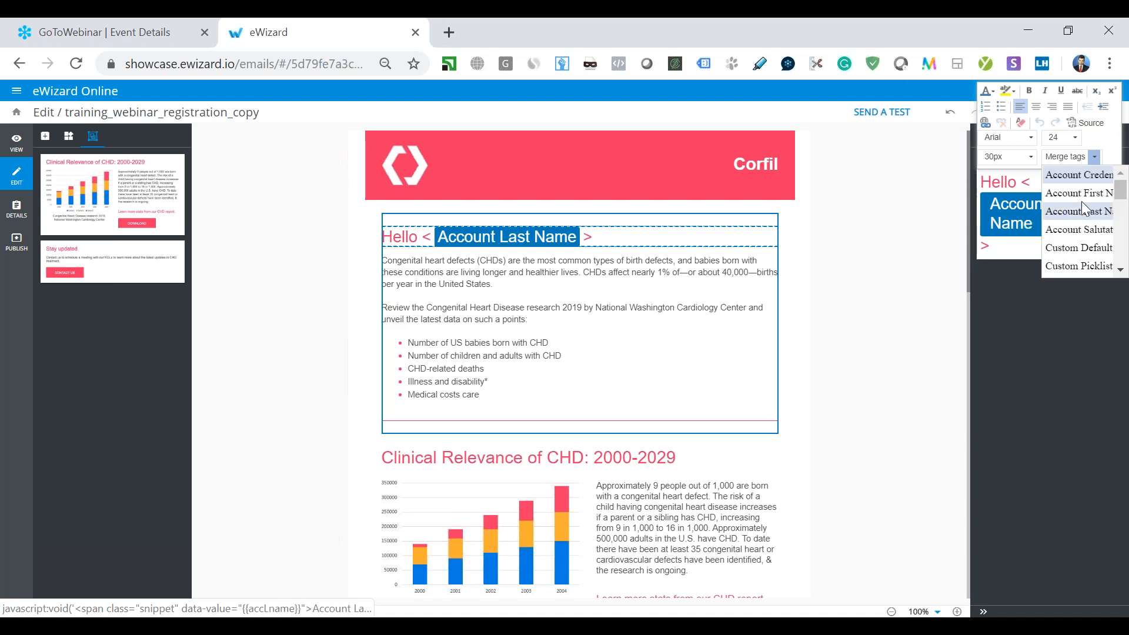
left_click(1082, 211)
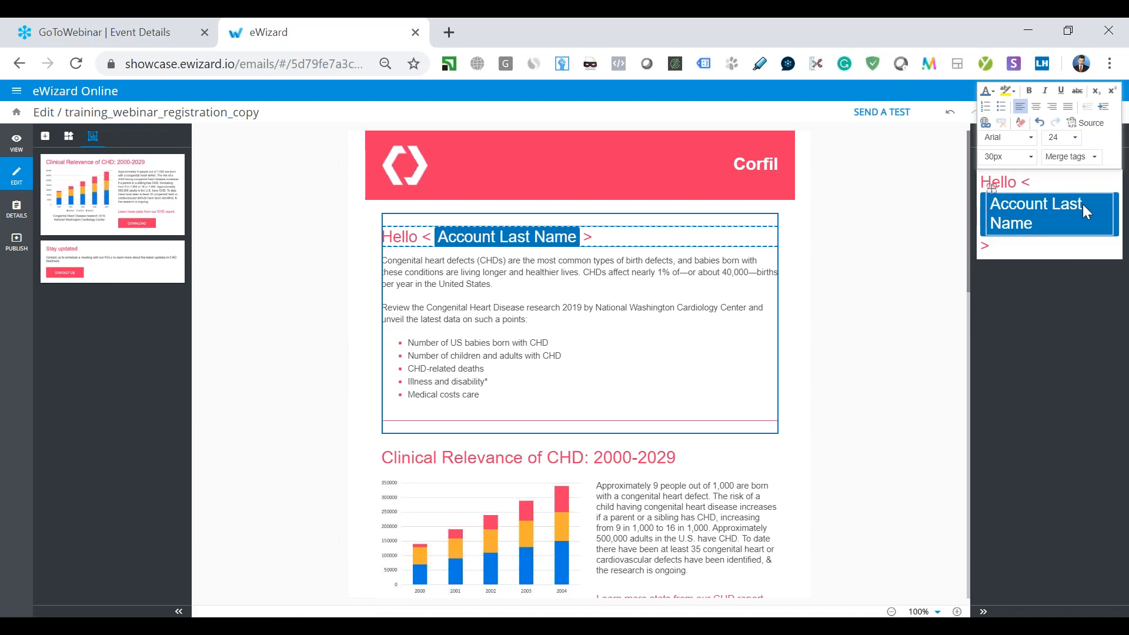
mouse_move(895, 201)
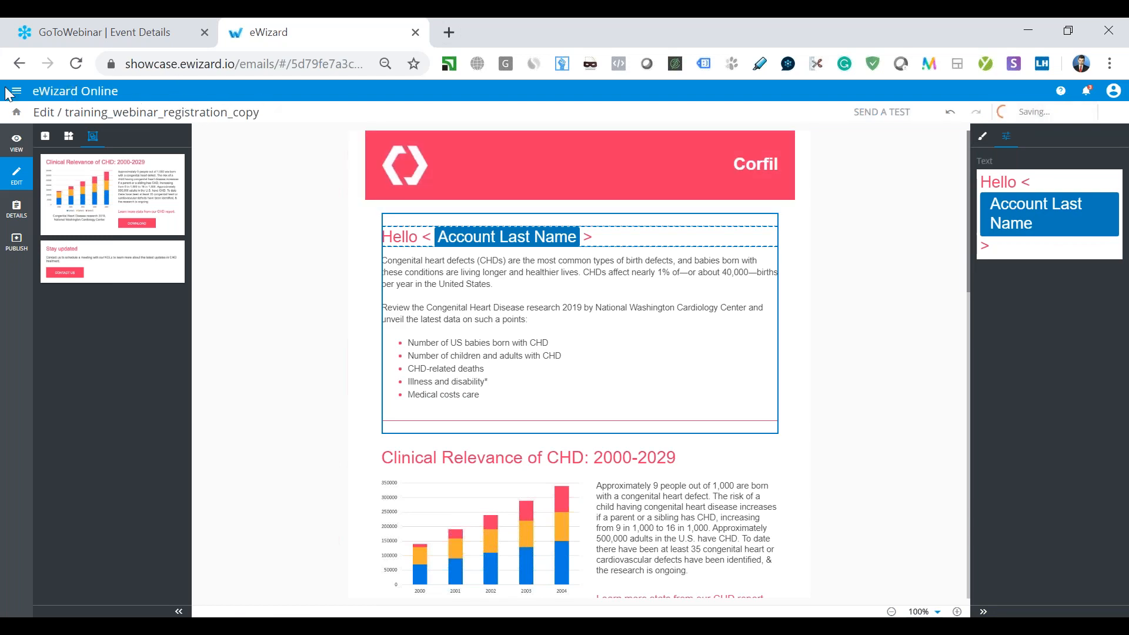
left_click(17, 91)
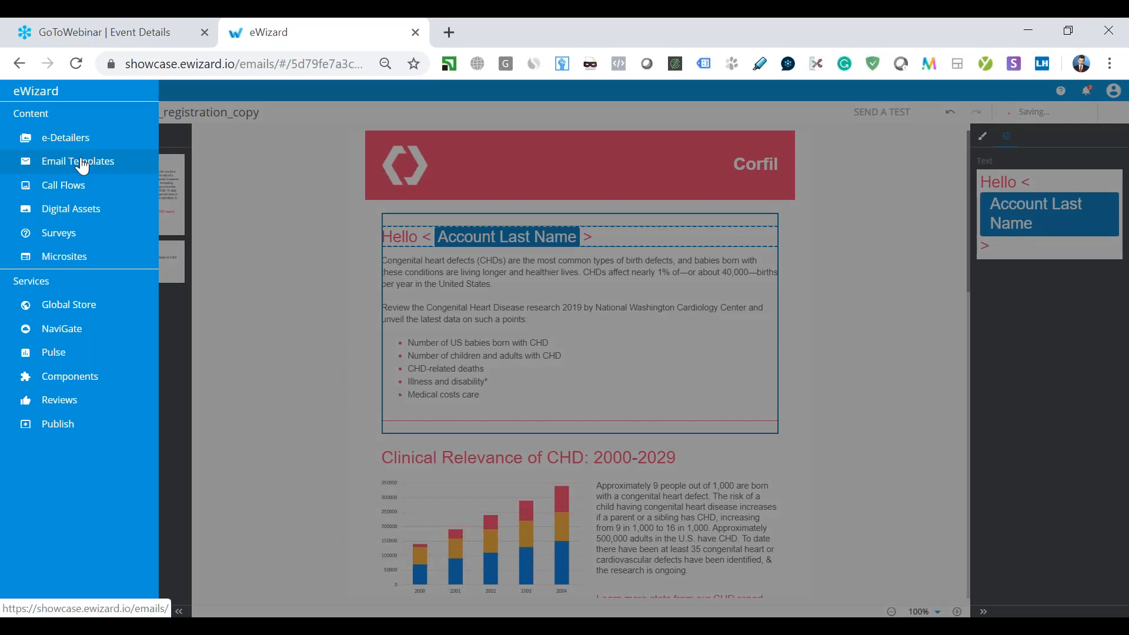
Return to Email Templates and open, then close, the declined report's More actions menu.
left_click(77, 161)
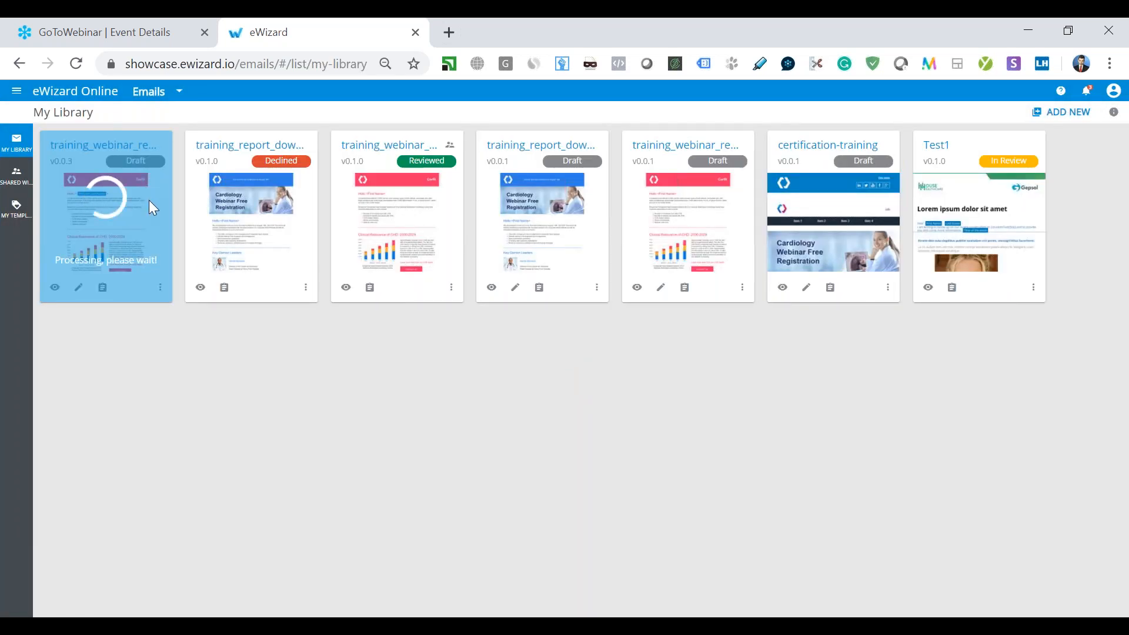
mouse_move(305, 288)
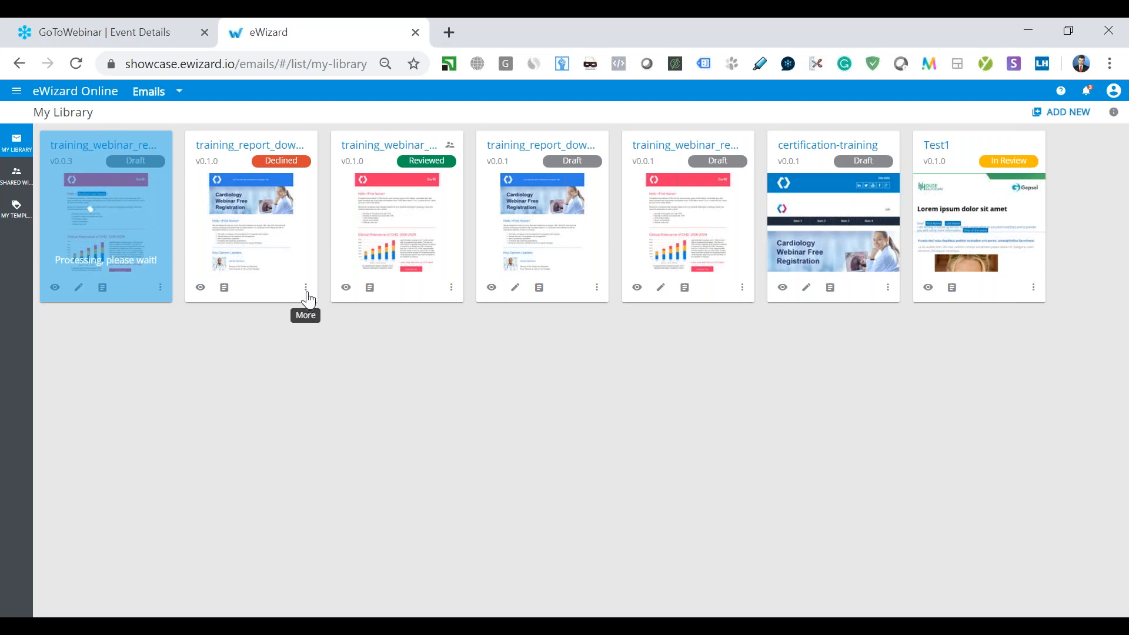
left_click(306, 286)
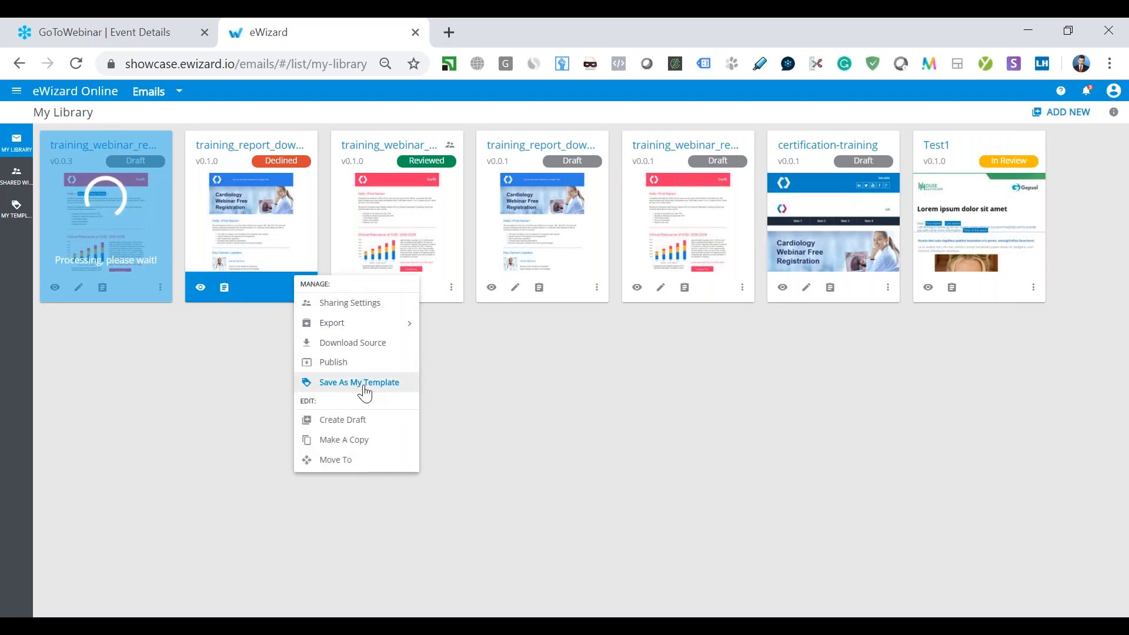
left_click(359, 382)
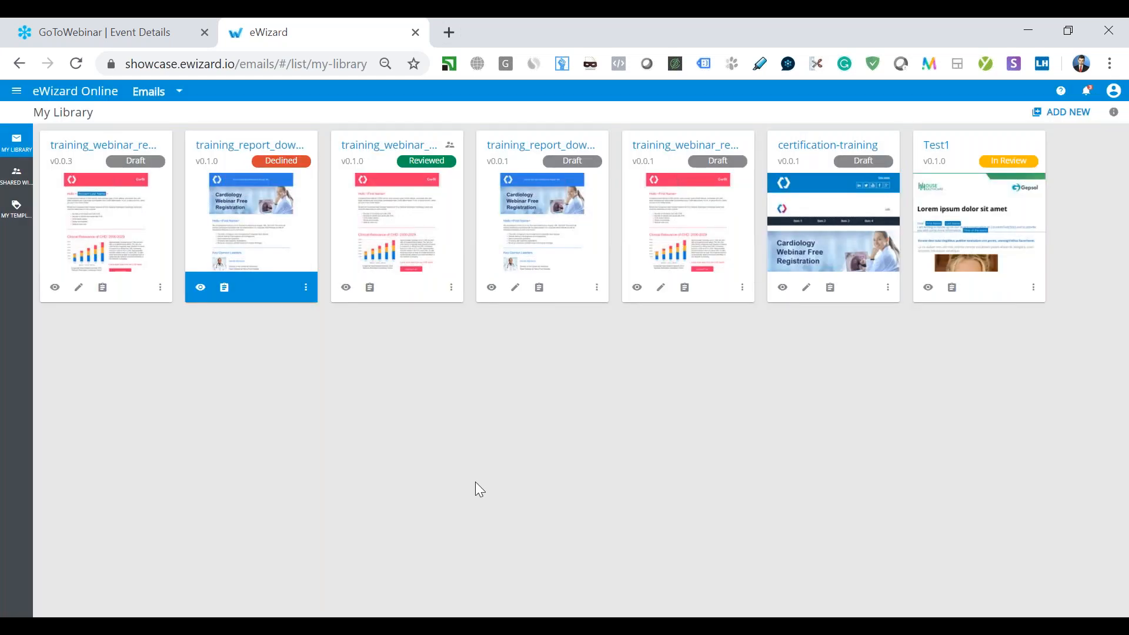
mouse_move(250, 213)
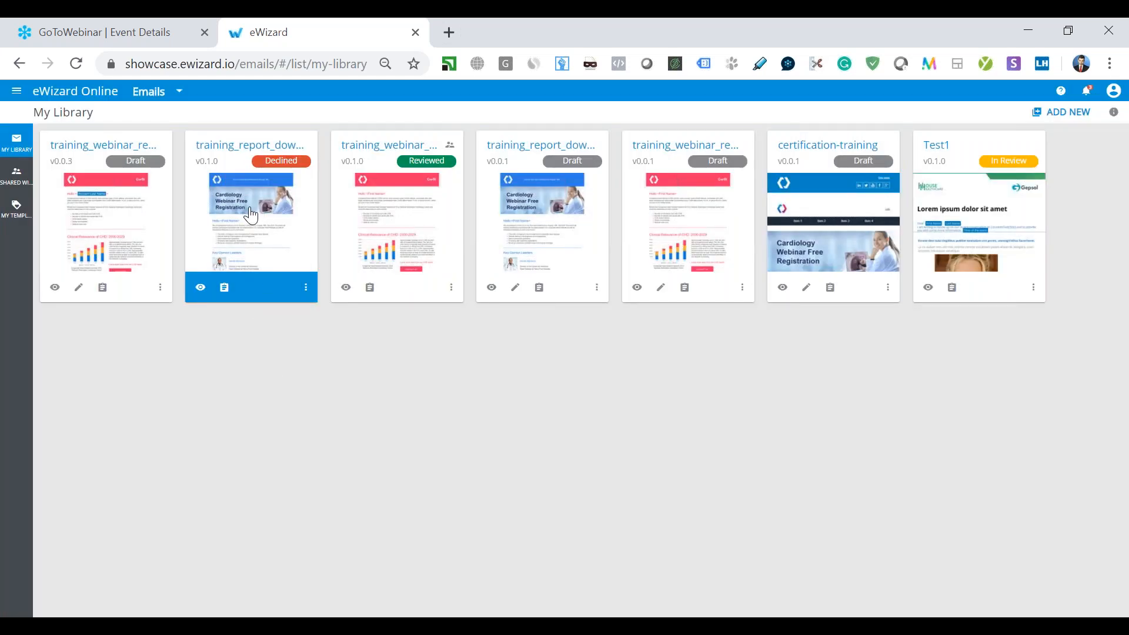
mouse_move(236, 214)
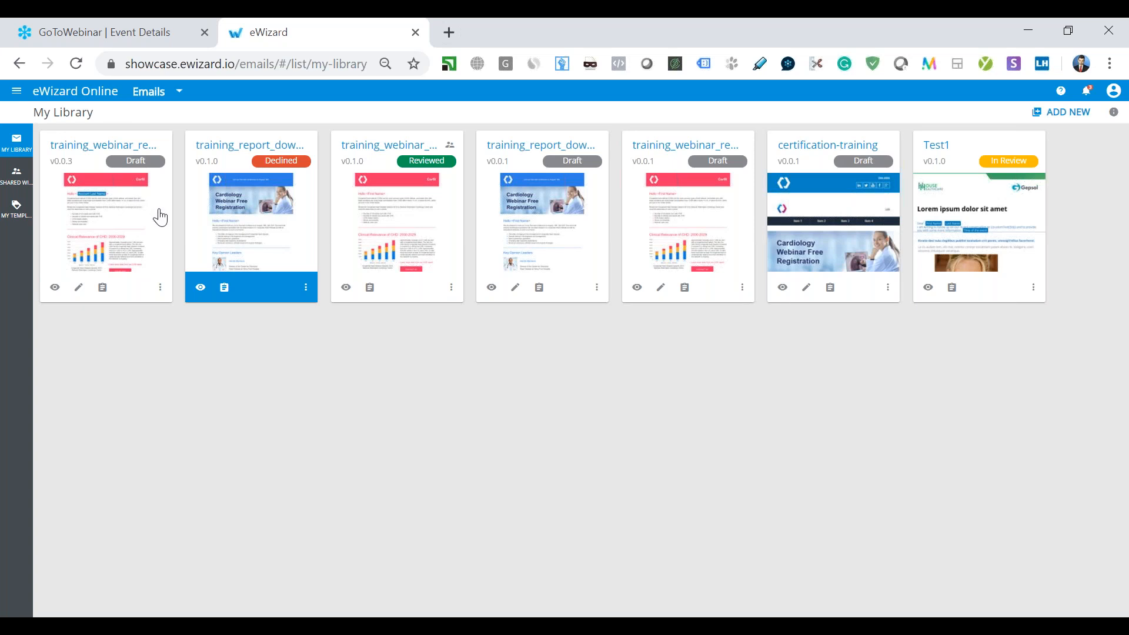
mouse_move(167, 187)
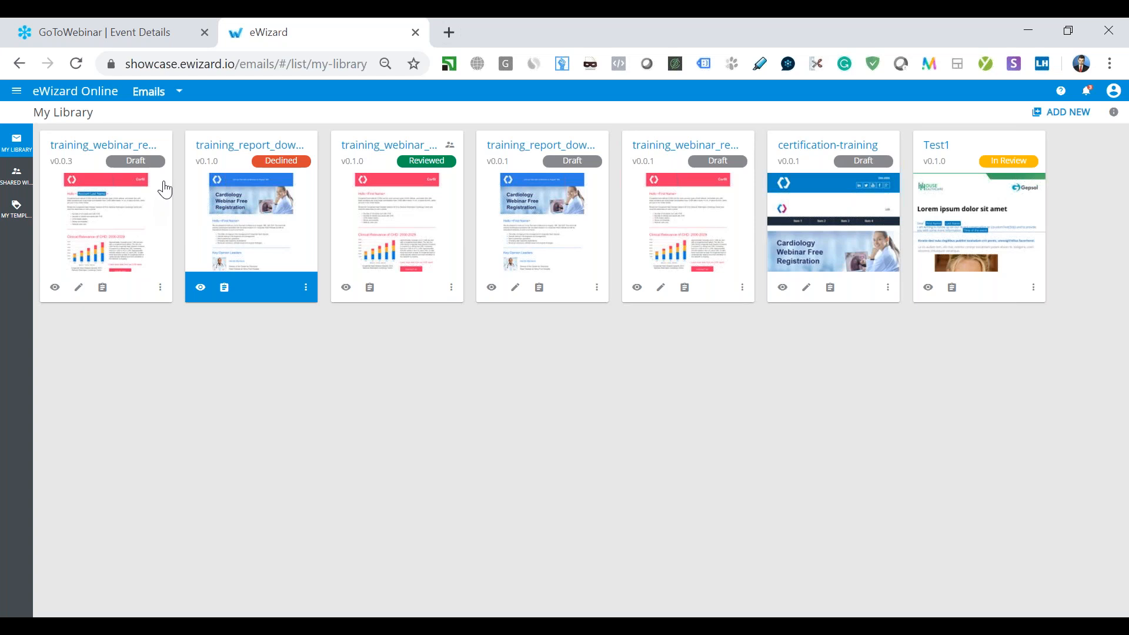
mouse_move(105, 154)
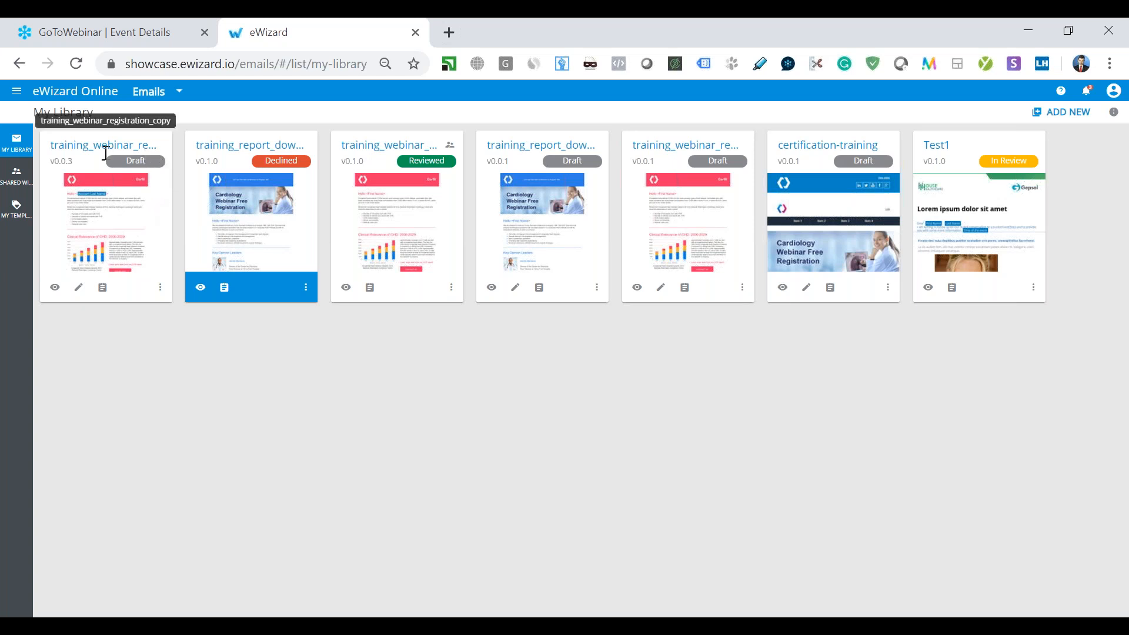
mouse_move(323, 178)
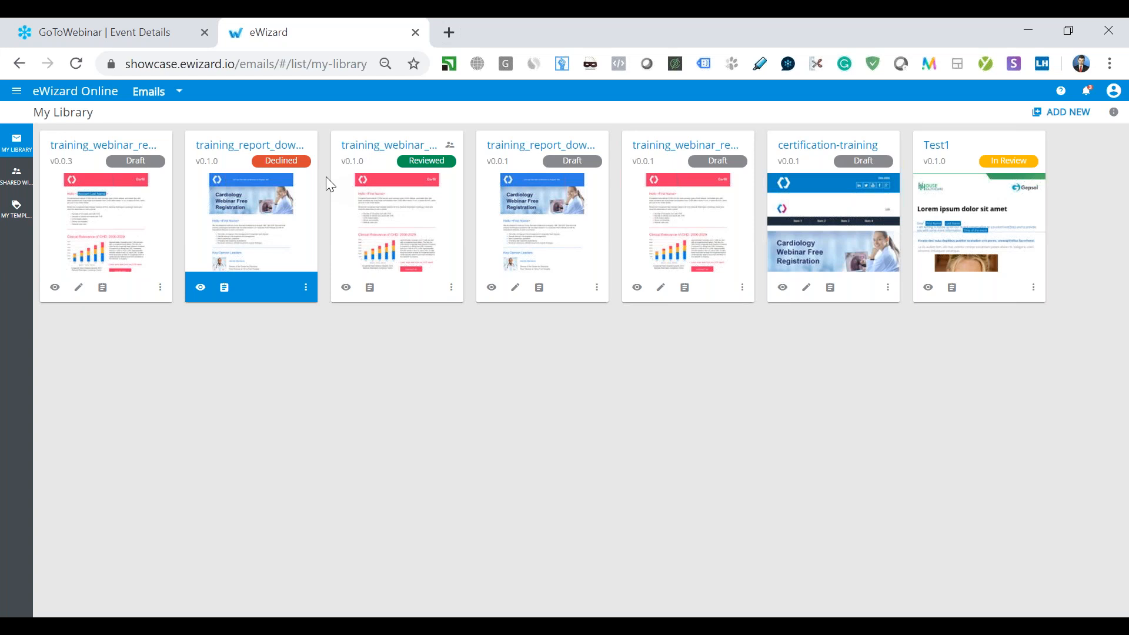
mouse_move(332, 200)
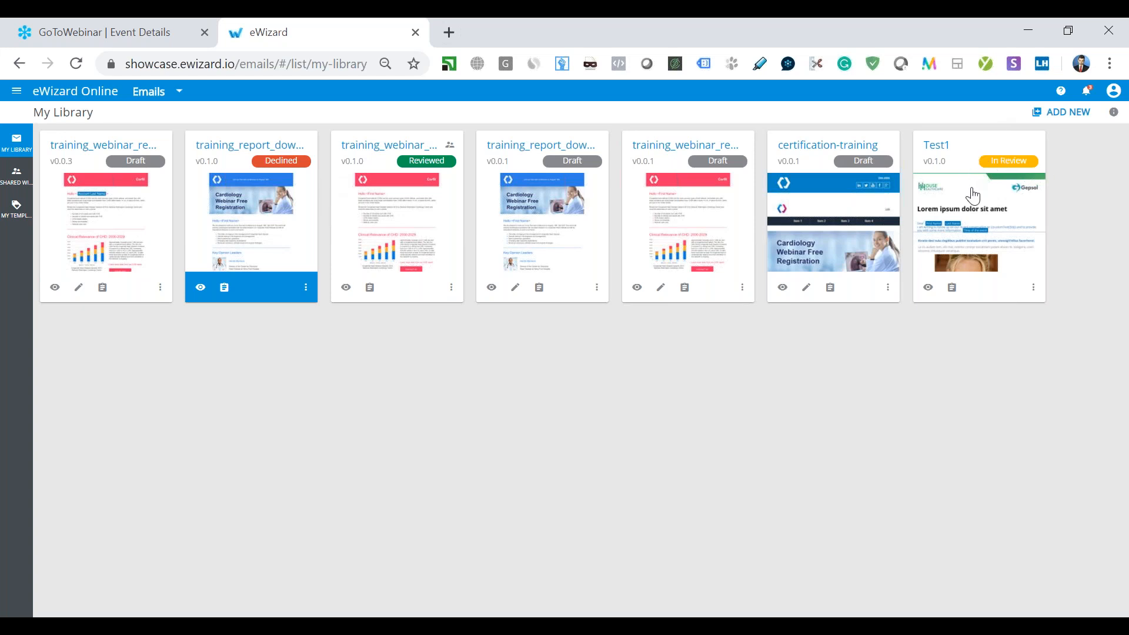
mouse_move(580, 193)
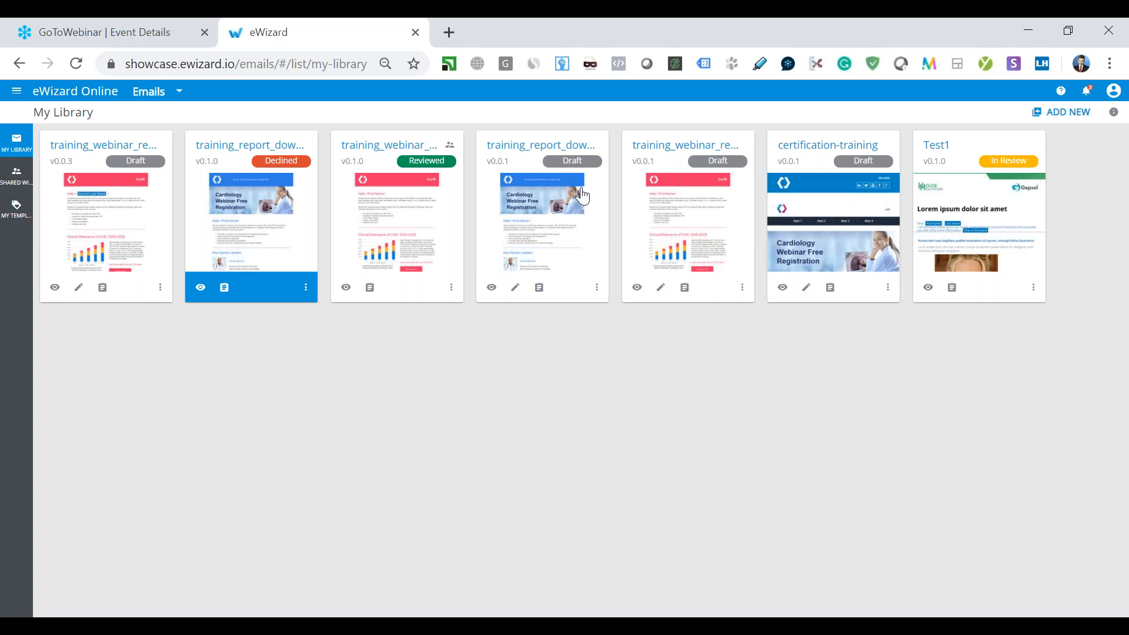
mouse_move(576, 180)
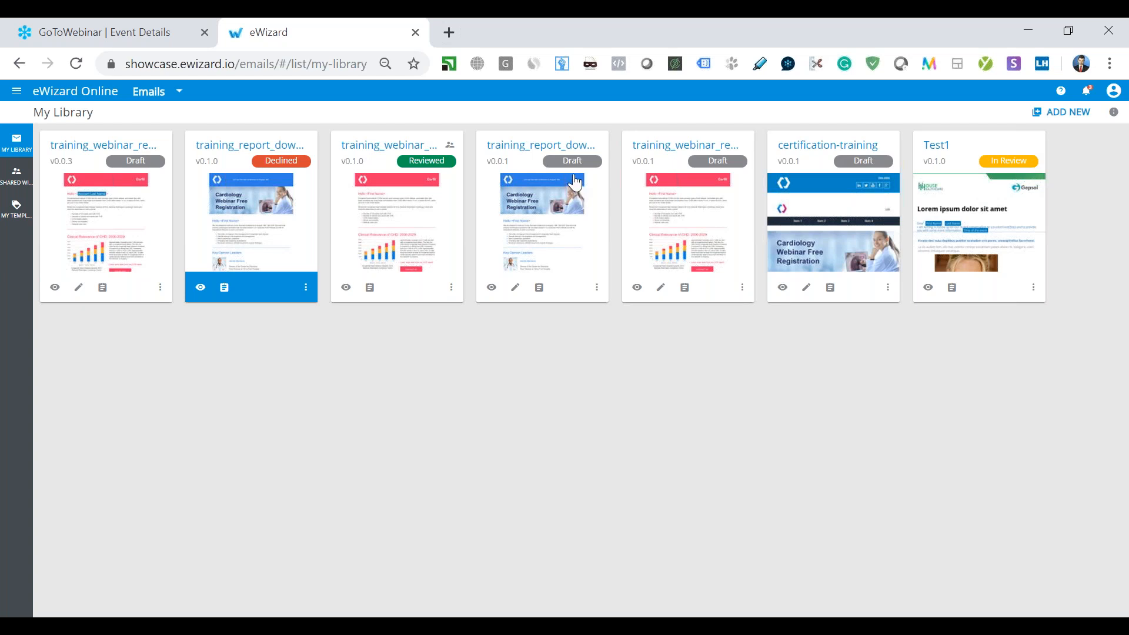
mouse_move(865, 181)
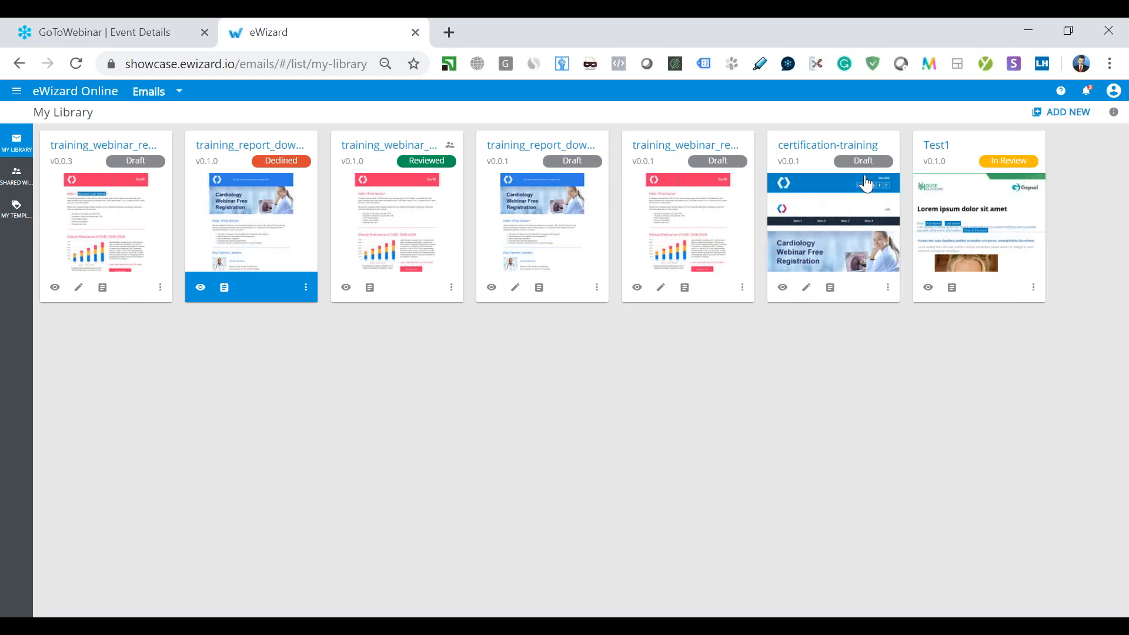
mouse_move(389, 145)
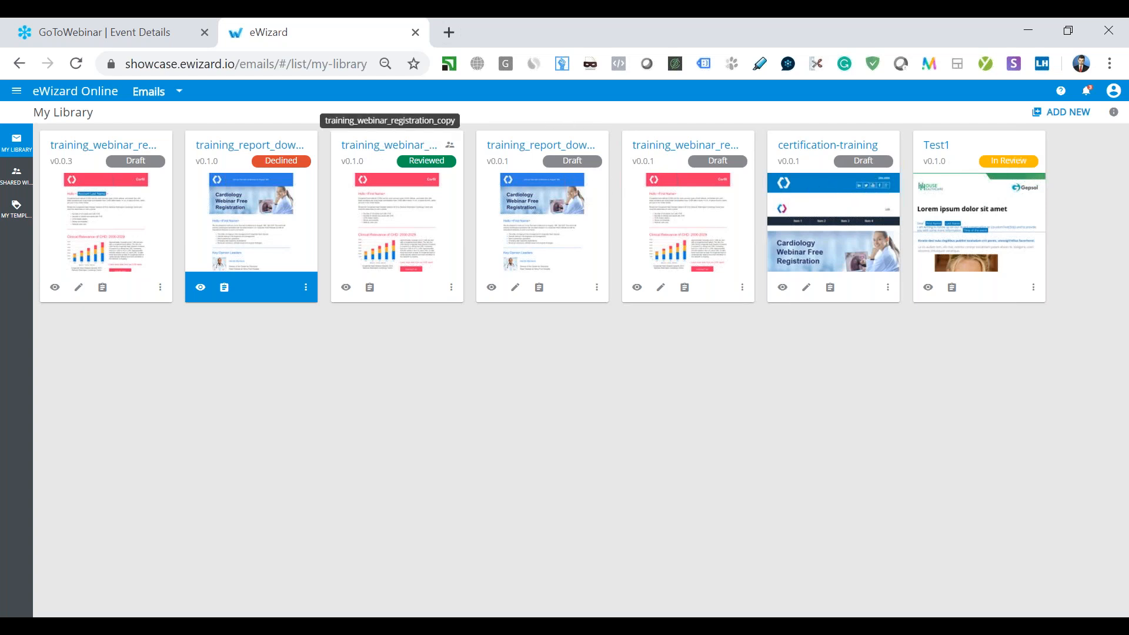
mouse_move(248, 176)
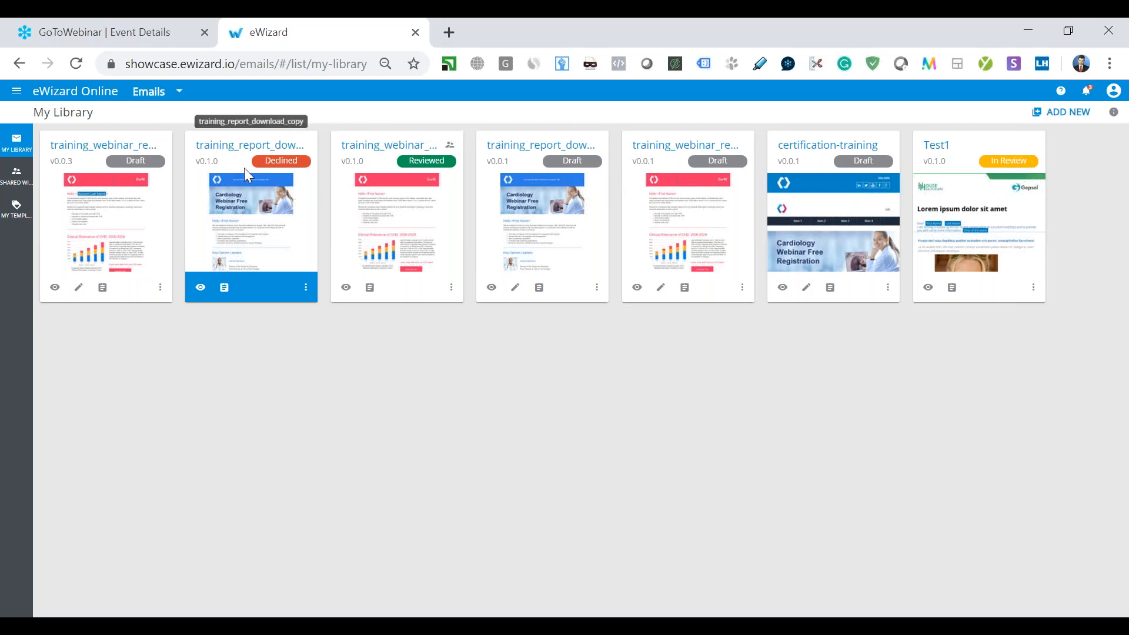
mouse_move(288, 268)
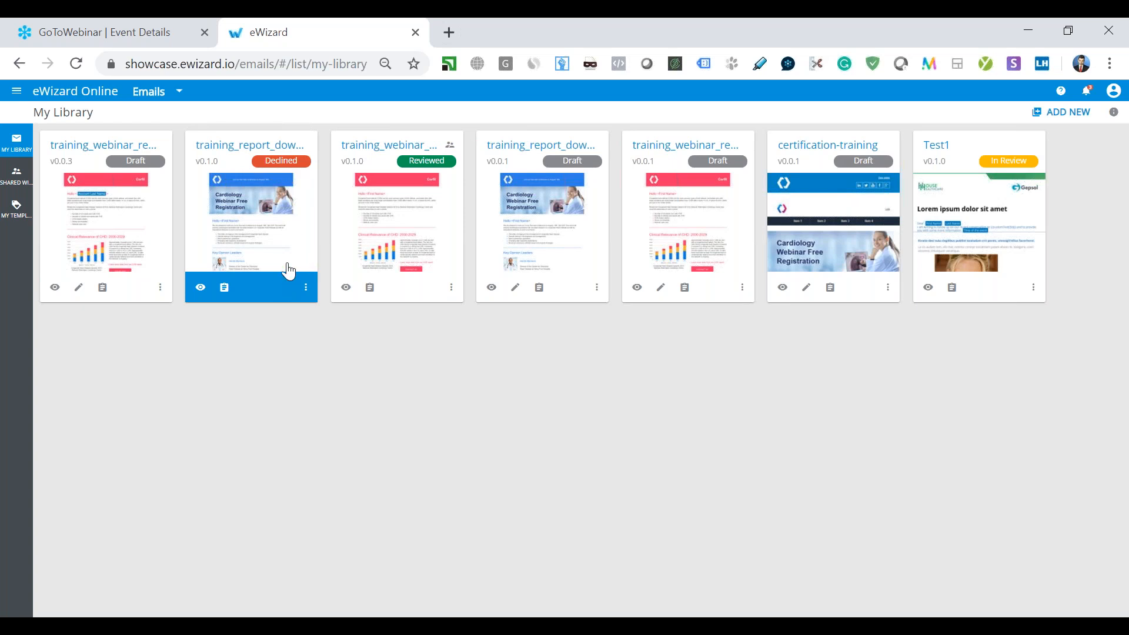
mouse_move(289, 264)
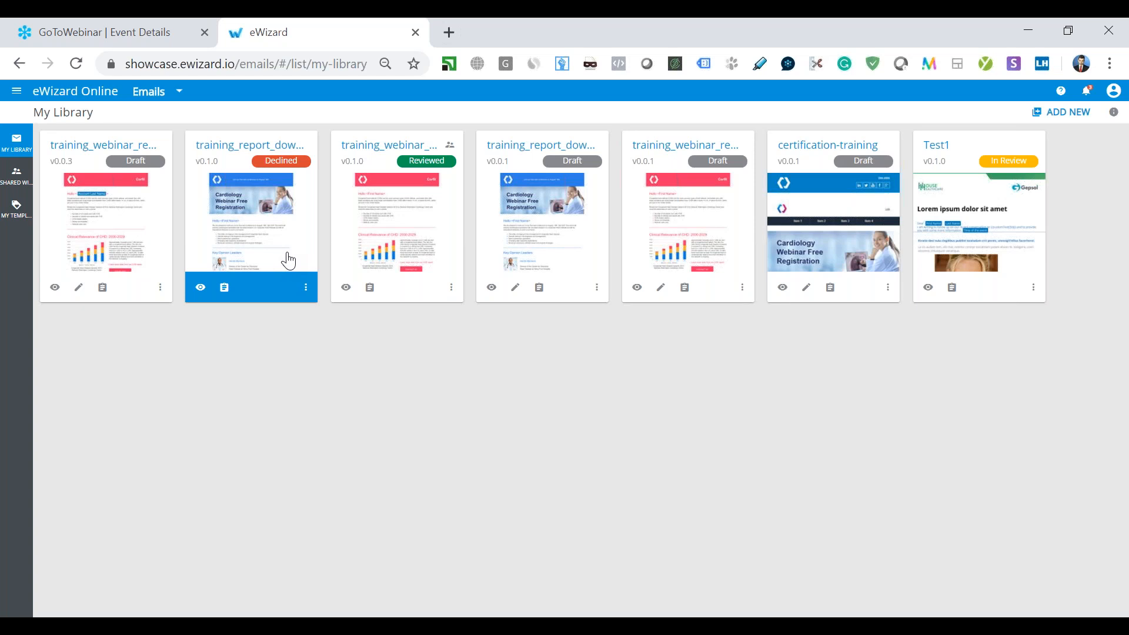
mouse_move(1034, 165)
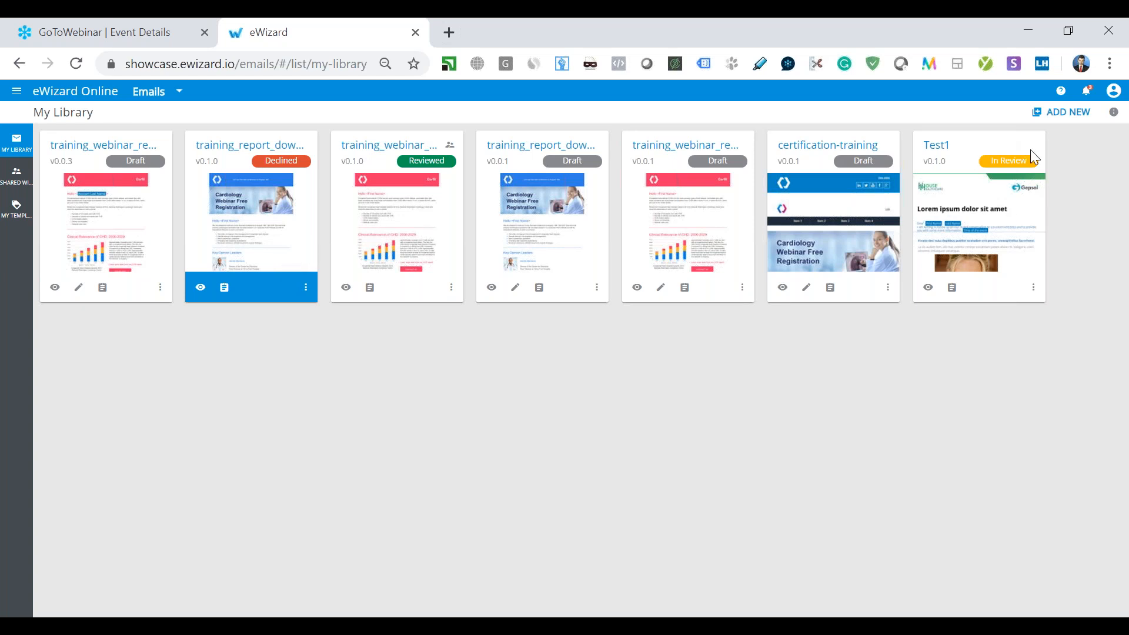
mouse_move(1000, 204)
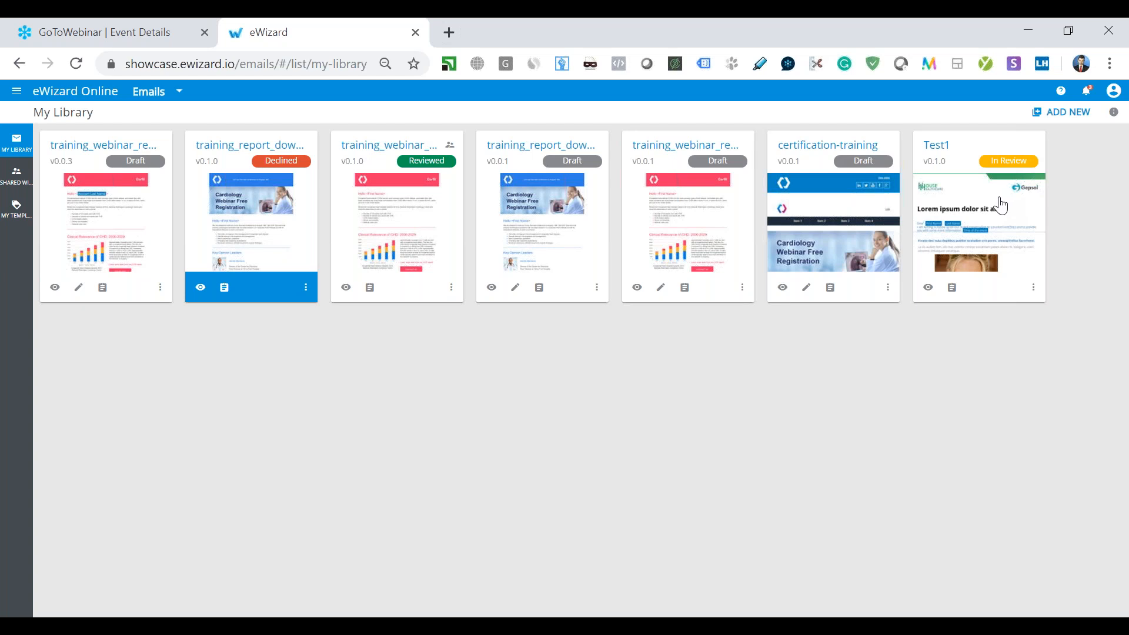
mouse_move(251, 137)
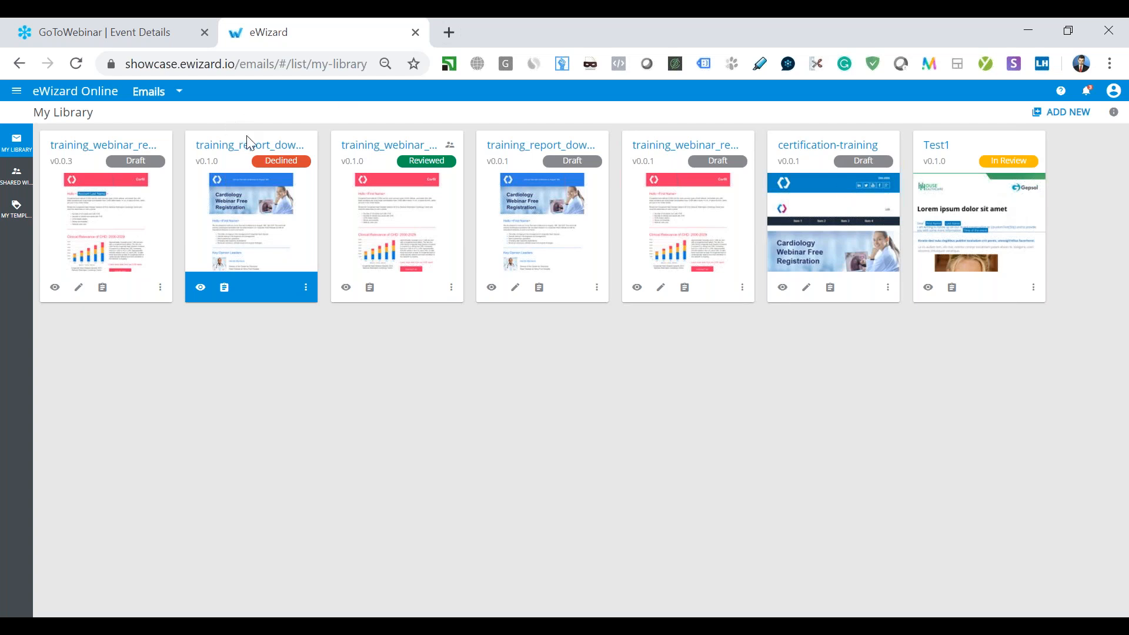
mouse_move(318, 173)
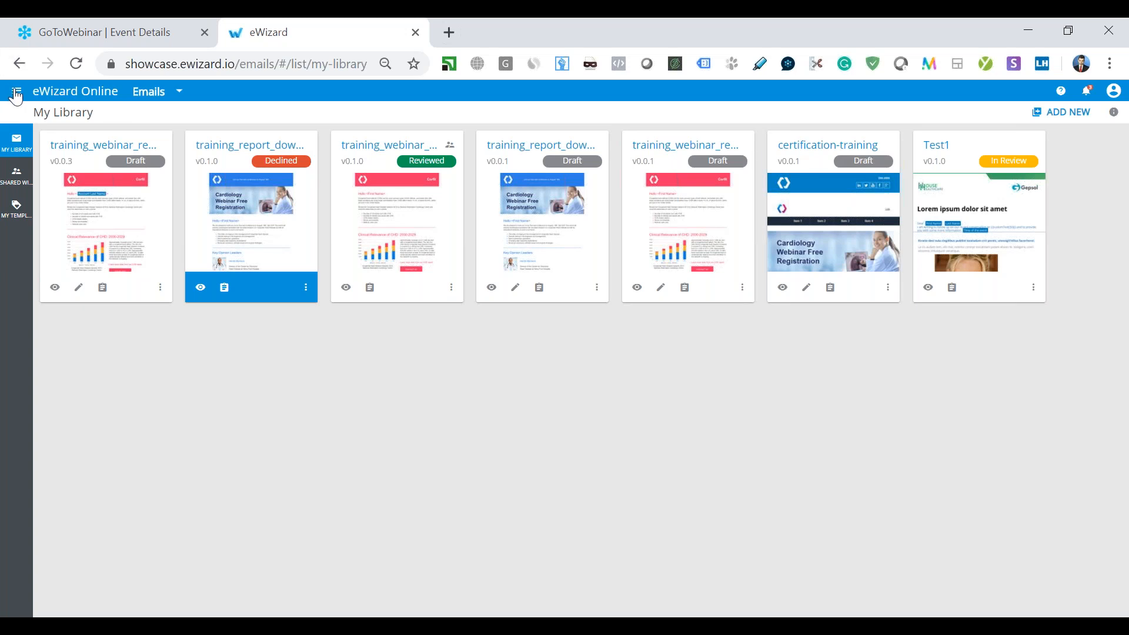
left_click(16, 92)
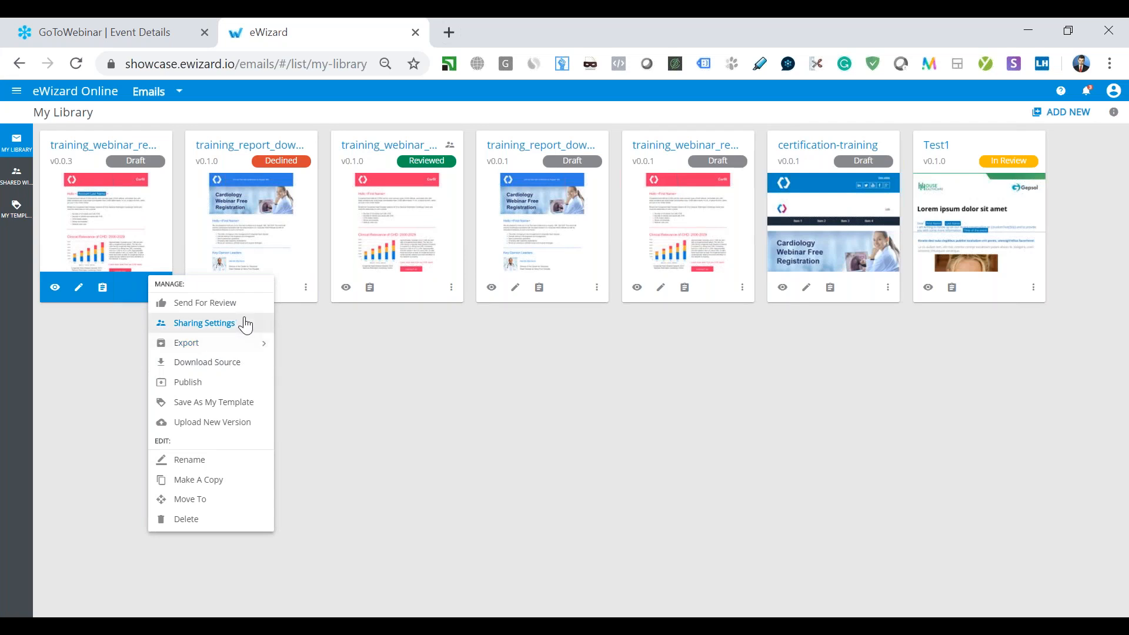
left_click(204, 323)
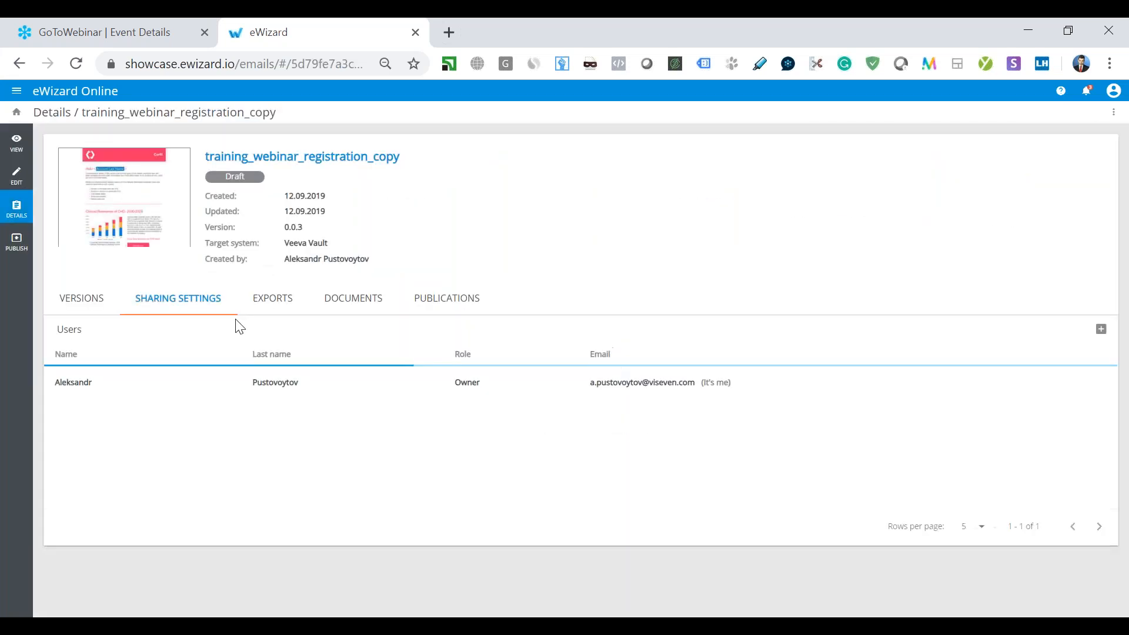
left_click(1100, 329)
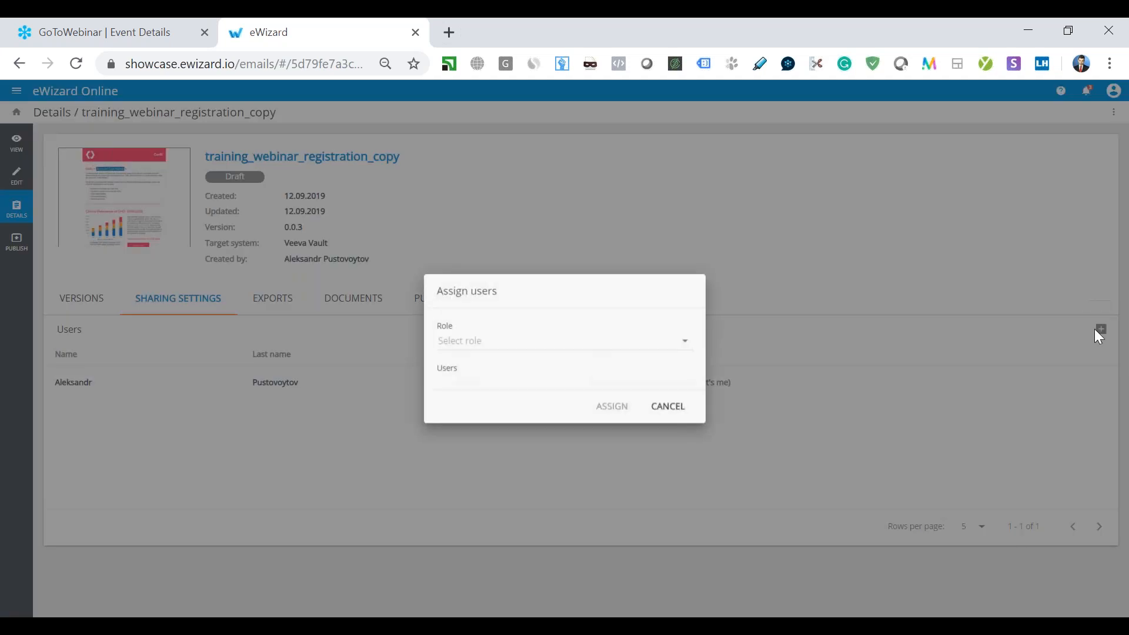
left_click(563, 341)
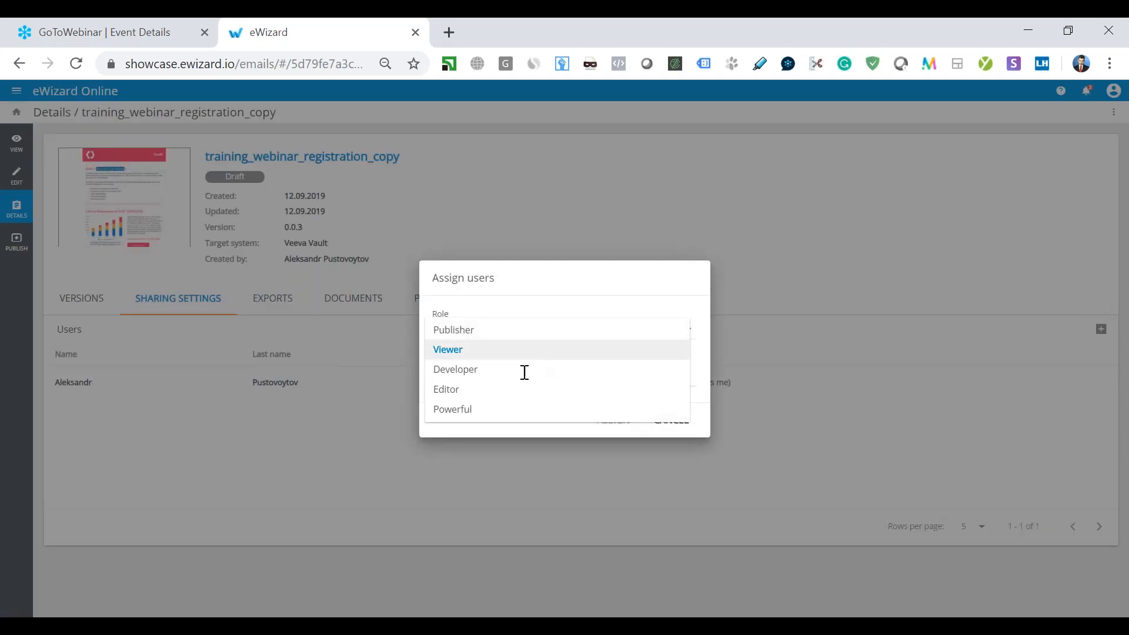
left_click(448, 349)
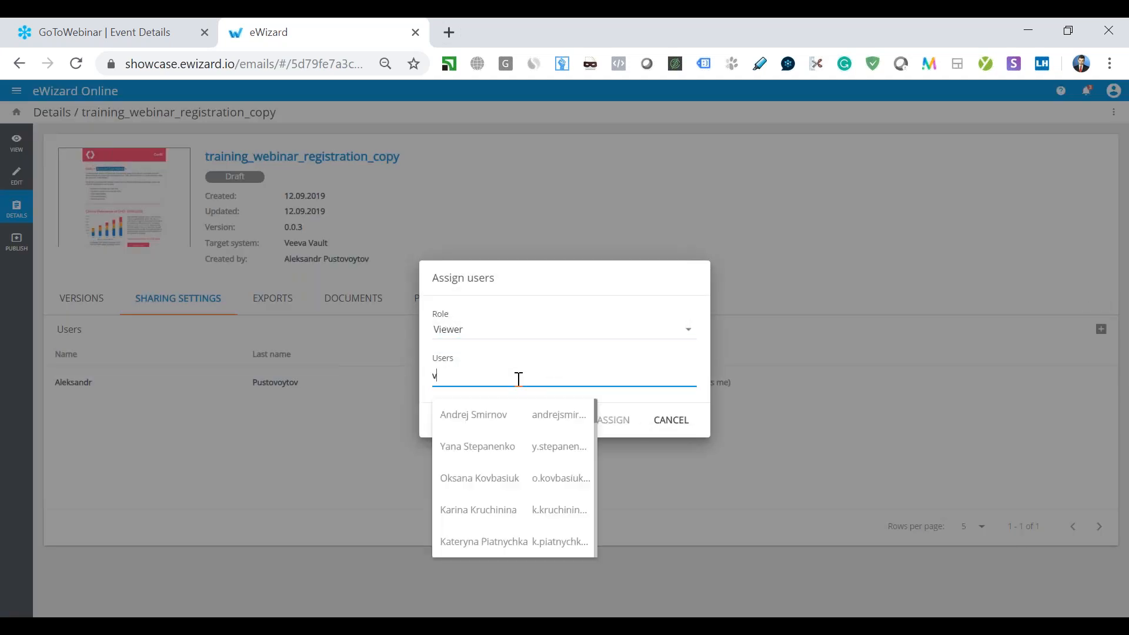
type("l")
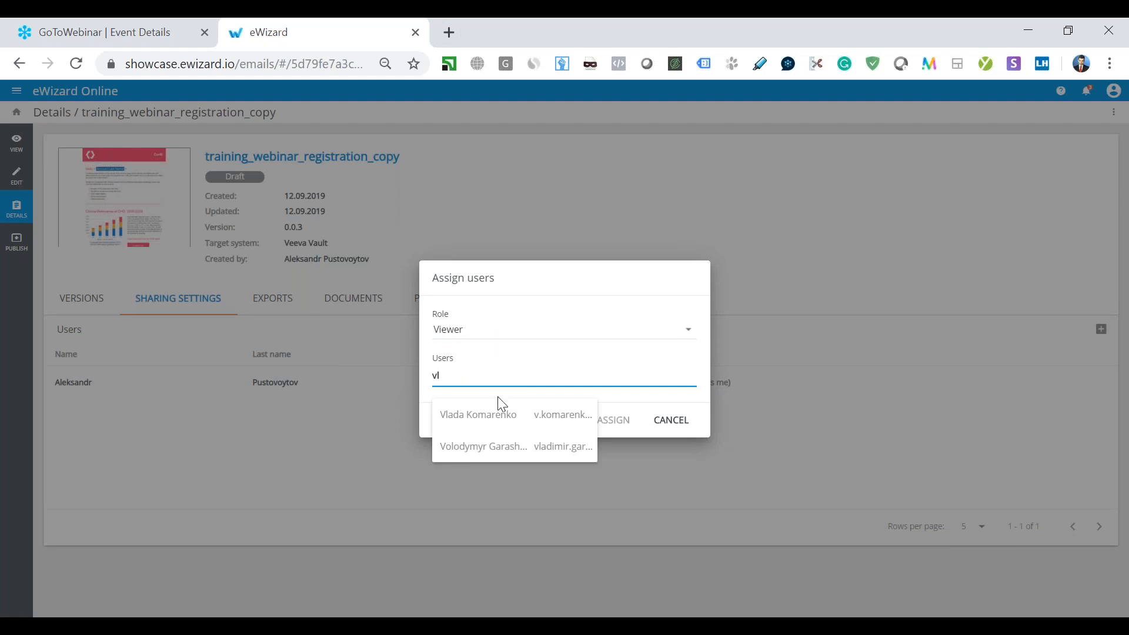
left_click(670, 420)
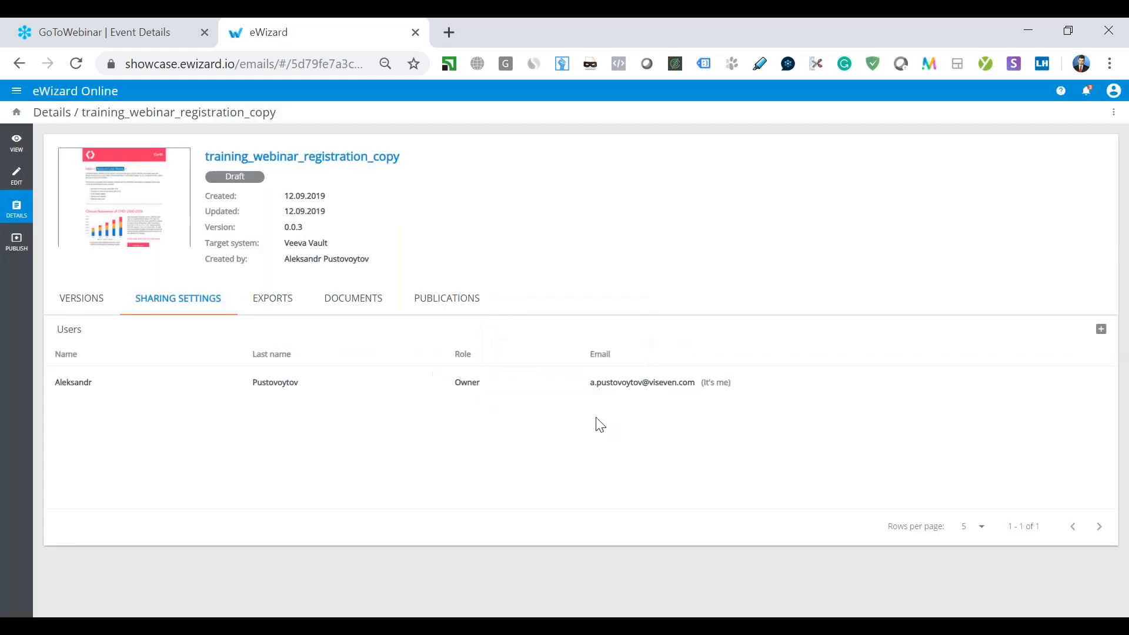
left_click(1101, 330)
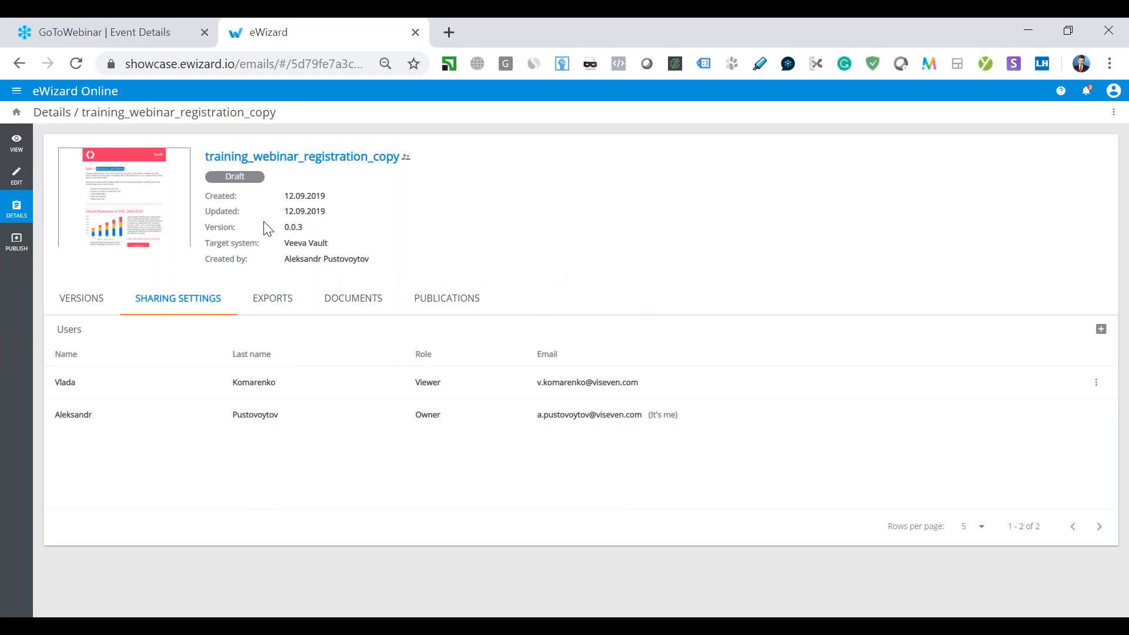
left_click(1086, 90)
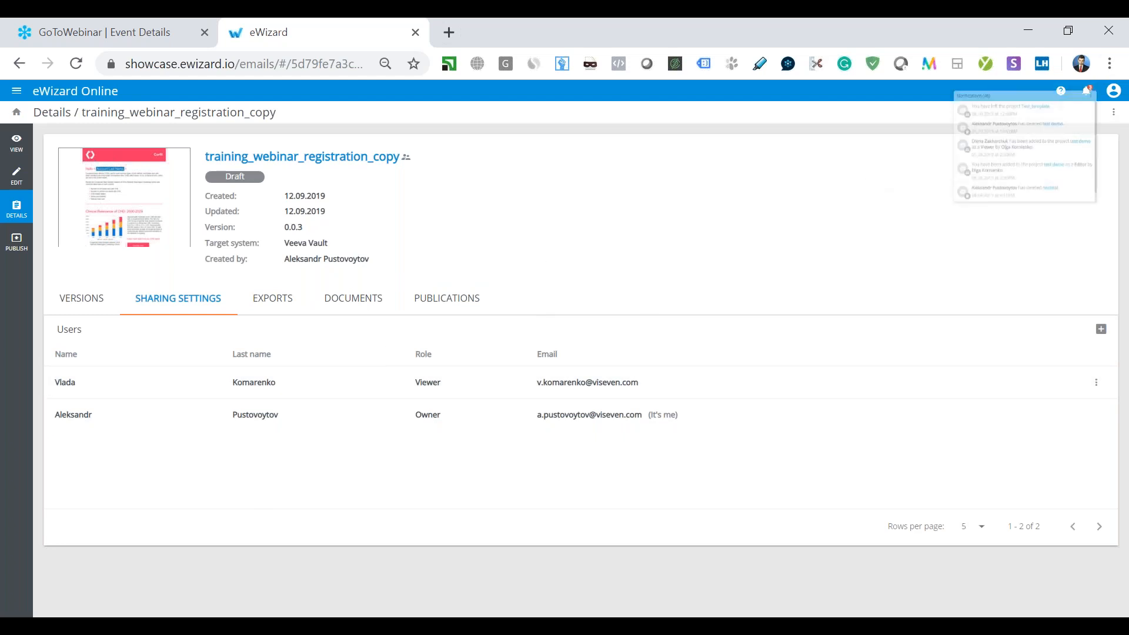
left_click(1087, 90)
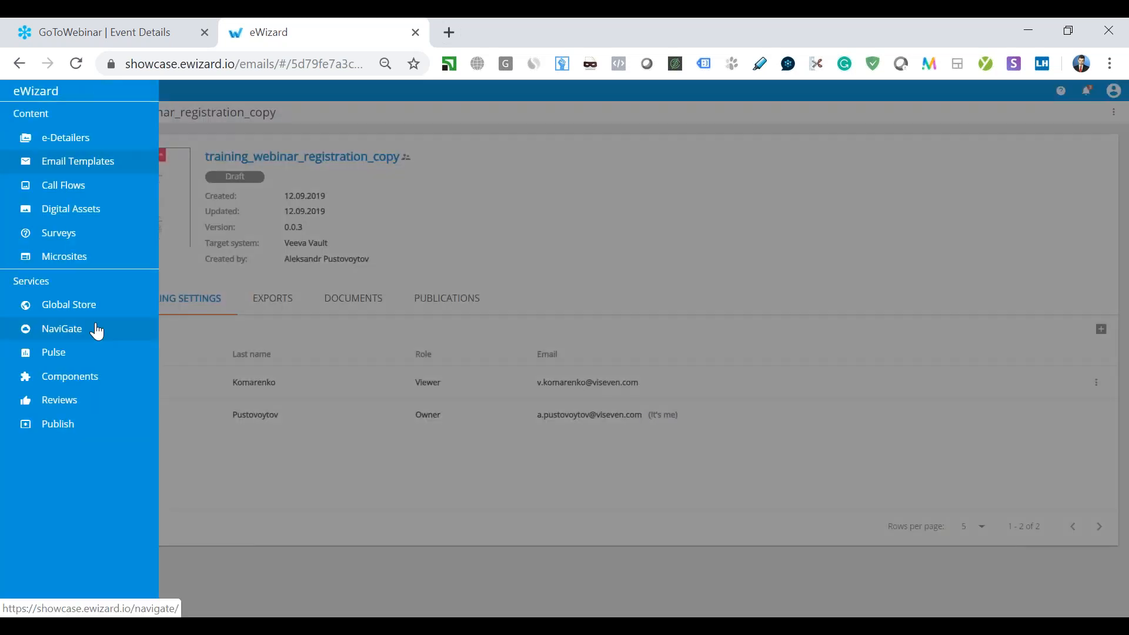
Open NaviGate and scroll its Brands catalog (Cardio Portfolio, Gepsol, Corfil, Vitrumix) and back up.
left_click(61, 329)
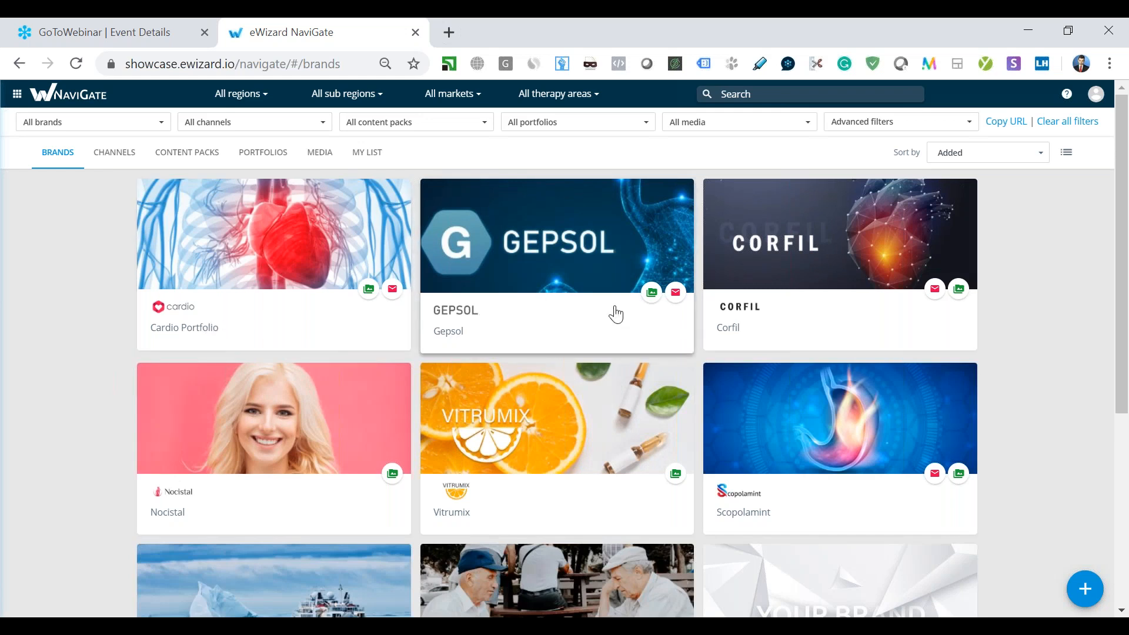
scroll("down", 3)
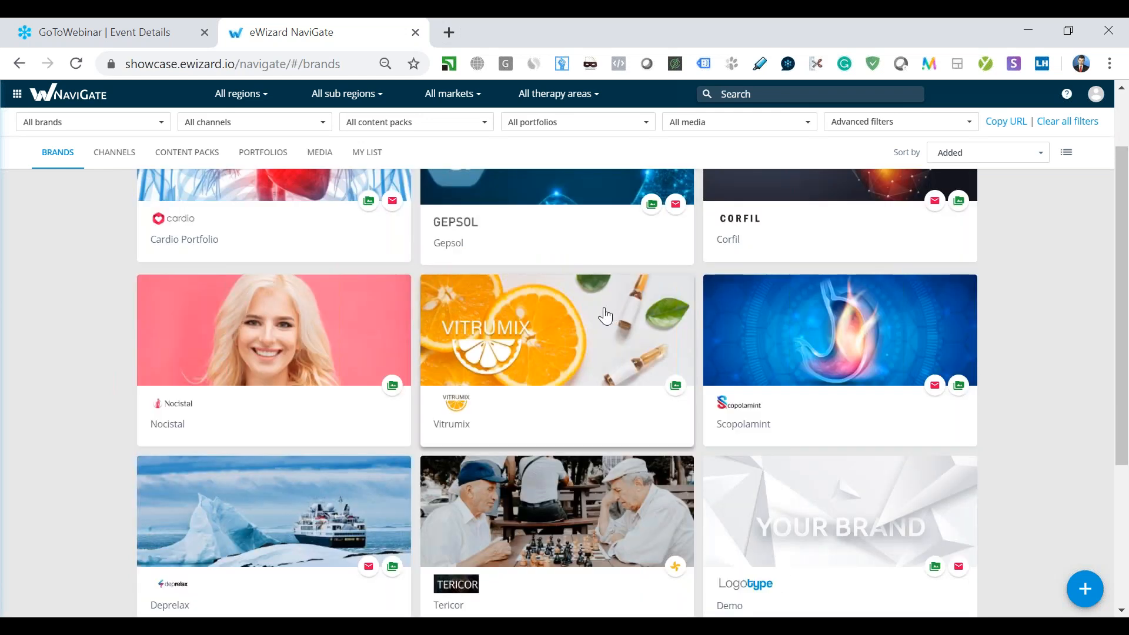
scroll("down", 3)
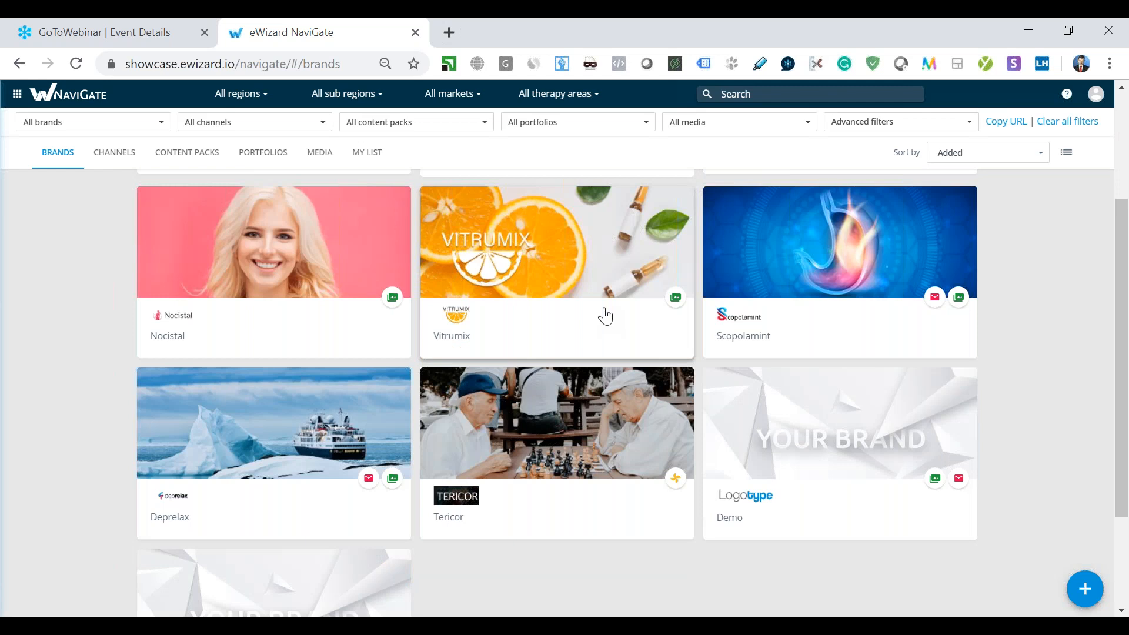
scroll("down", 3)
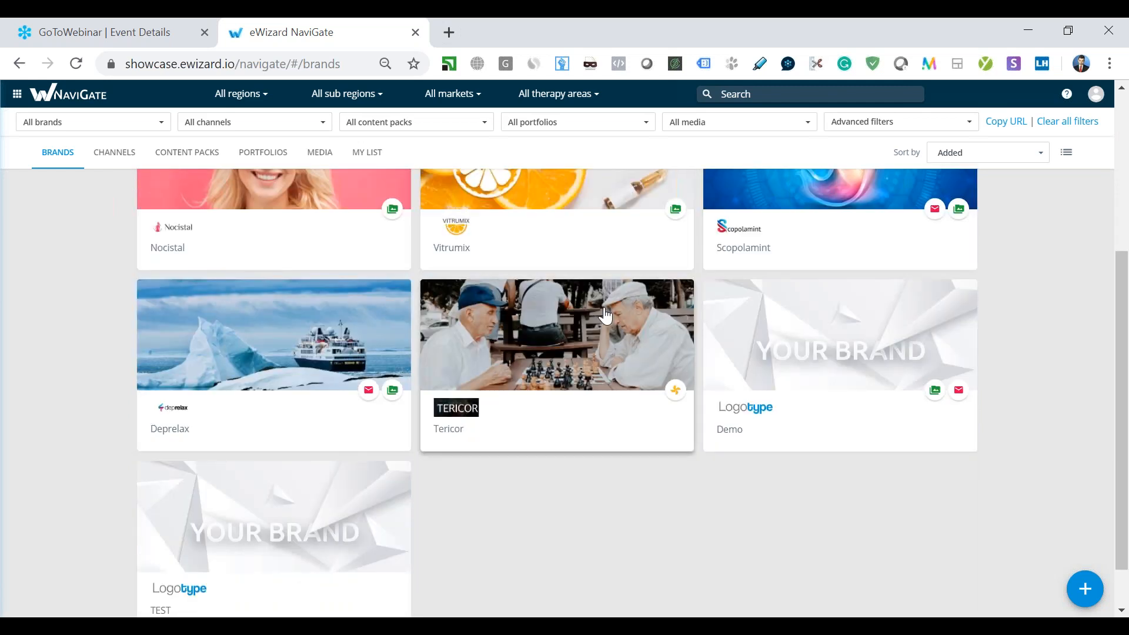
scroll("up", 3)
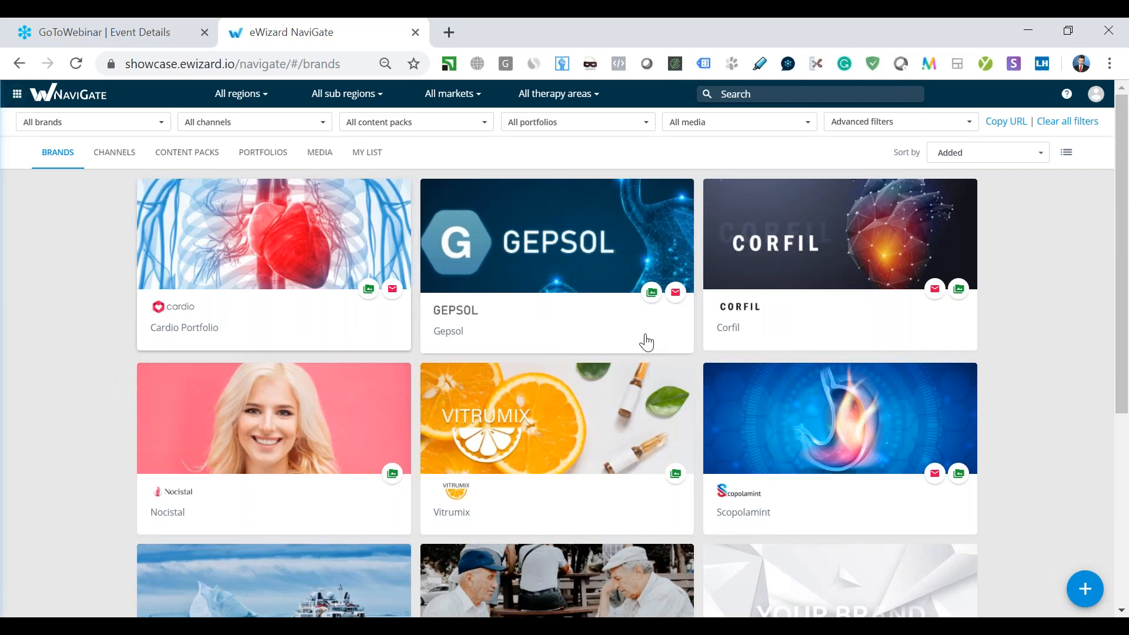
mouse_move(393, 408)
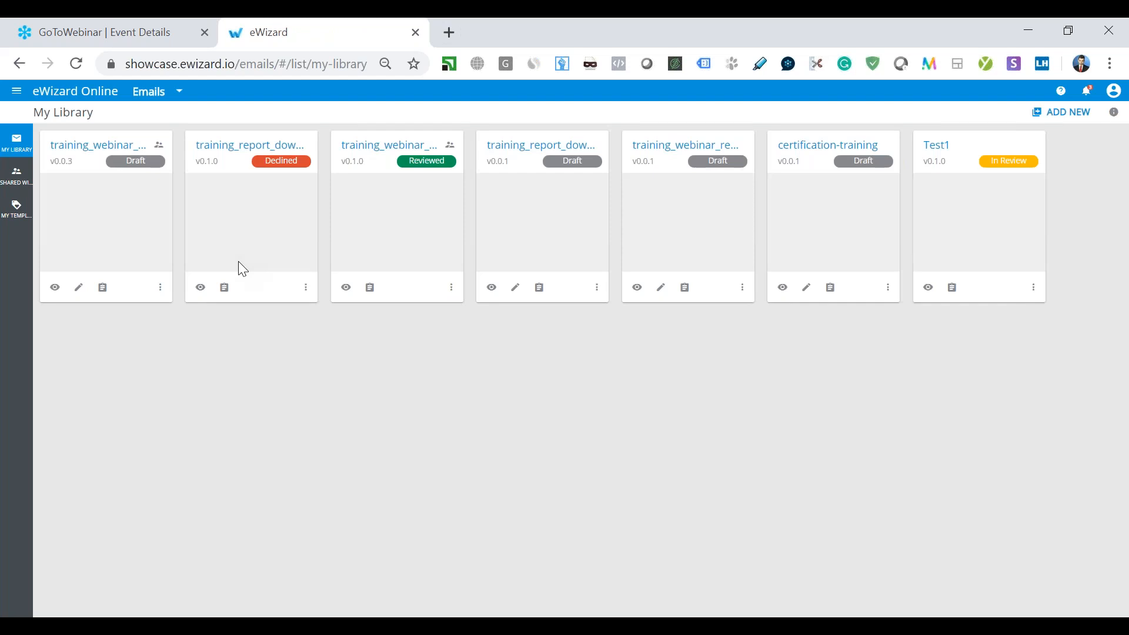
Choose Publish from the first template's more-actions menu to see Veeva Vault, Marketing Cloud and NaviGate.
left_click(160, 287)
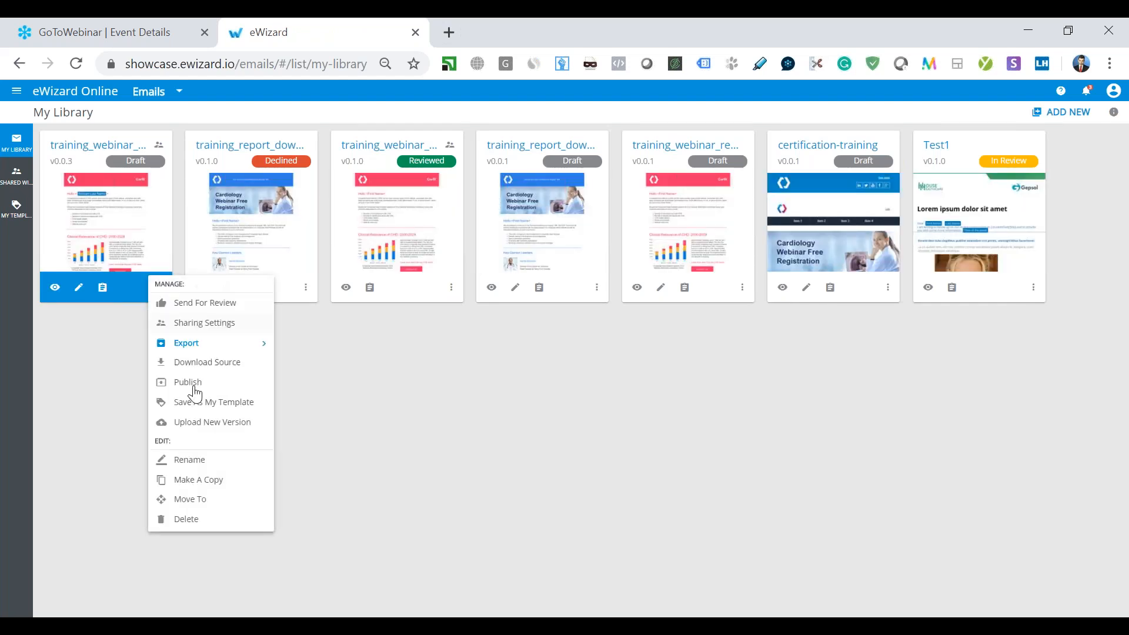
left_click(189, 381)
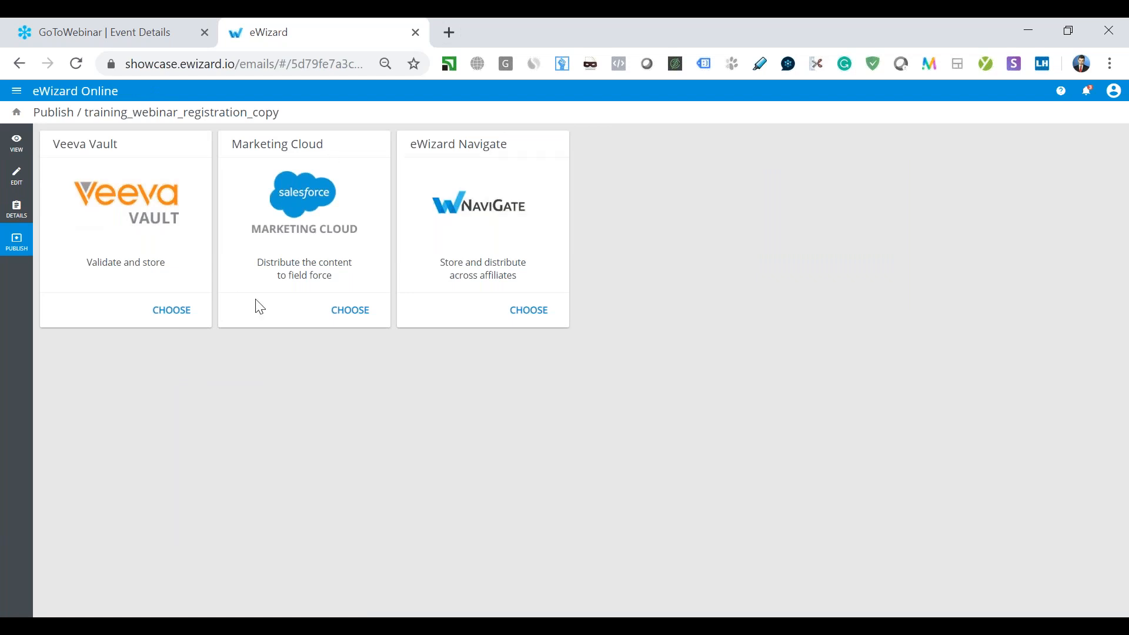
mouse_move(533, 231)
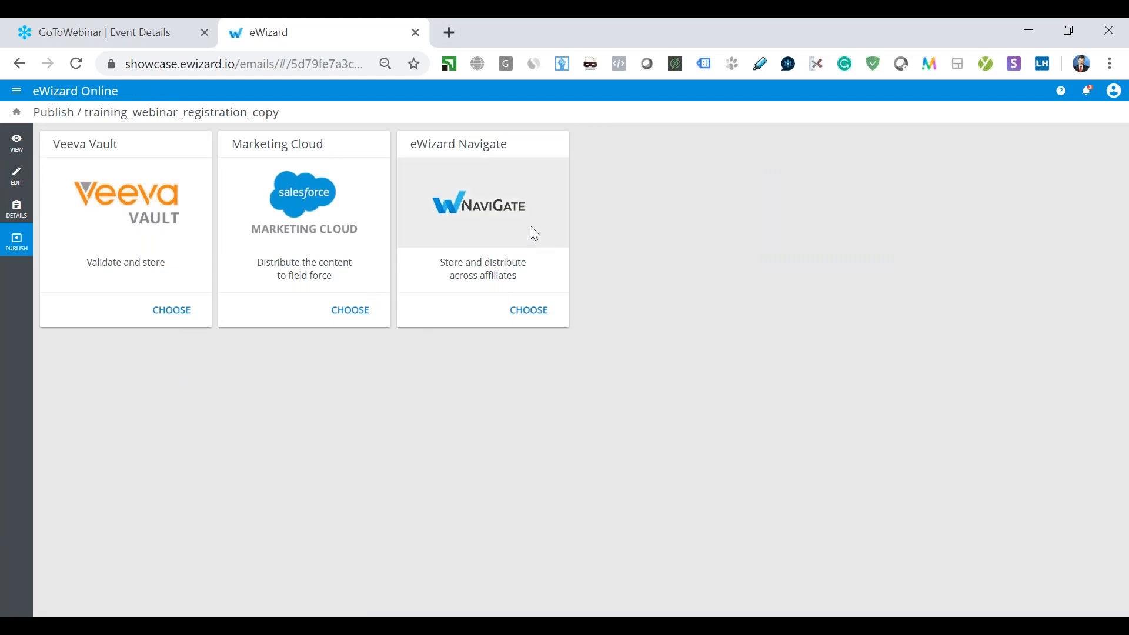
mouse_move(642, 270)
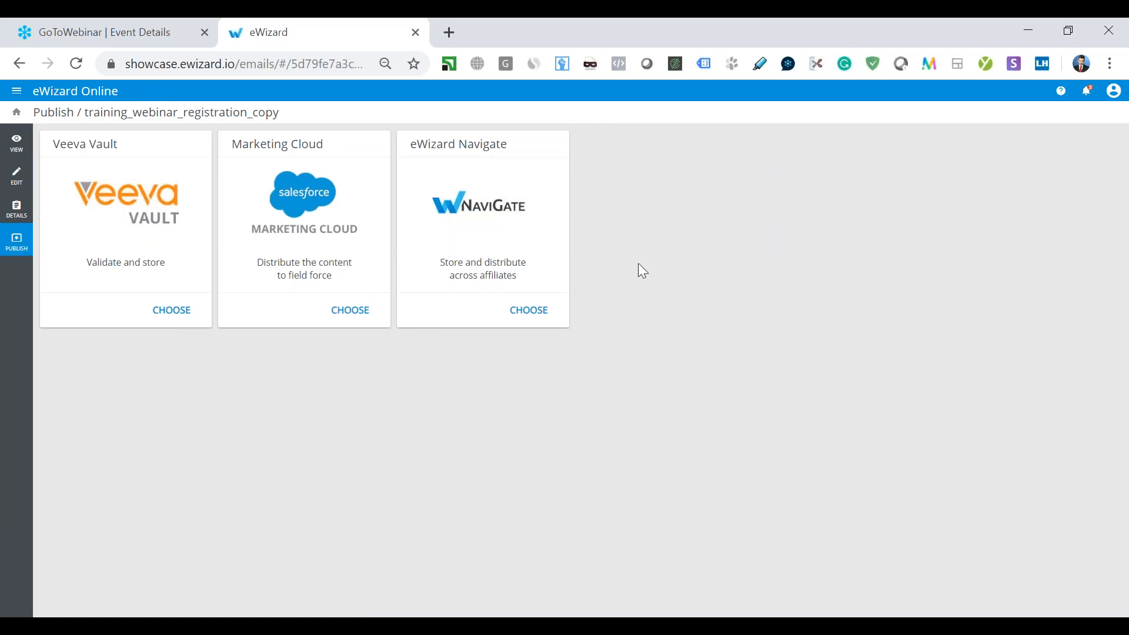
mouse_move(637, 271)
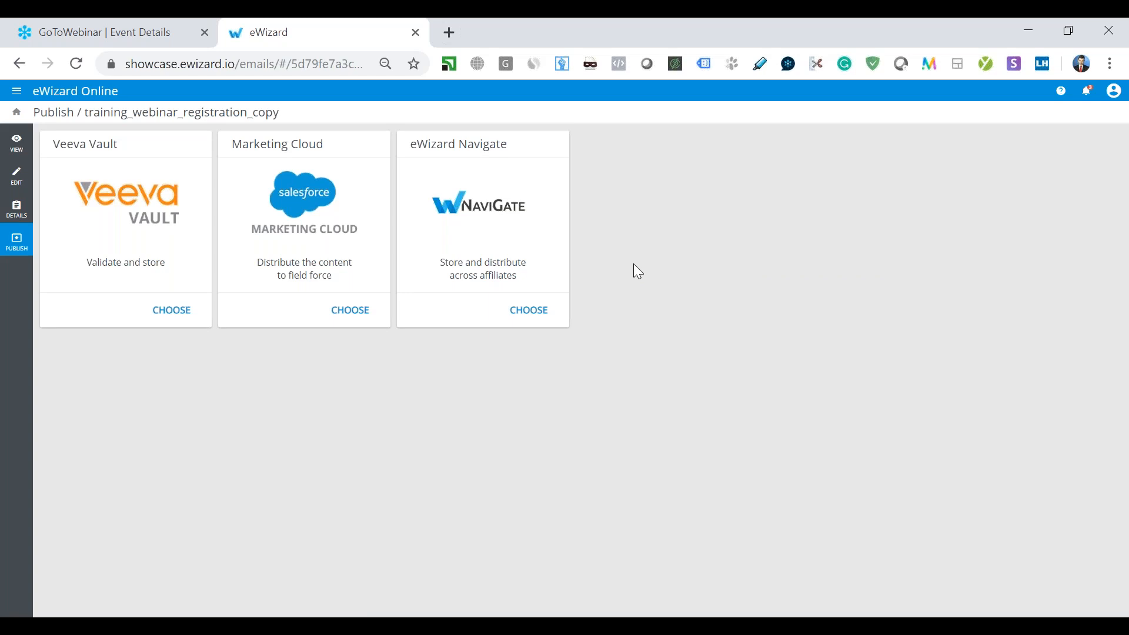
mouse_move(656, 273)
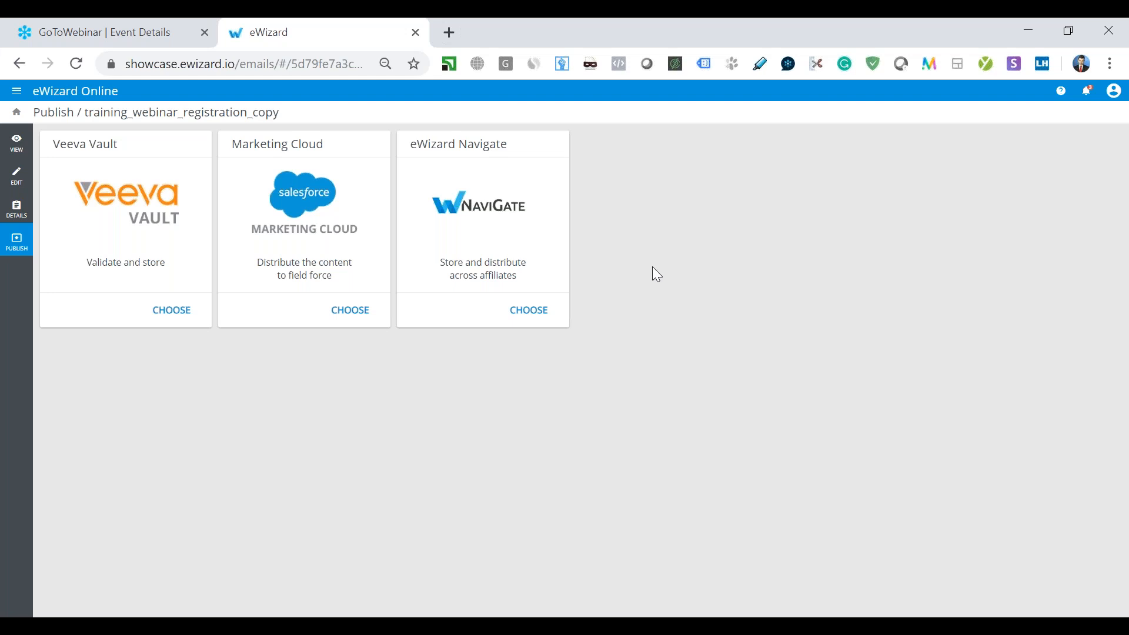
mouse_move(1118, 517)
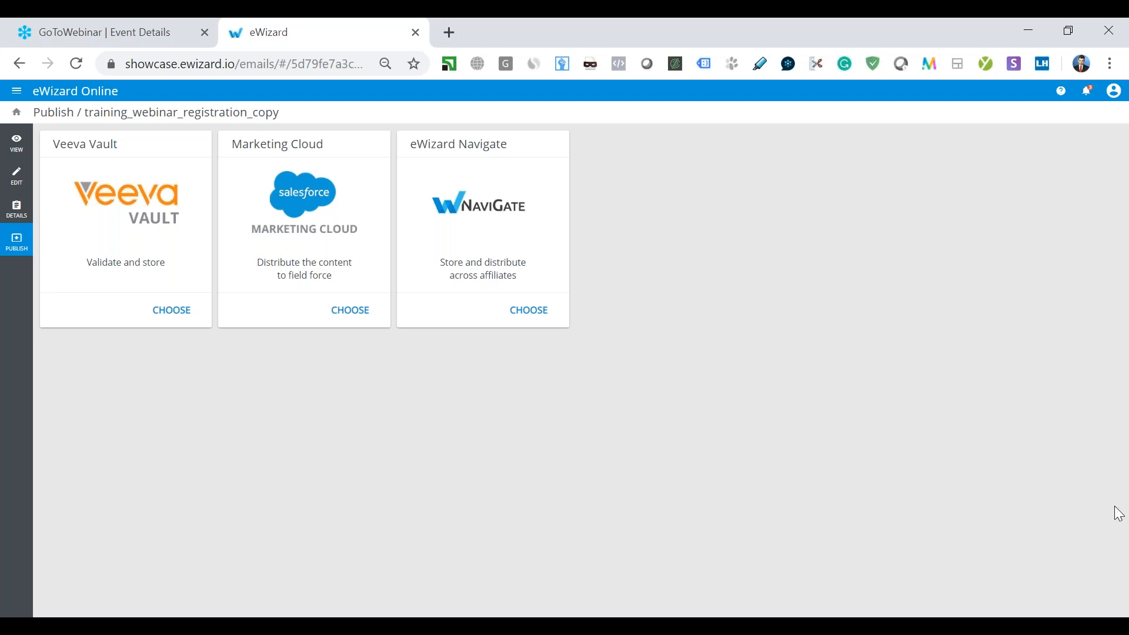
mouse_move(1105, 519)
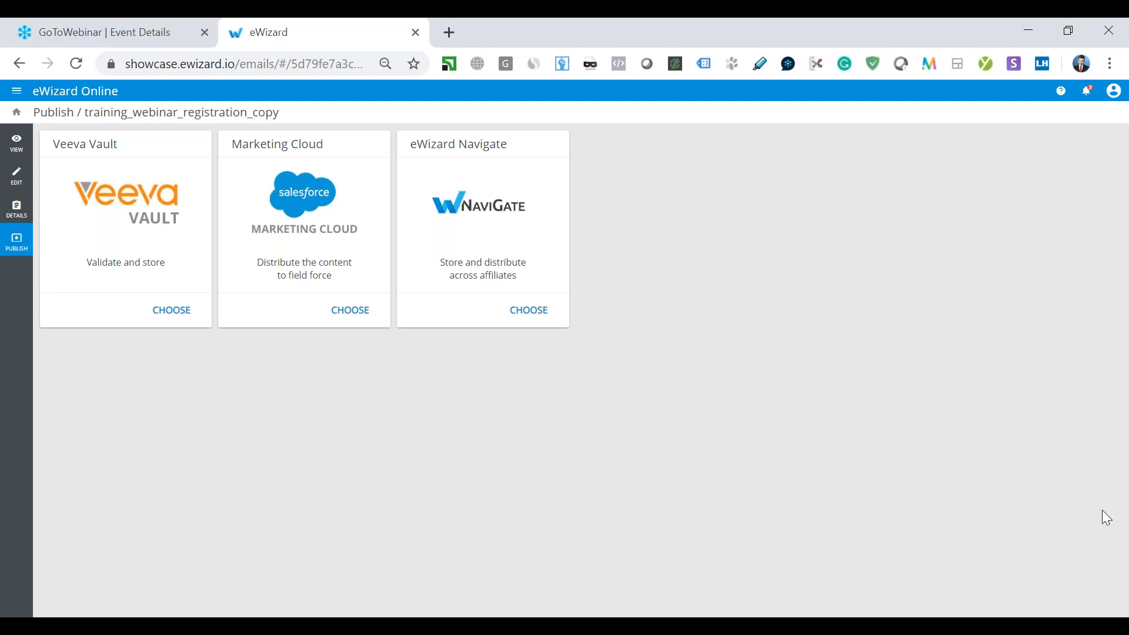
mouse_move(1088, 500)
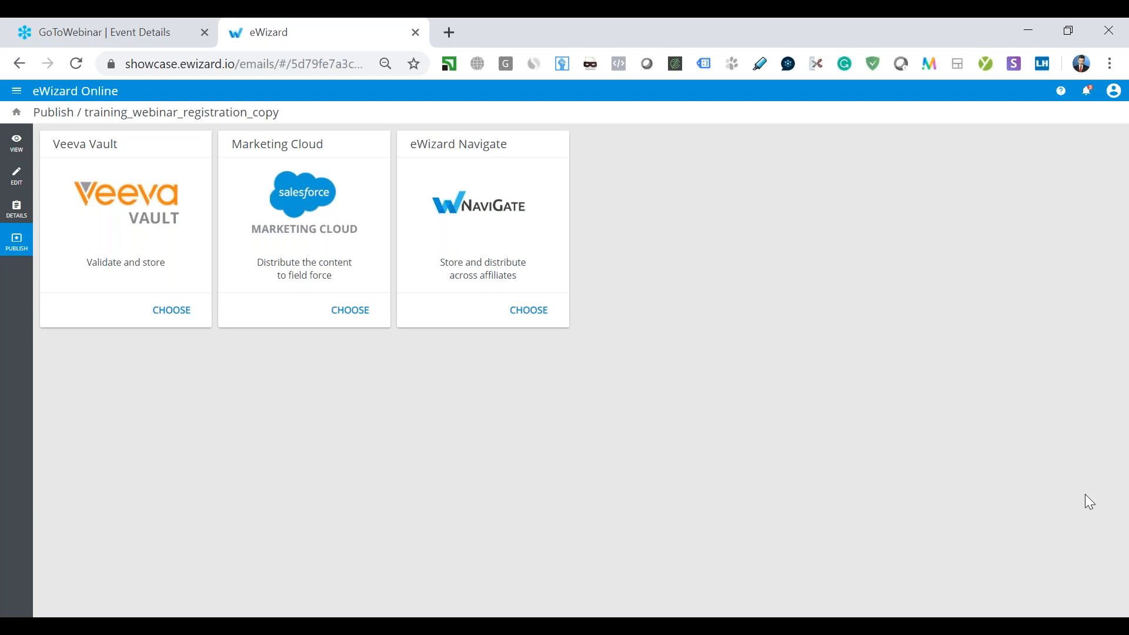
mouse_move(1108, 509)
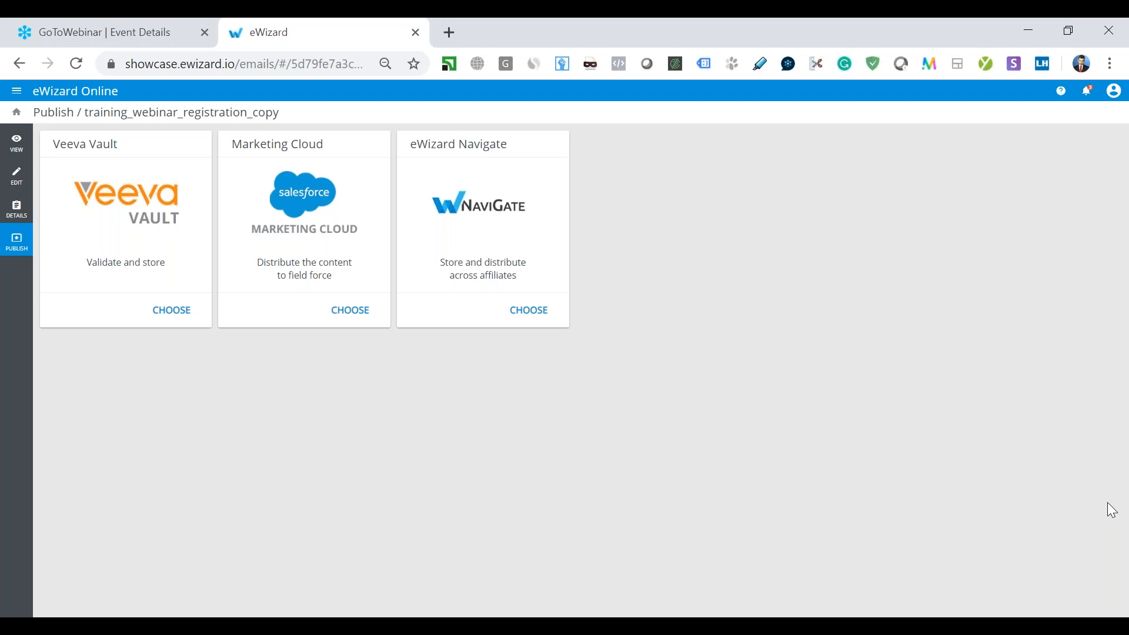
mouse_move(1125, 501)
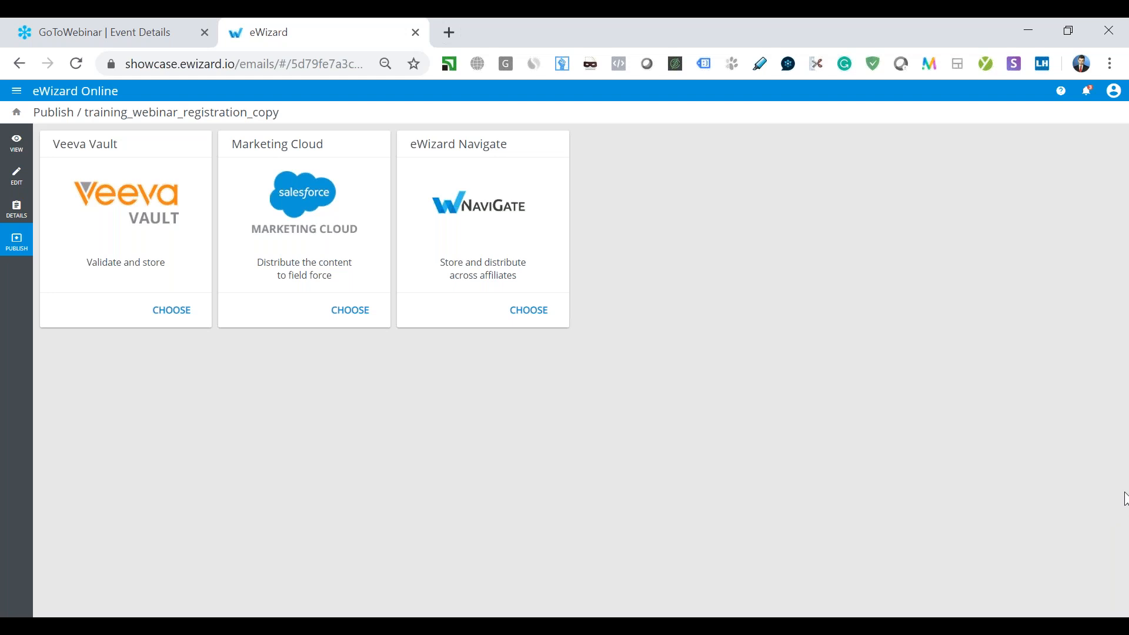
mouse_move(1114, 509)
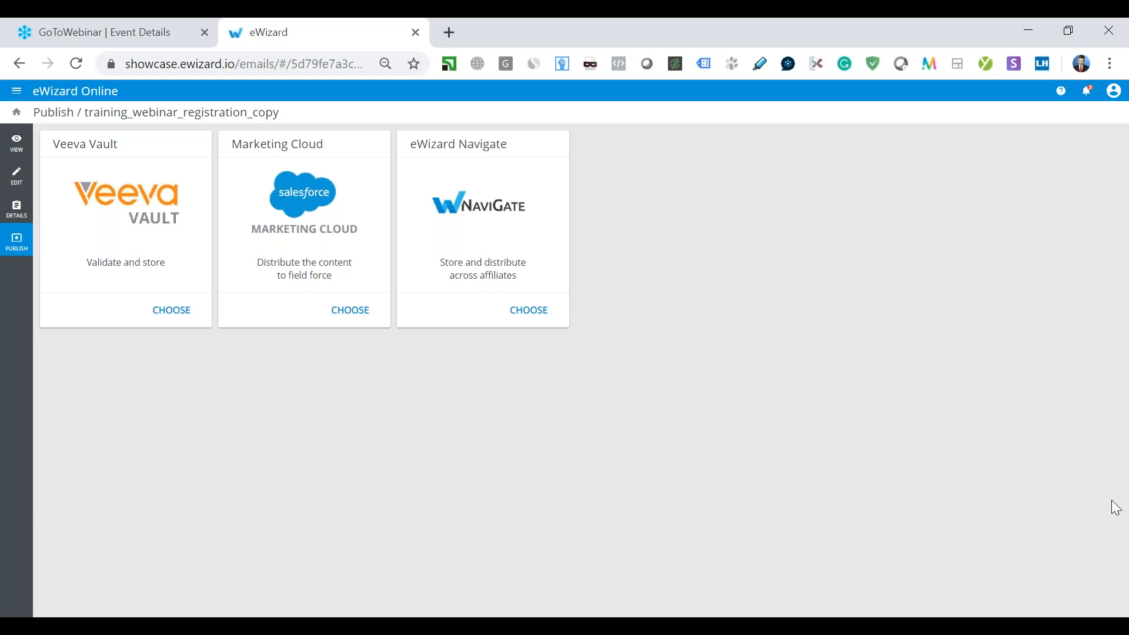
mouse_move(1115, 243)
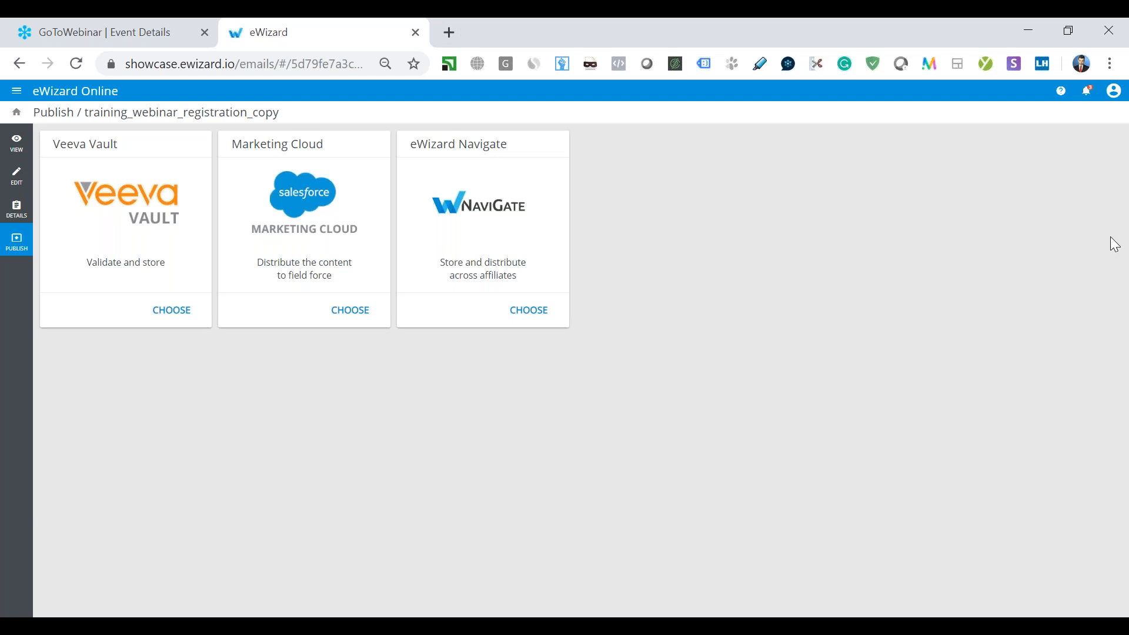